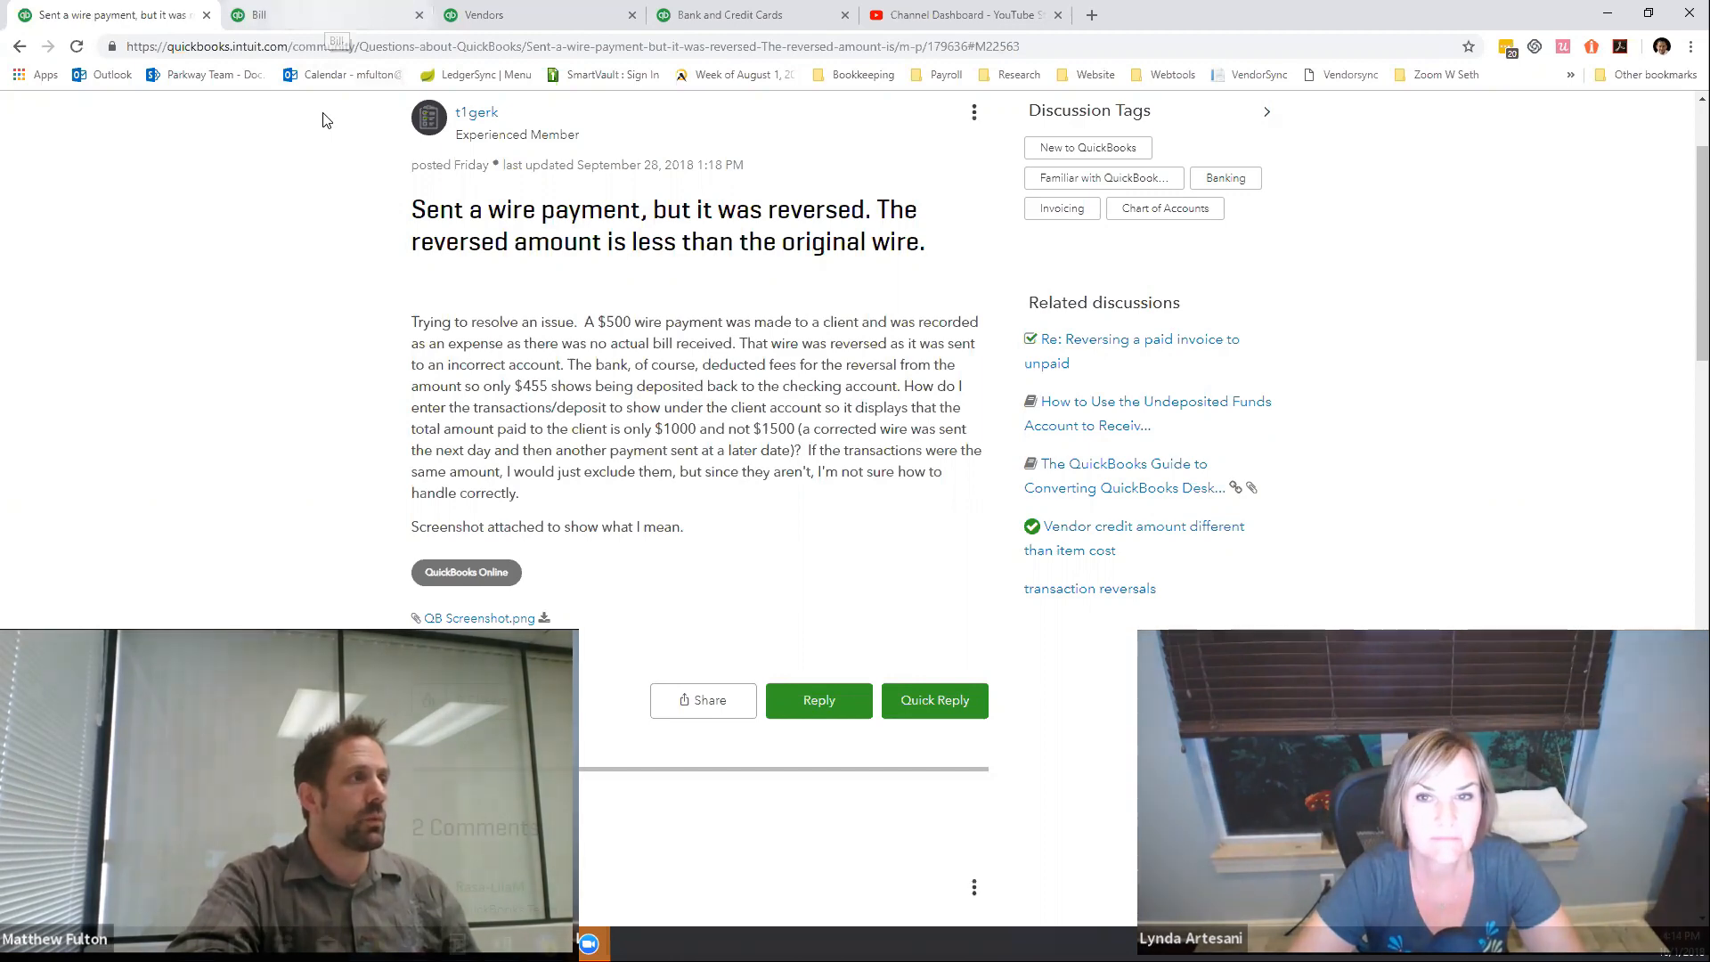
click(261, 15)
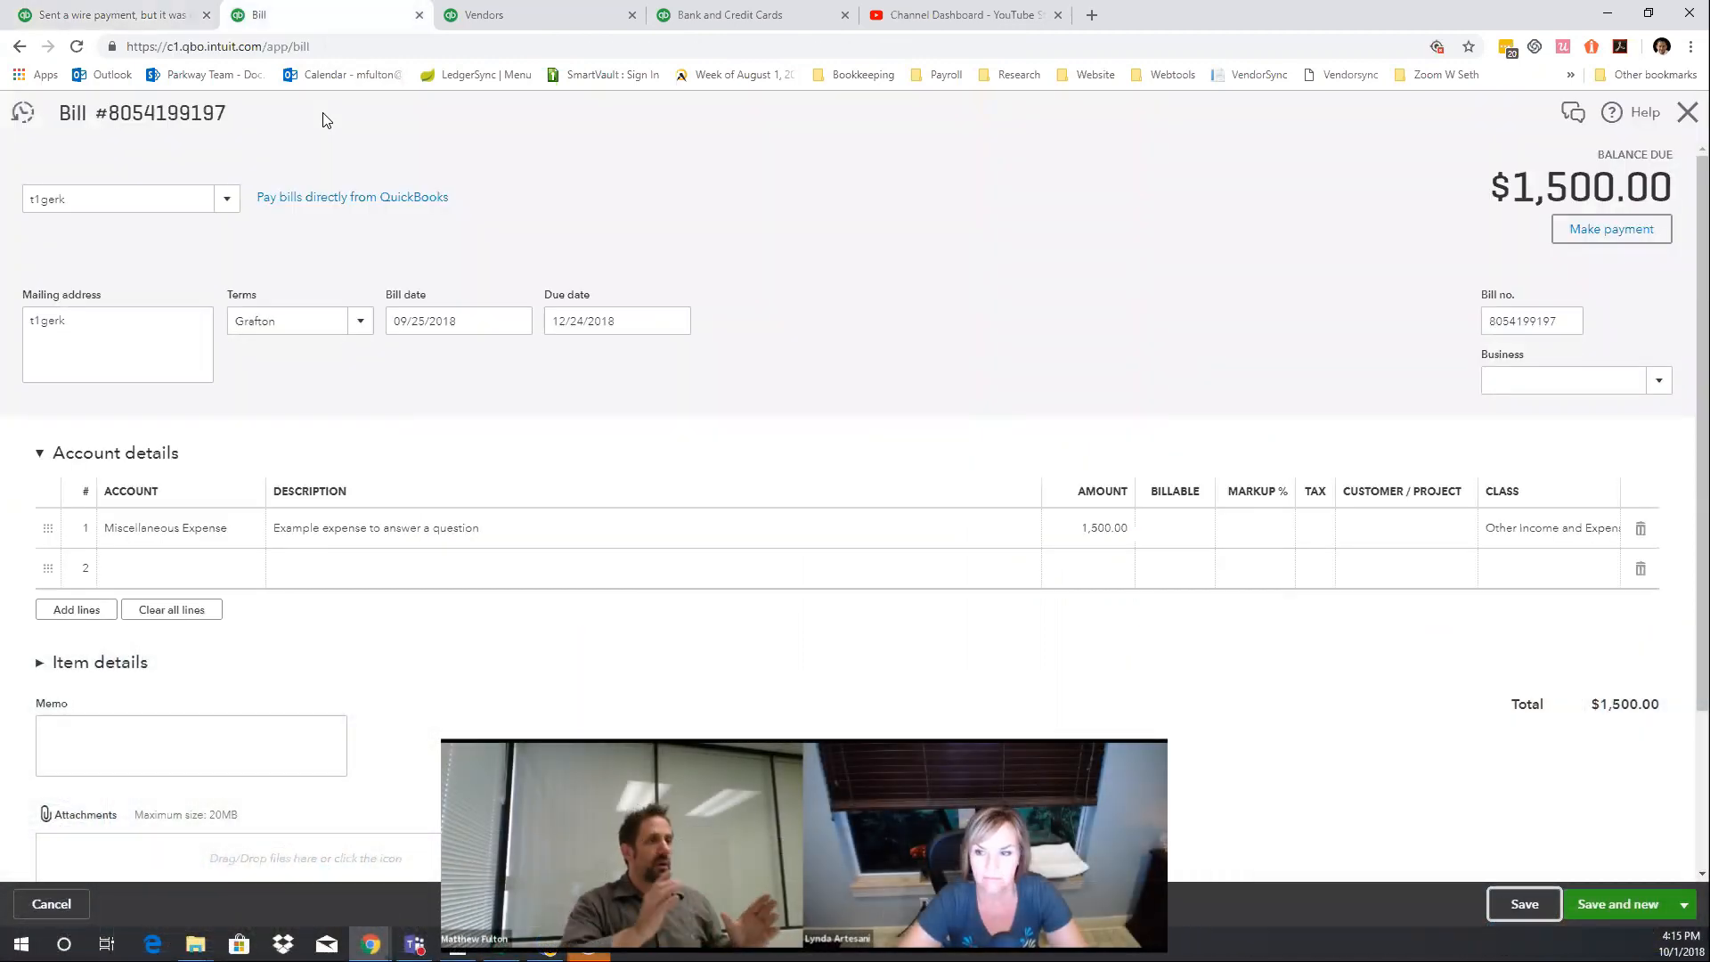
mouse_move(919, 201)
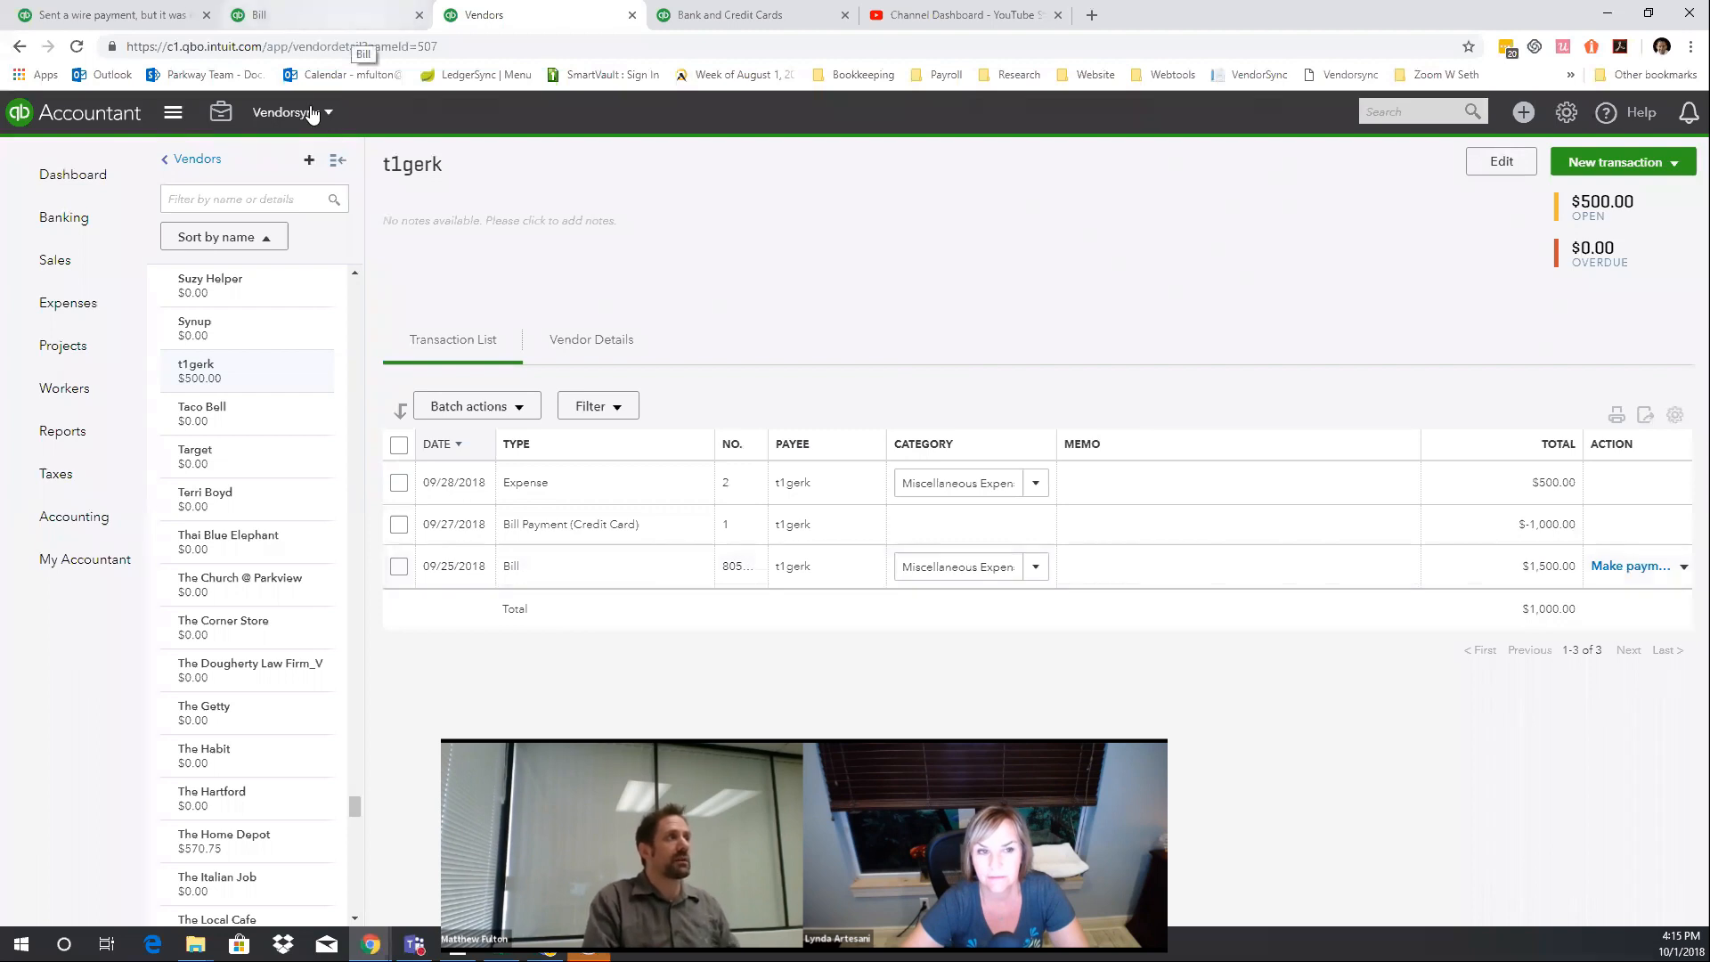
click(510, 565)
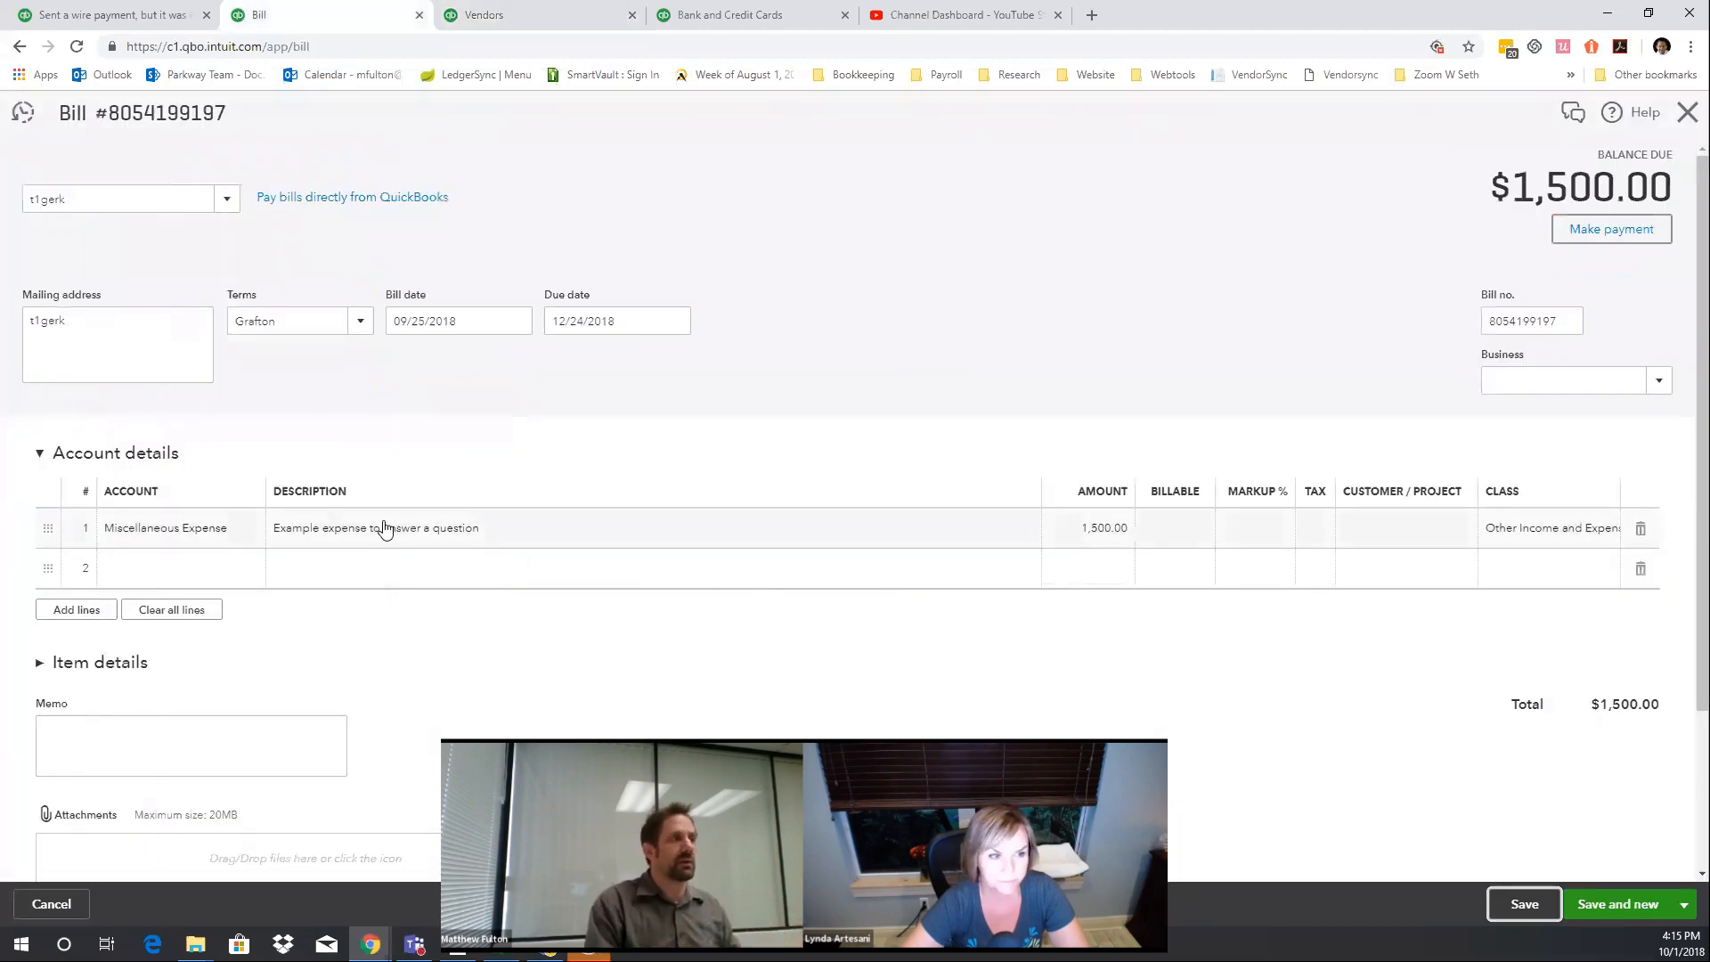
mouse_move(1124, 528)
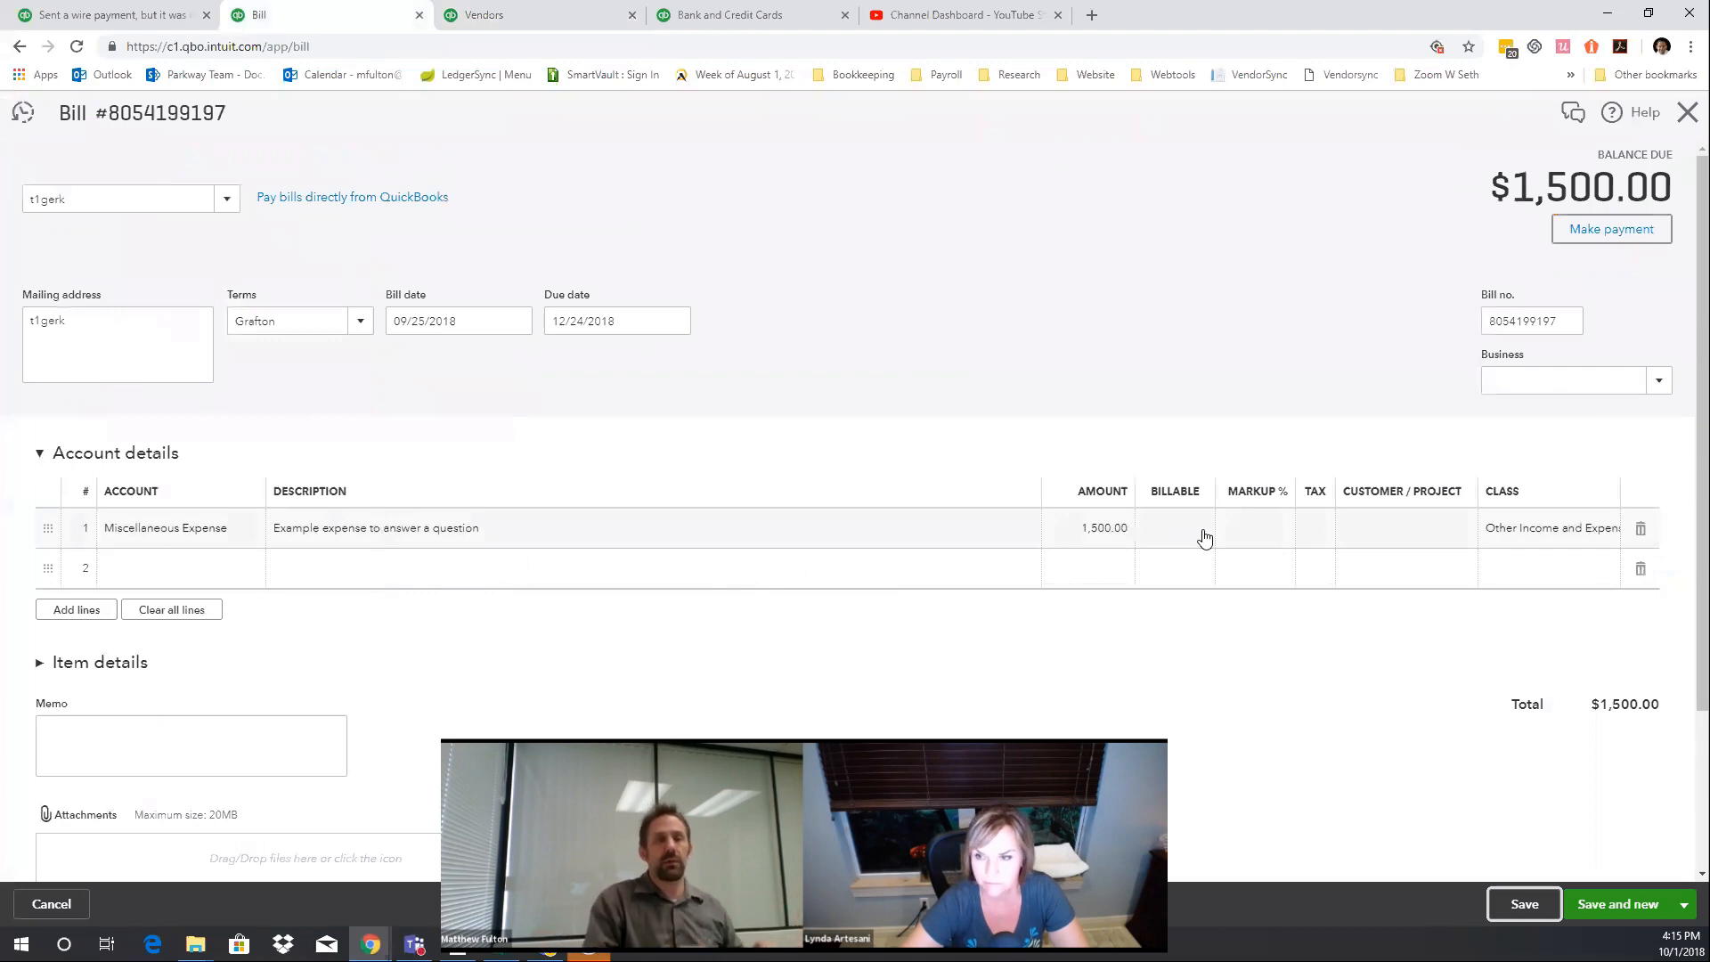
click(483, 14)
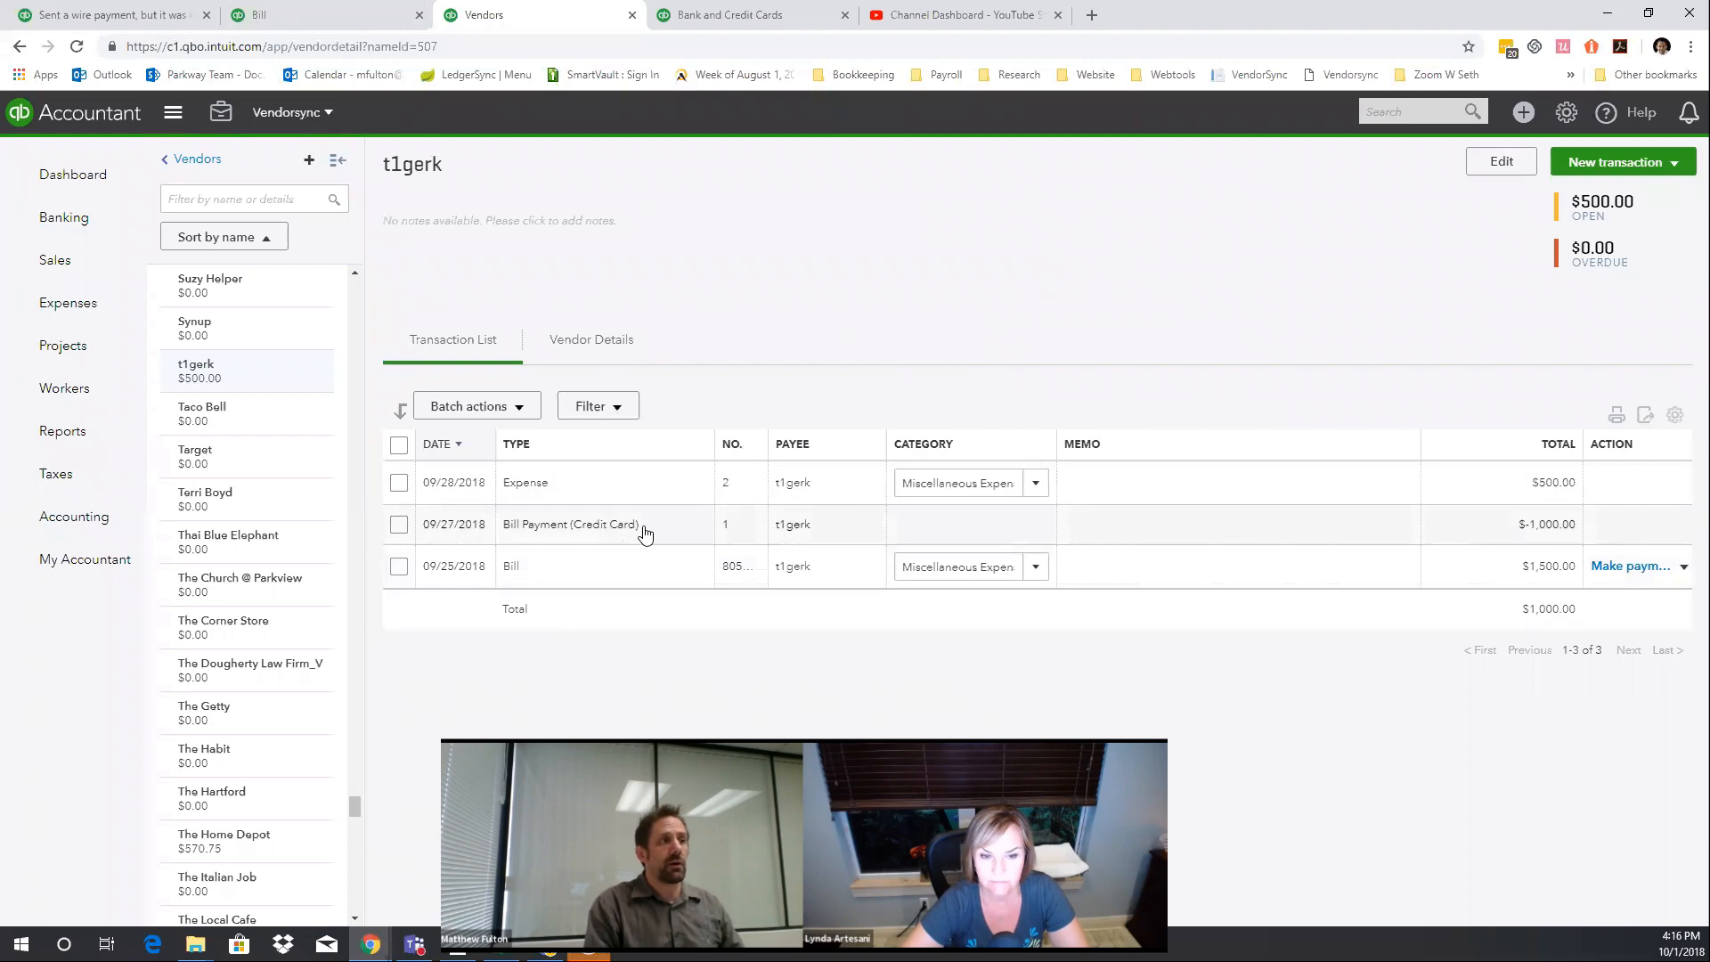
click(570, 524)
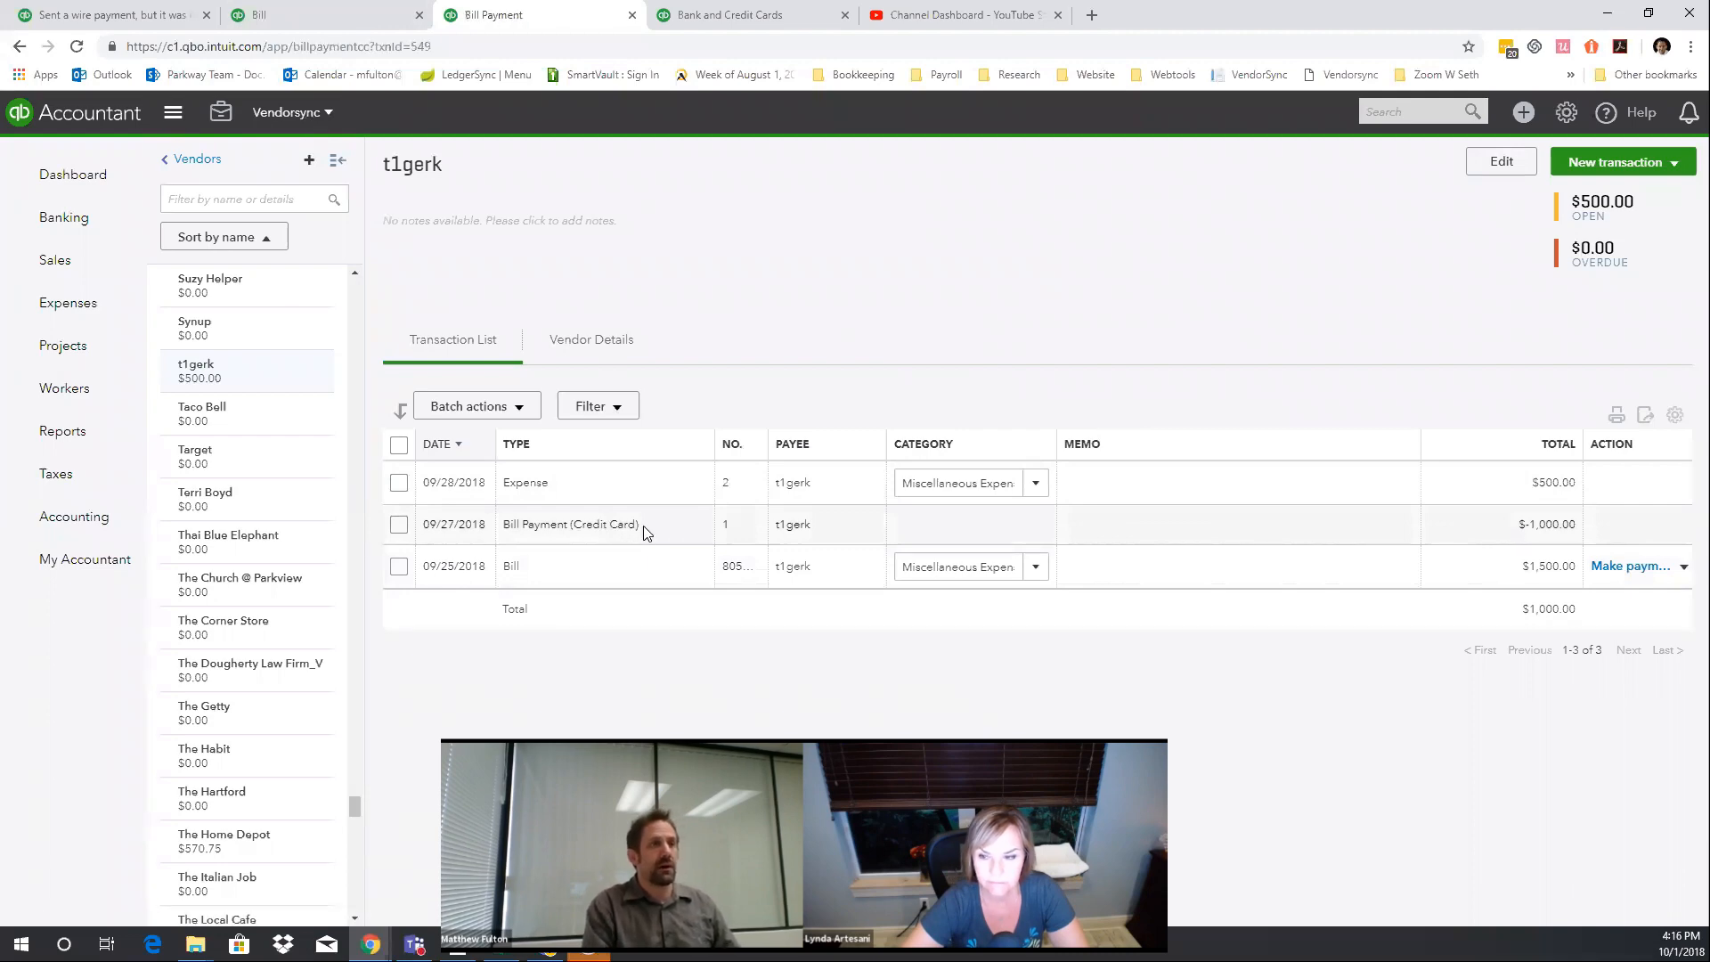
click(570, 523)
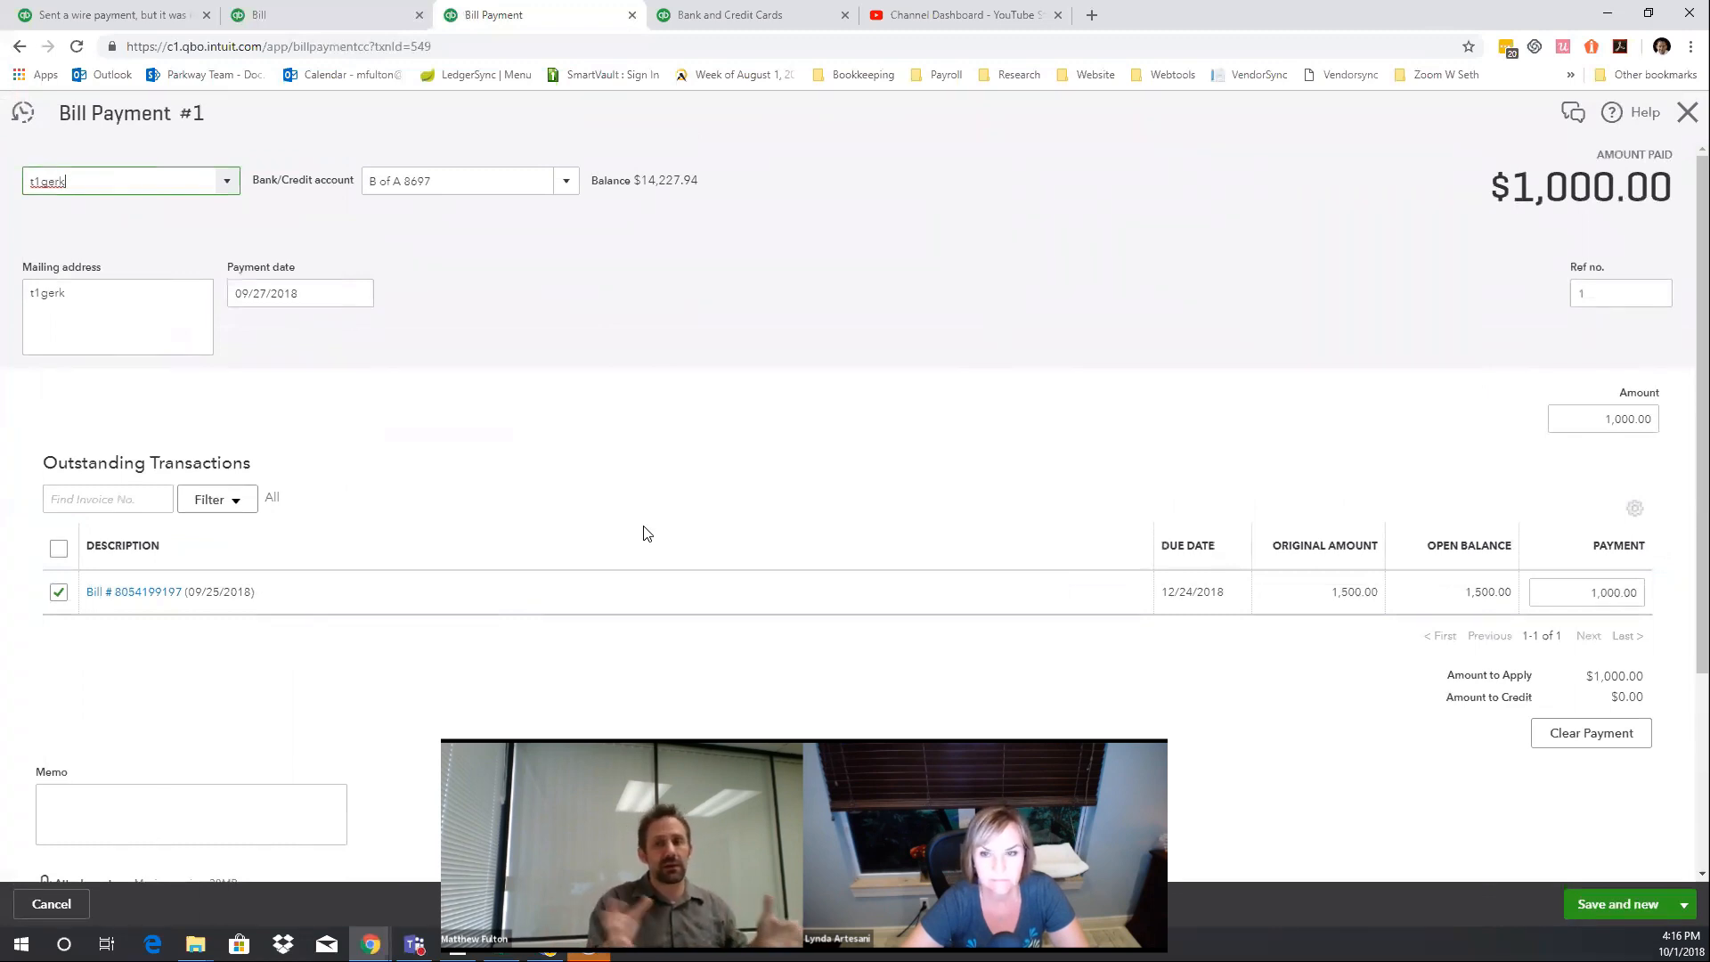
mouse_move(1442, 141)
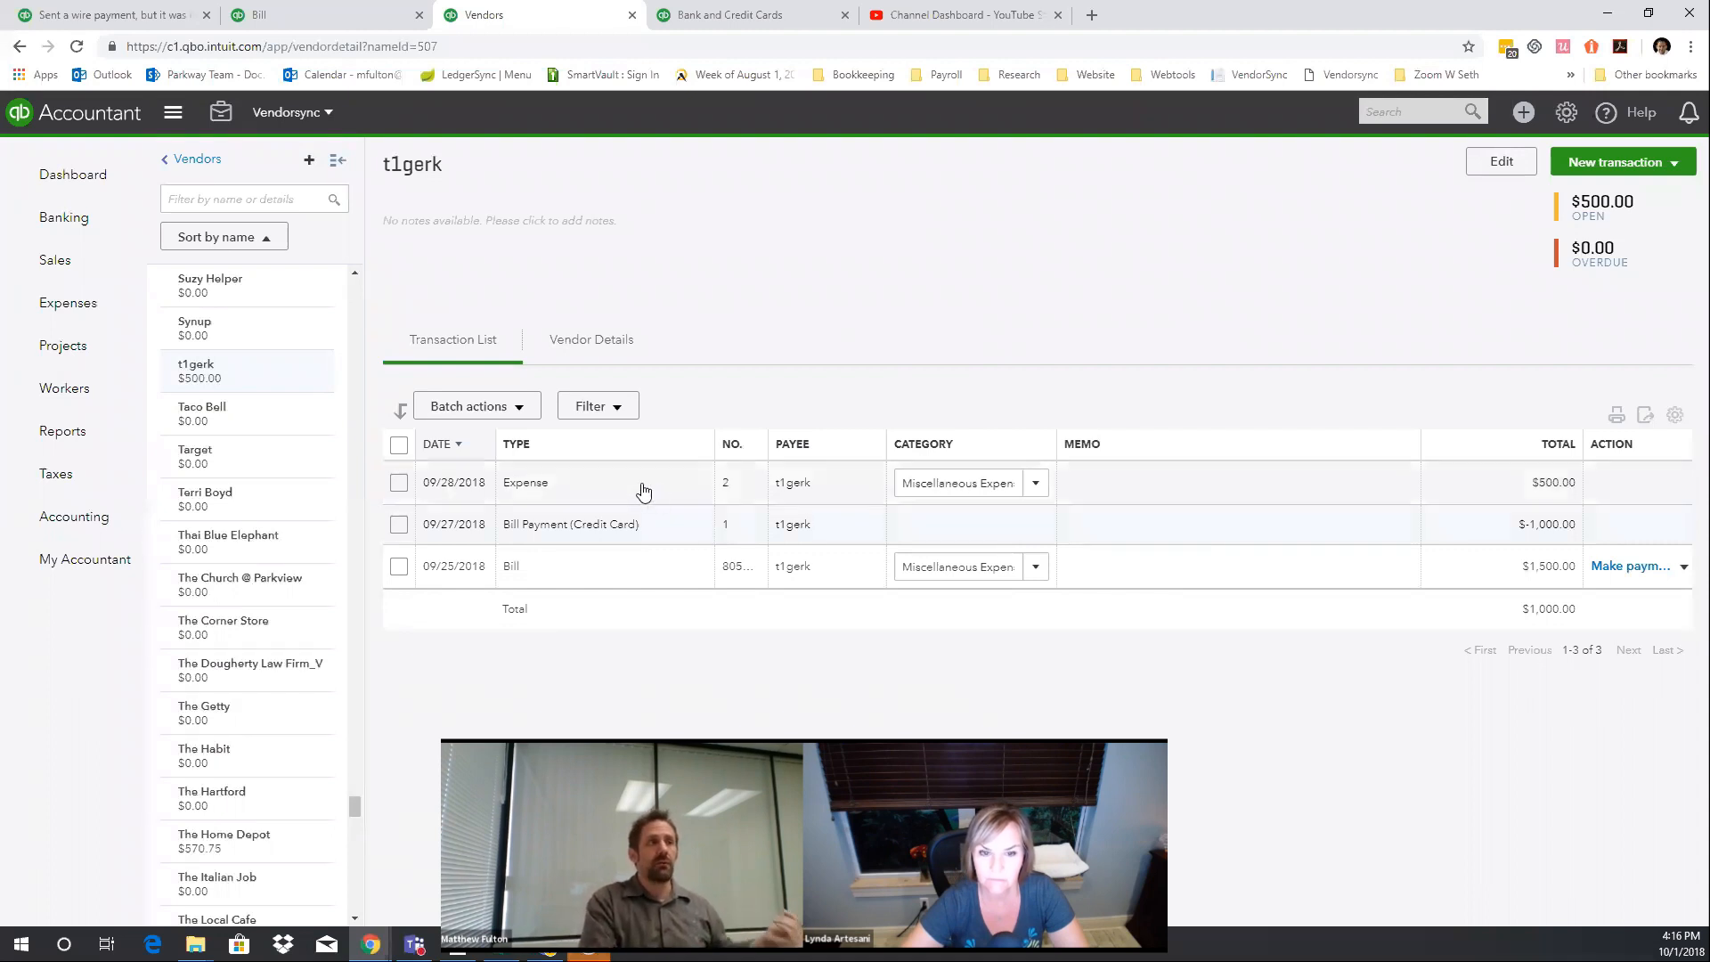
- Open the 09/28/2018 $500 wire expense #2 from B of A Savings to Miscellaneous Expense
click(524, 483)
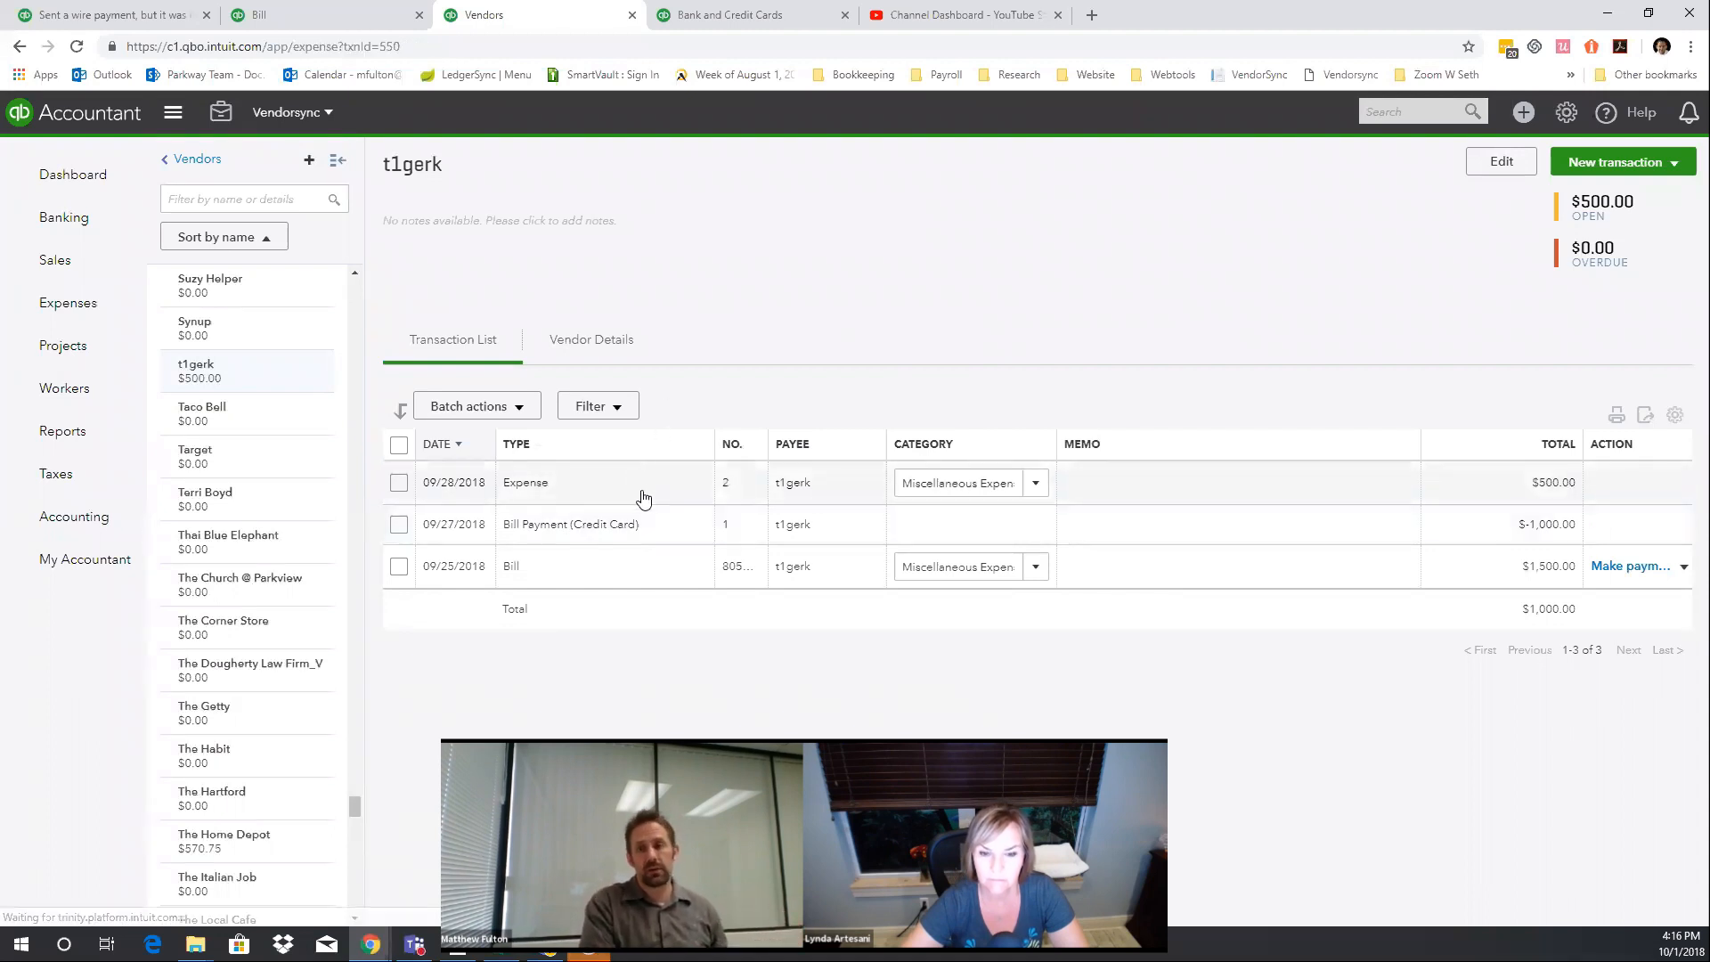
click(523, 482)
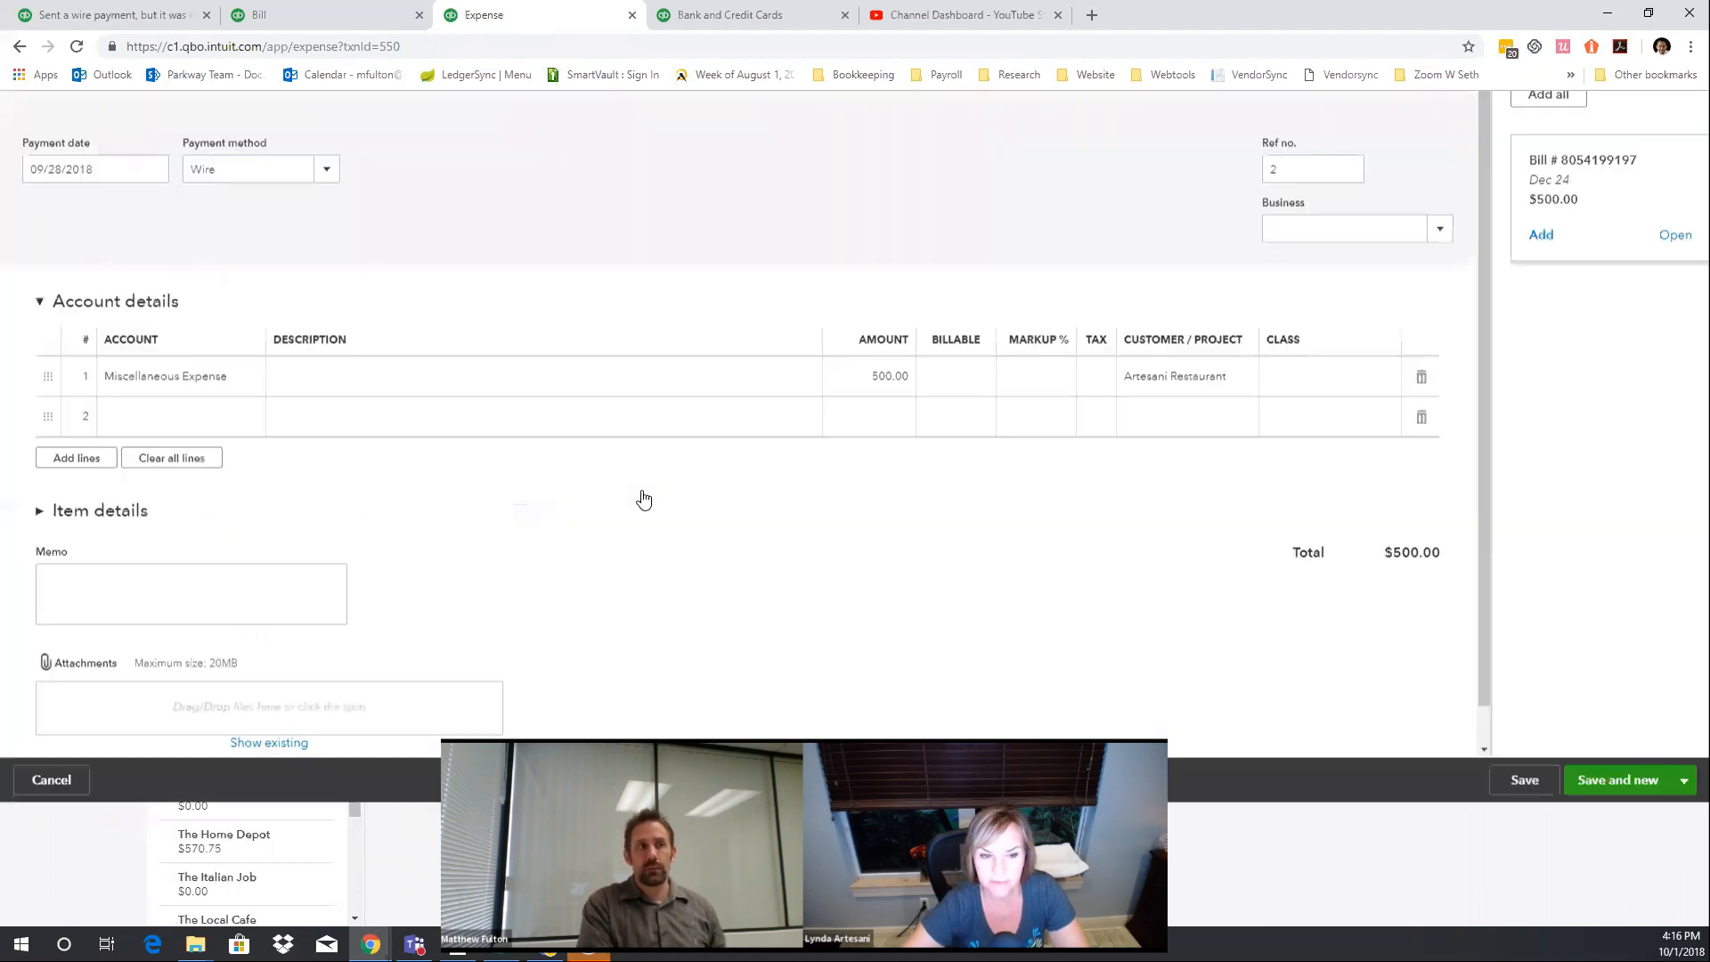
scroll(up, 3)
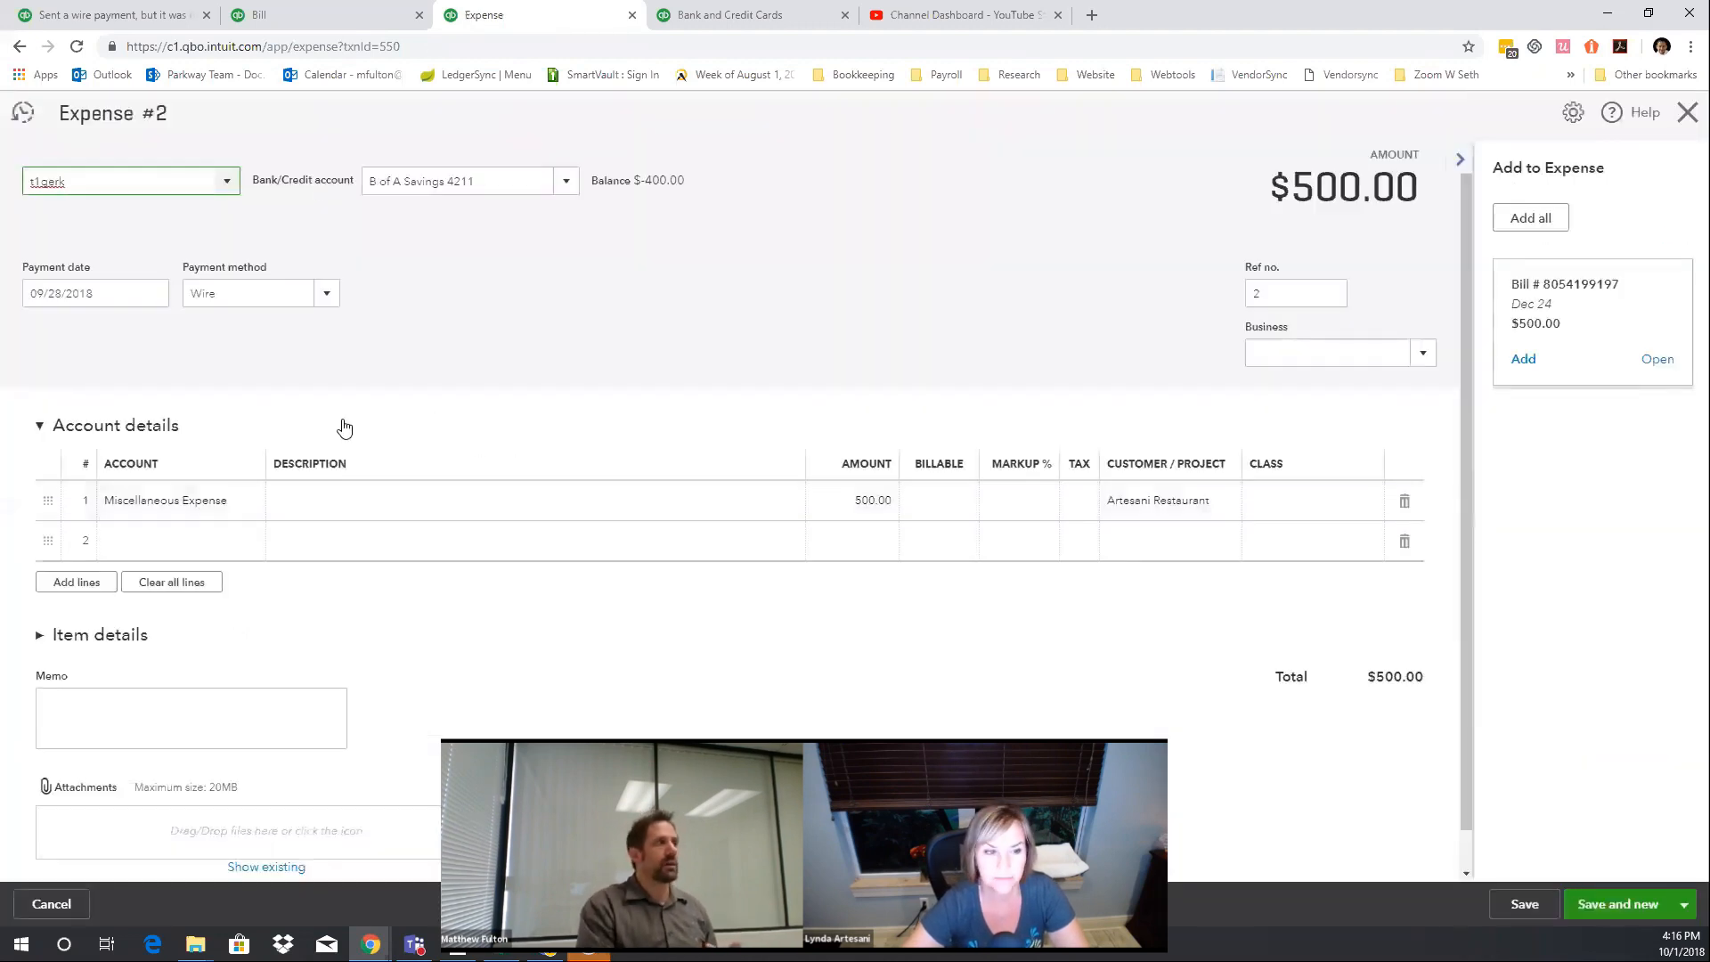
mouse_move(1317, 604)
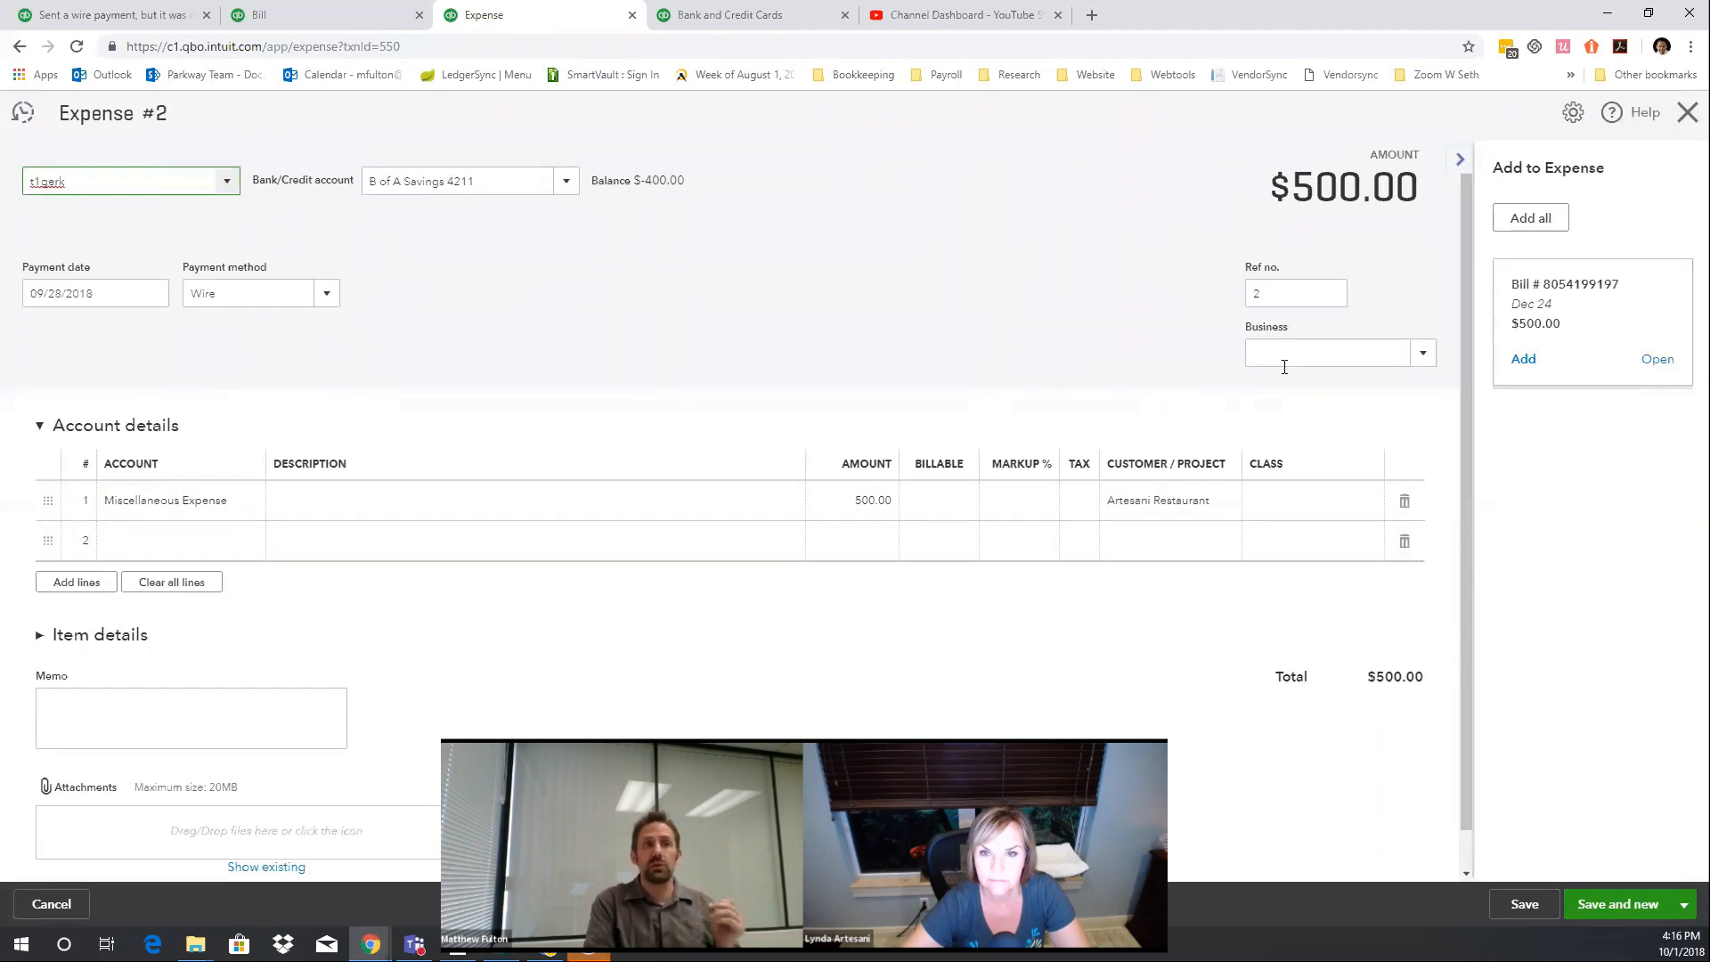
mouse_move(330, 417)
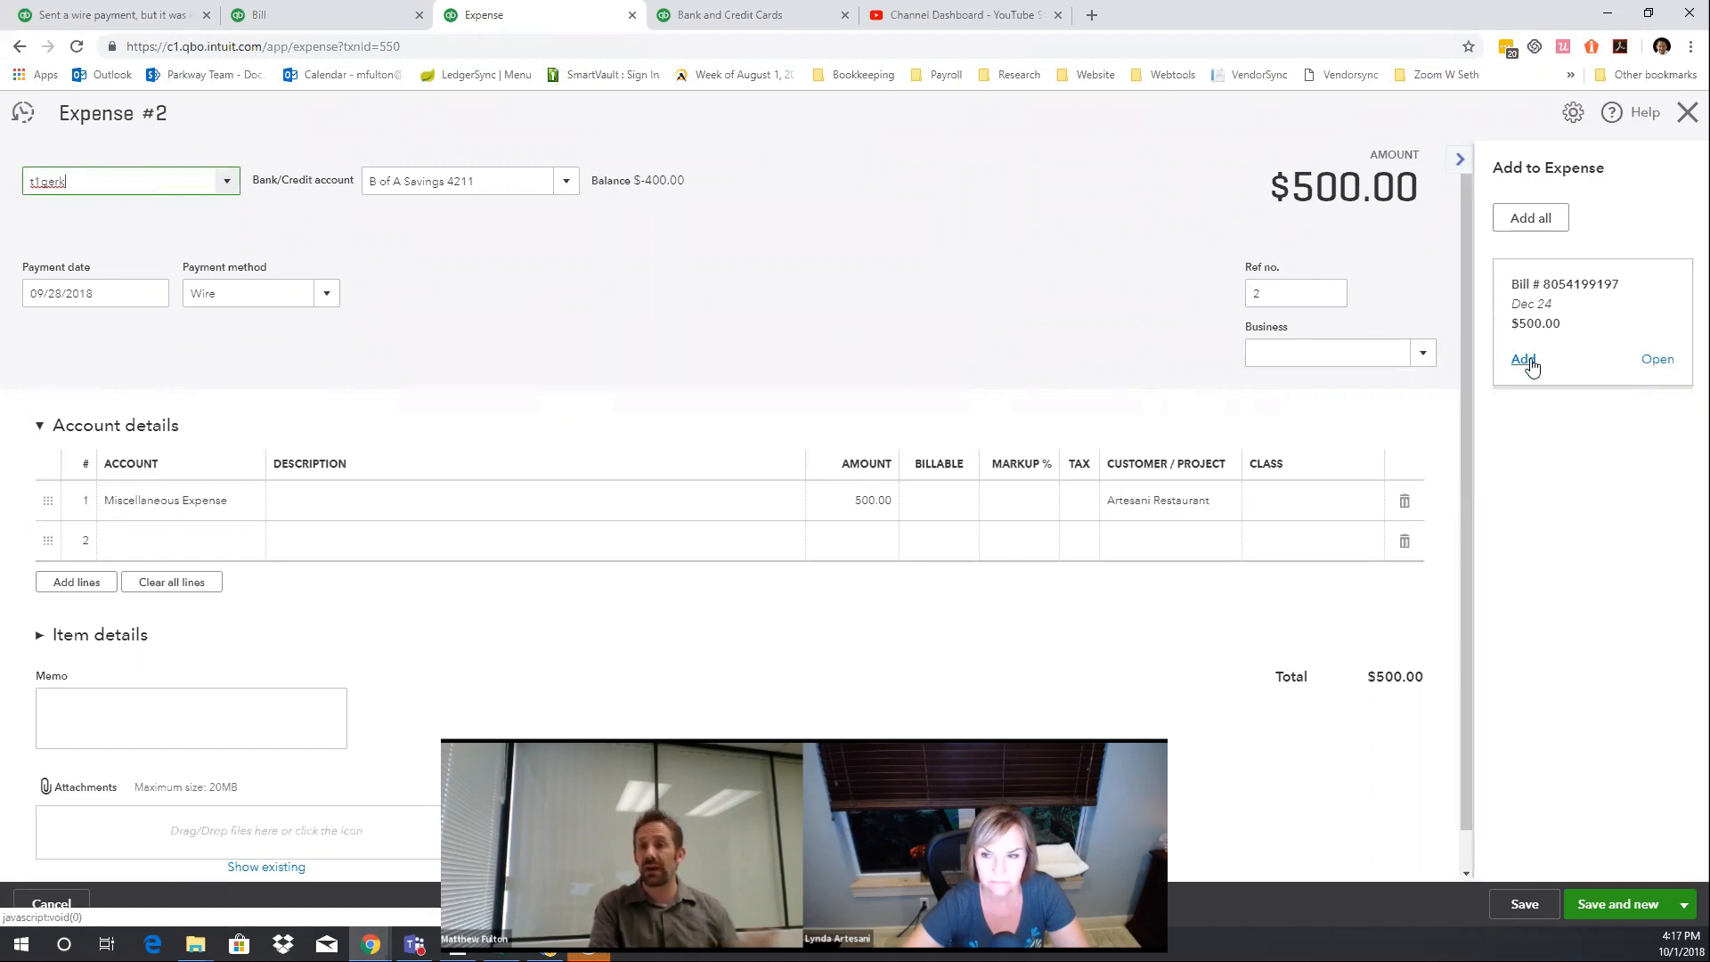
click(1523, 358)
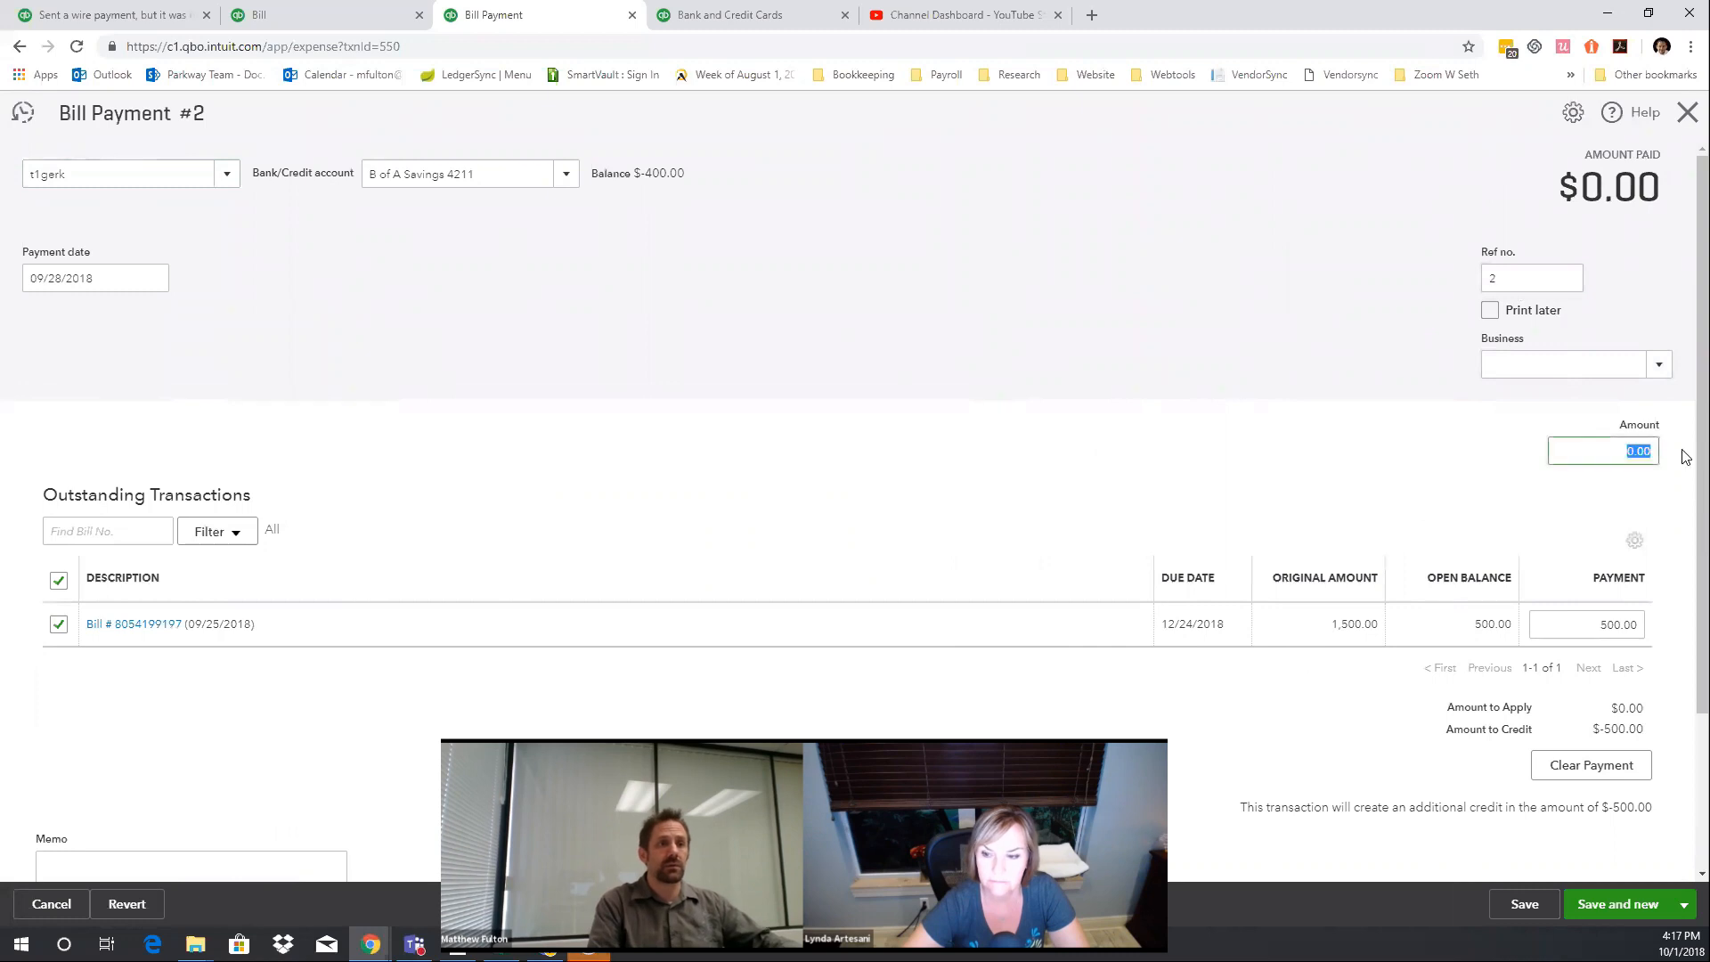
text(500)
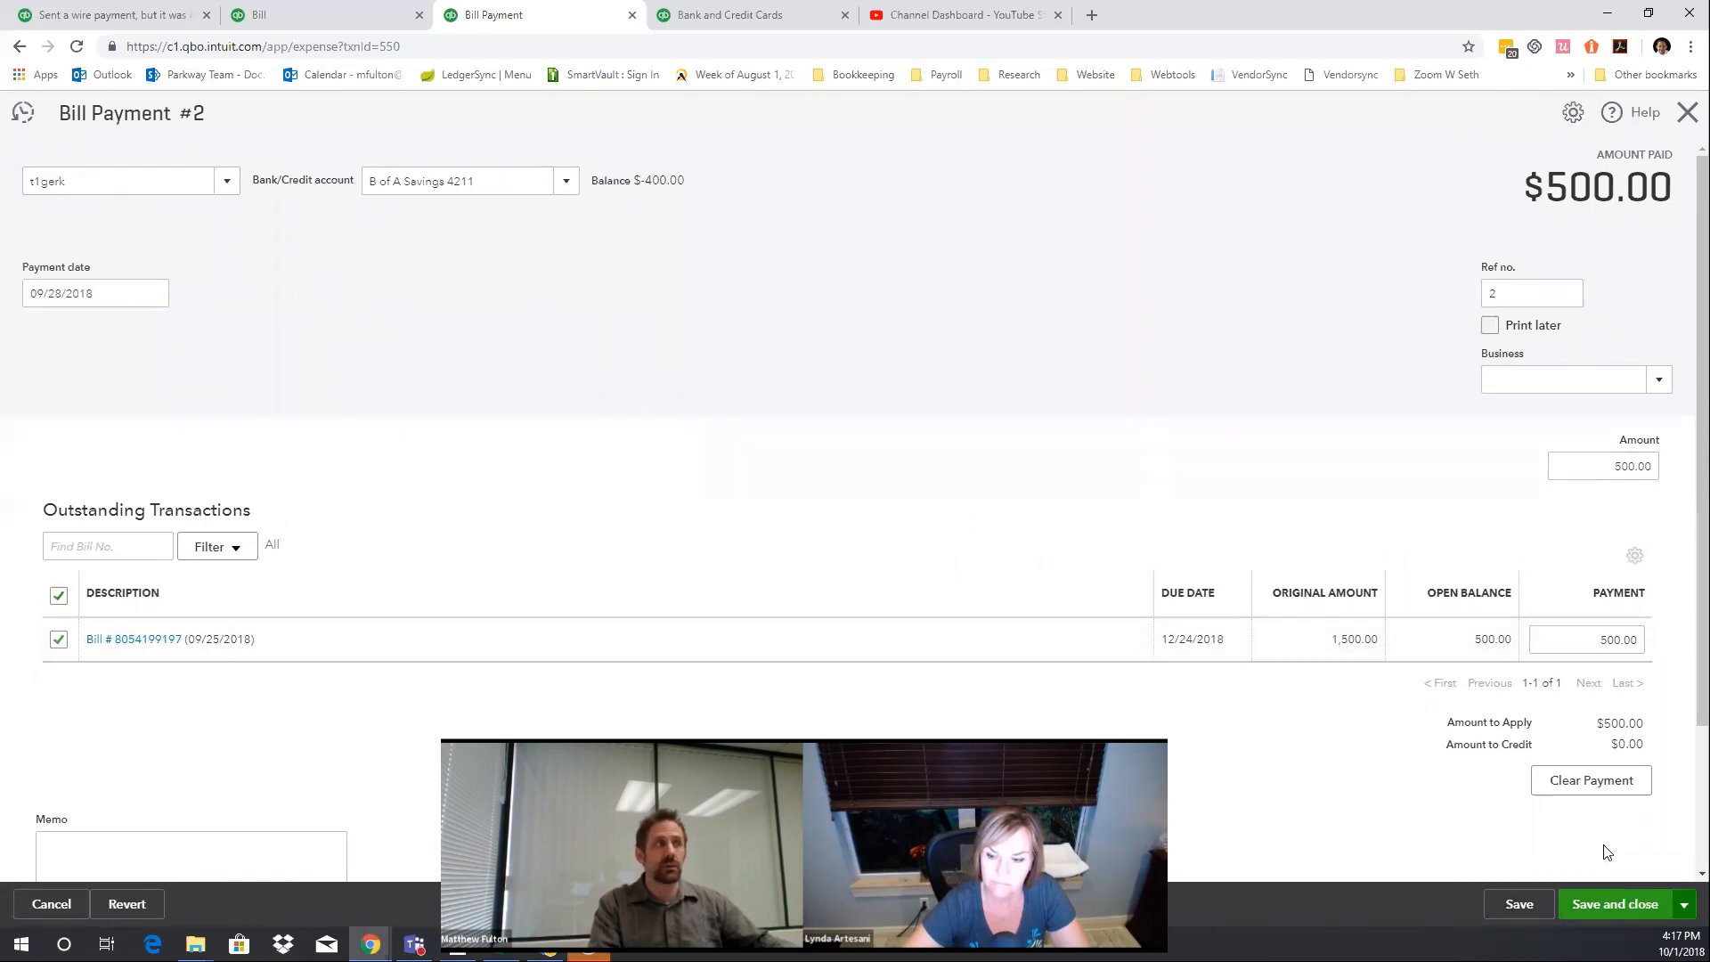
click(1612, 903)
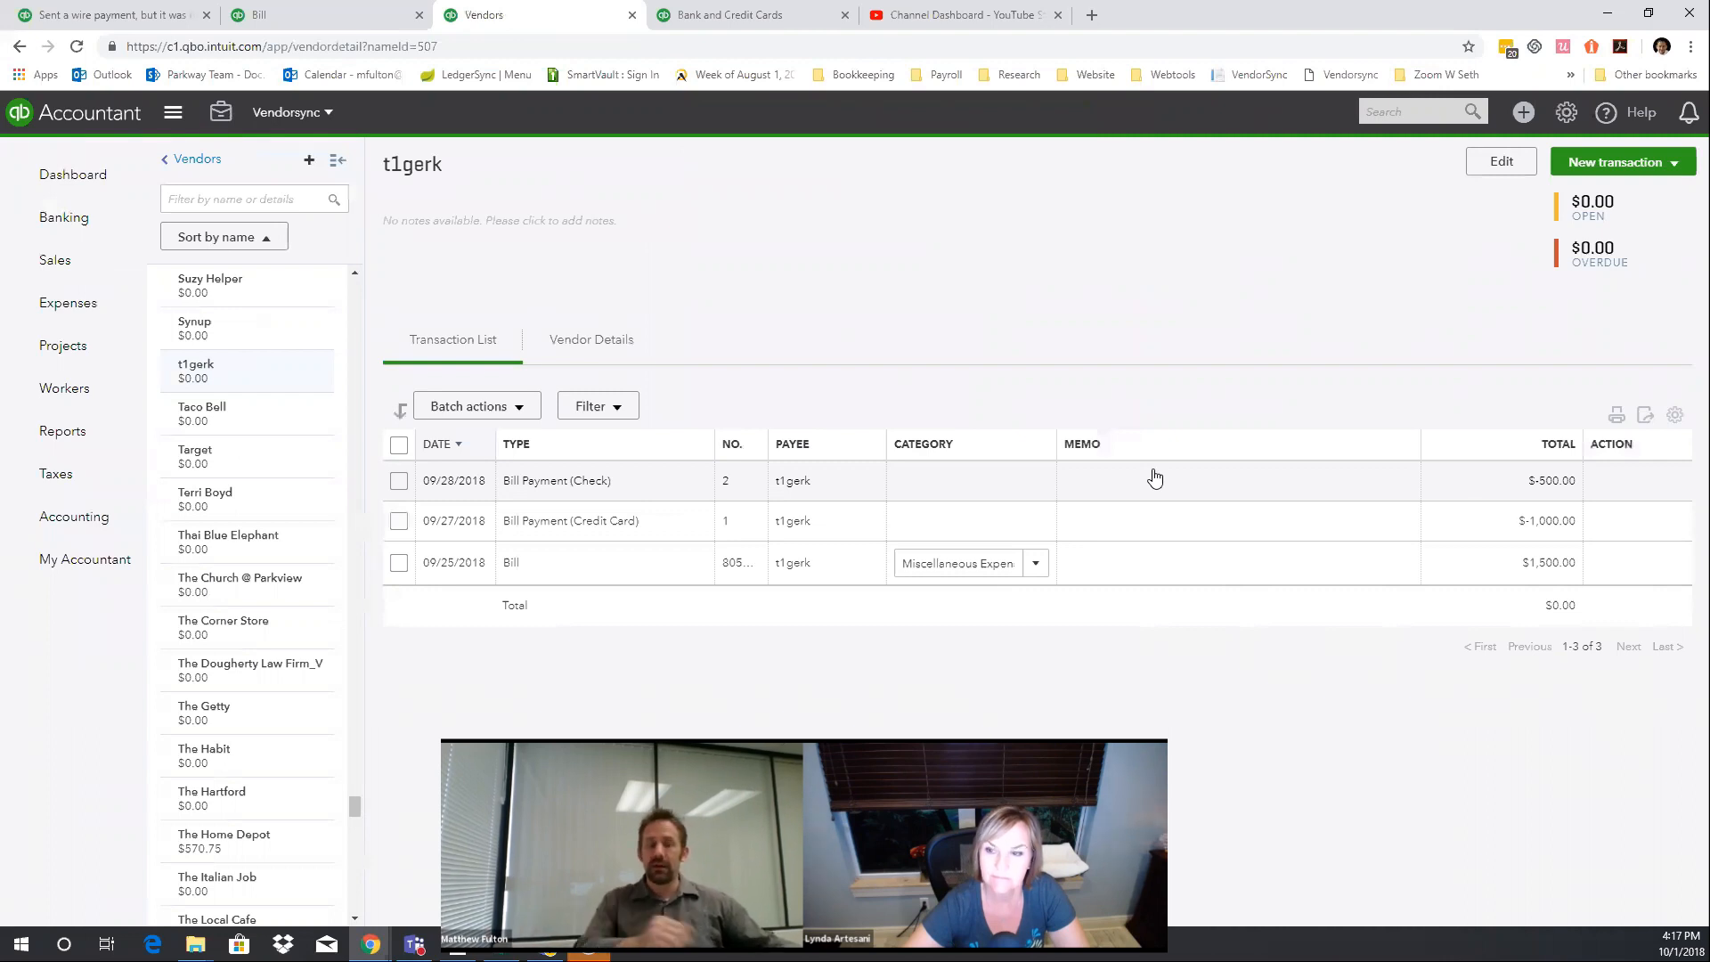
- In the bank feed, expand the 09/29/2018 $455 Wire deposit showing its suggested Parkway match
click(730, 14)
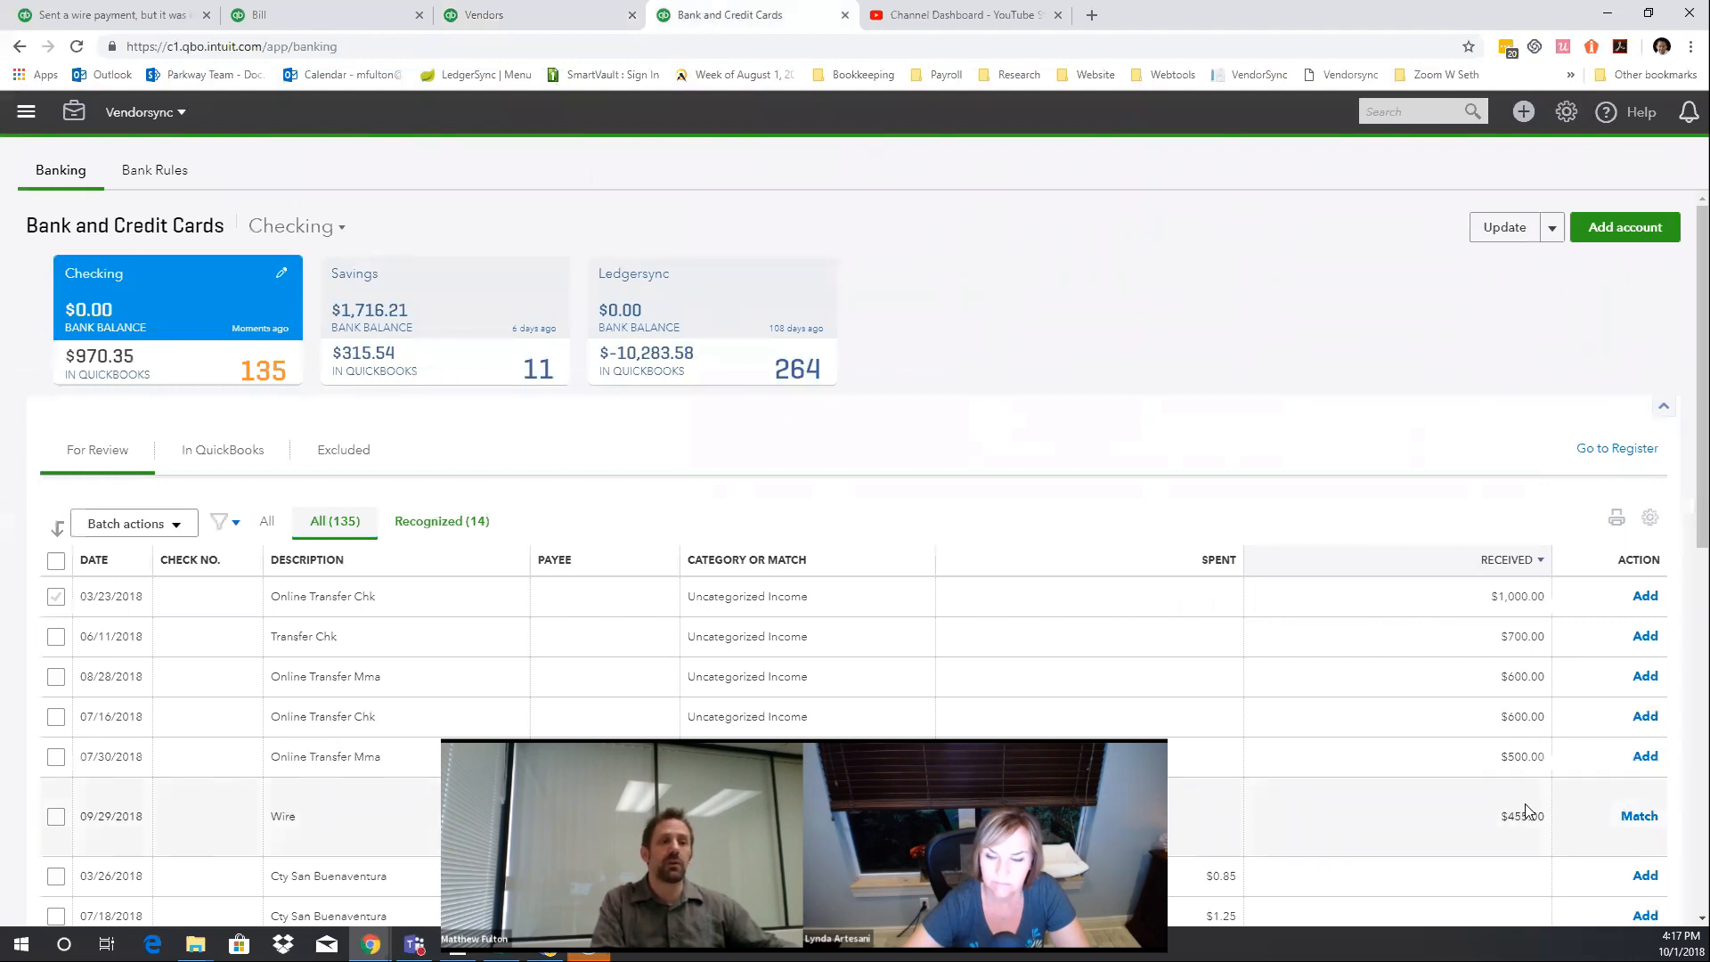
mouse_move(1553, 825)
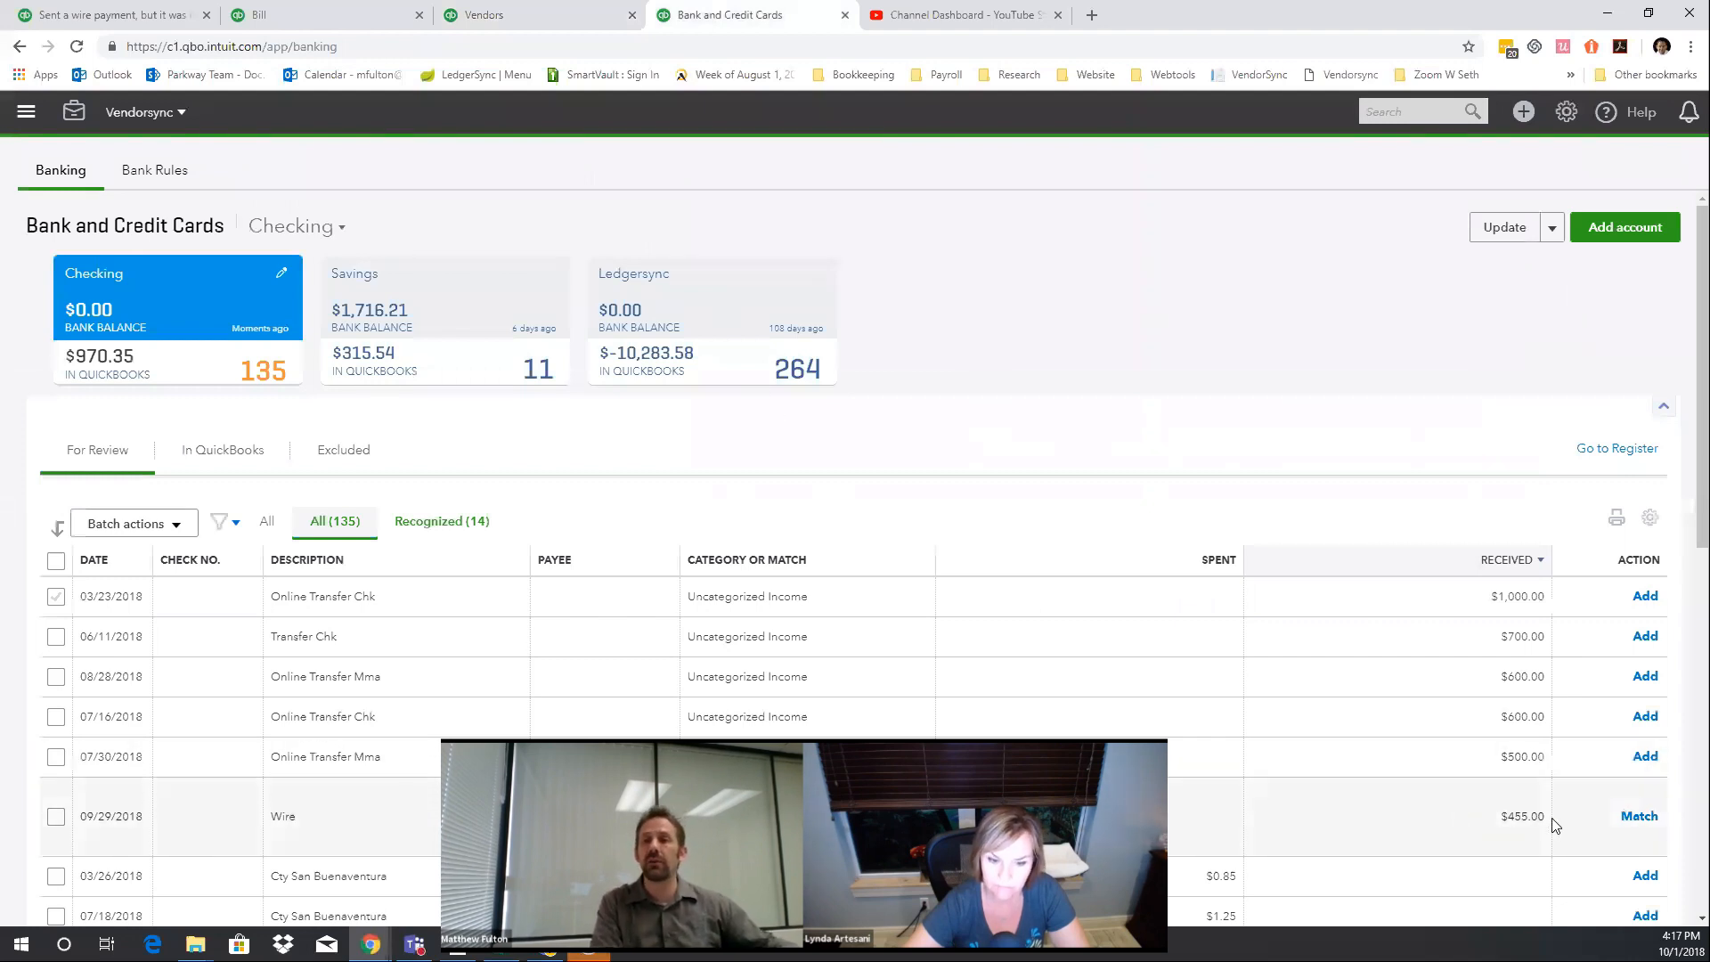
mouse_move(1562, 841)
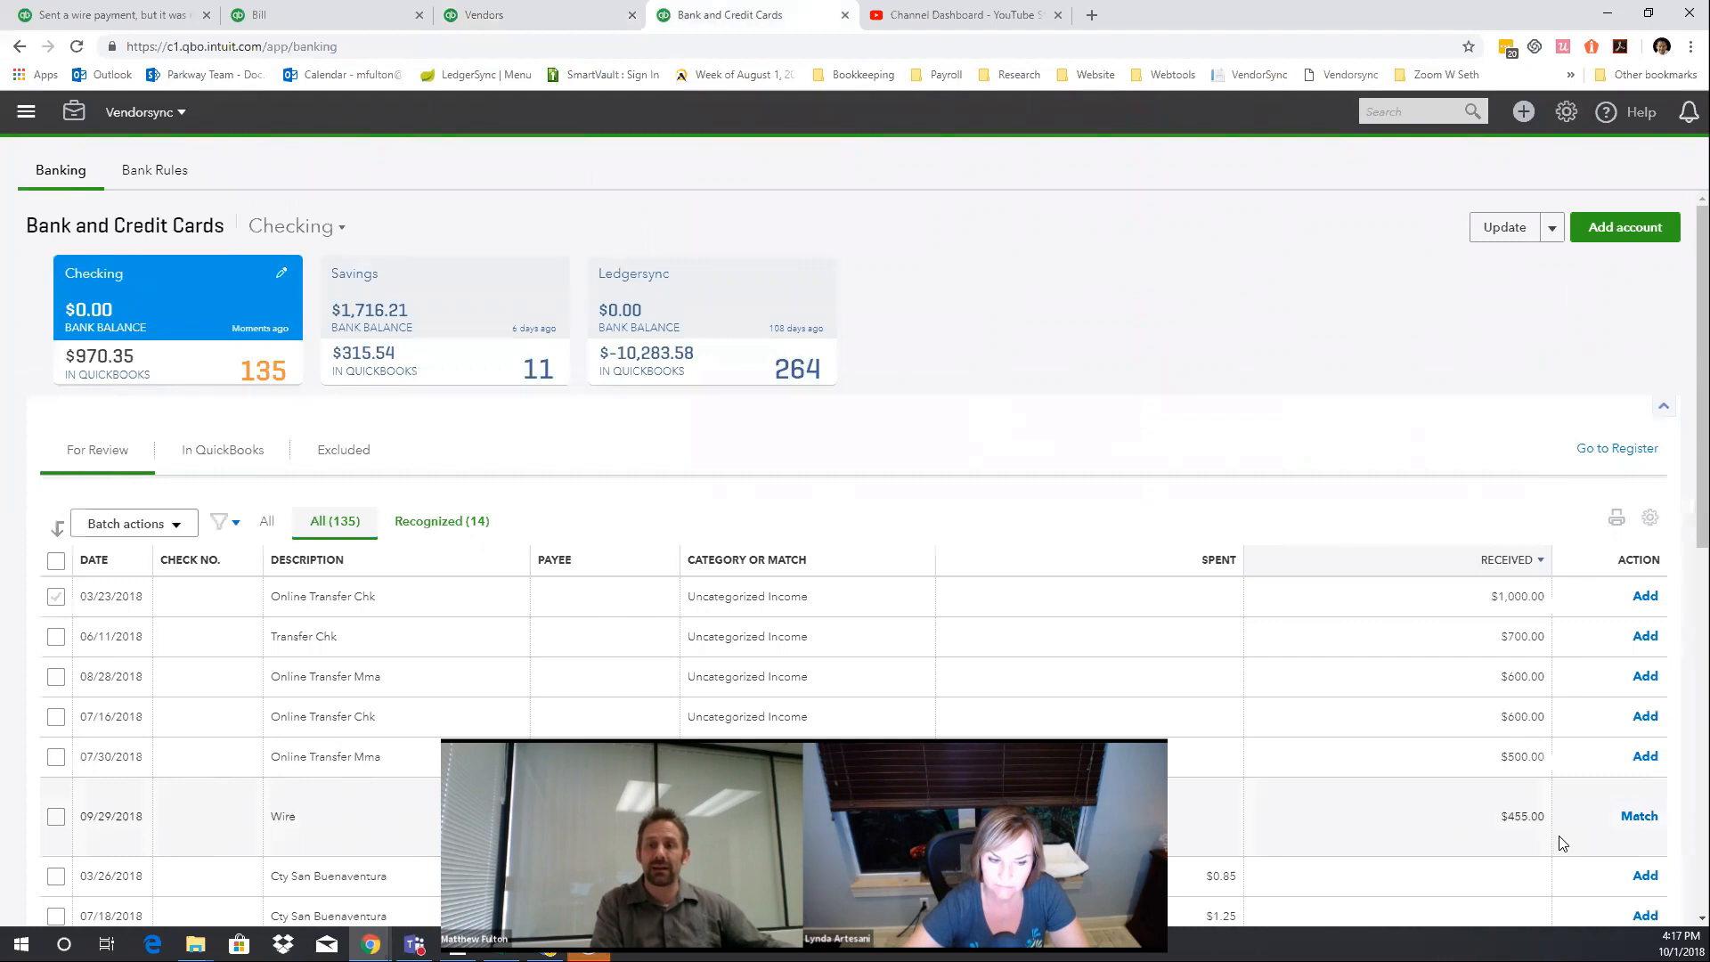
mouse_move(1526, 839)
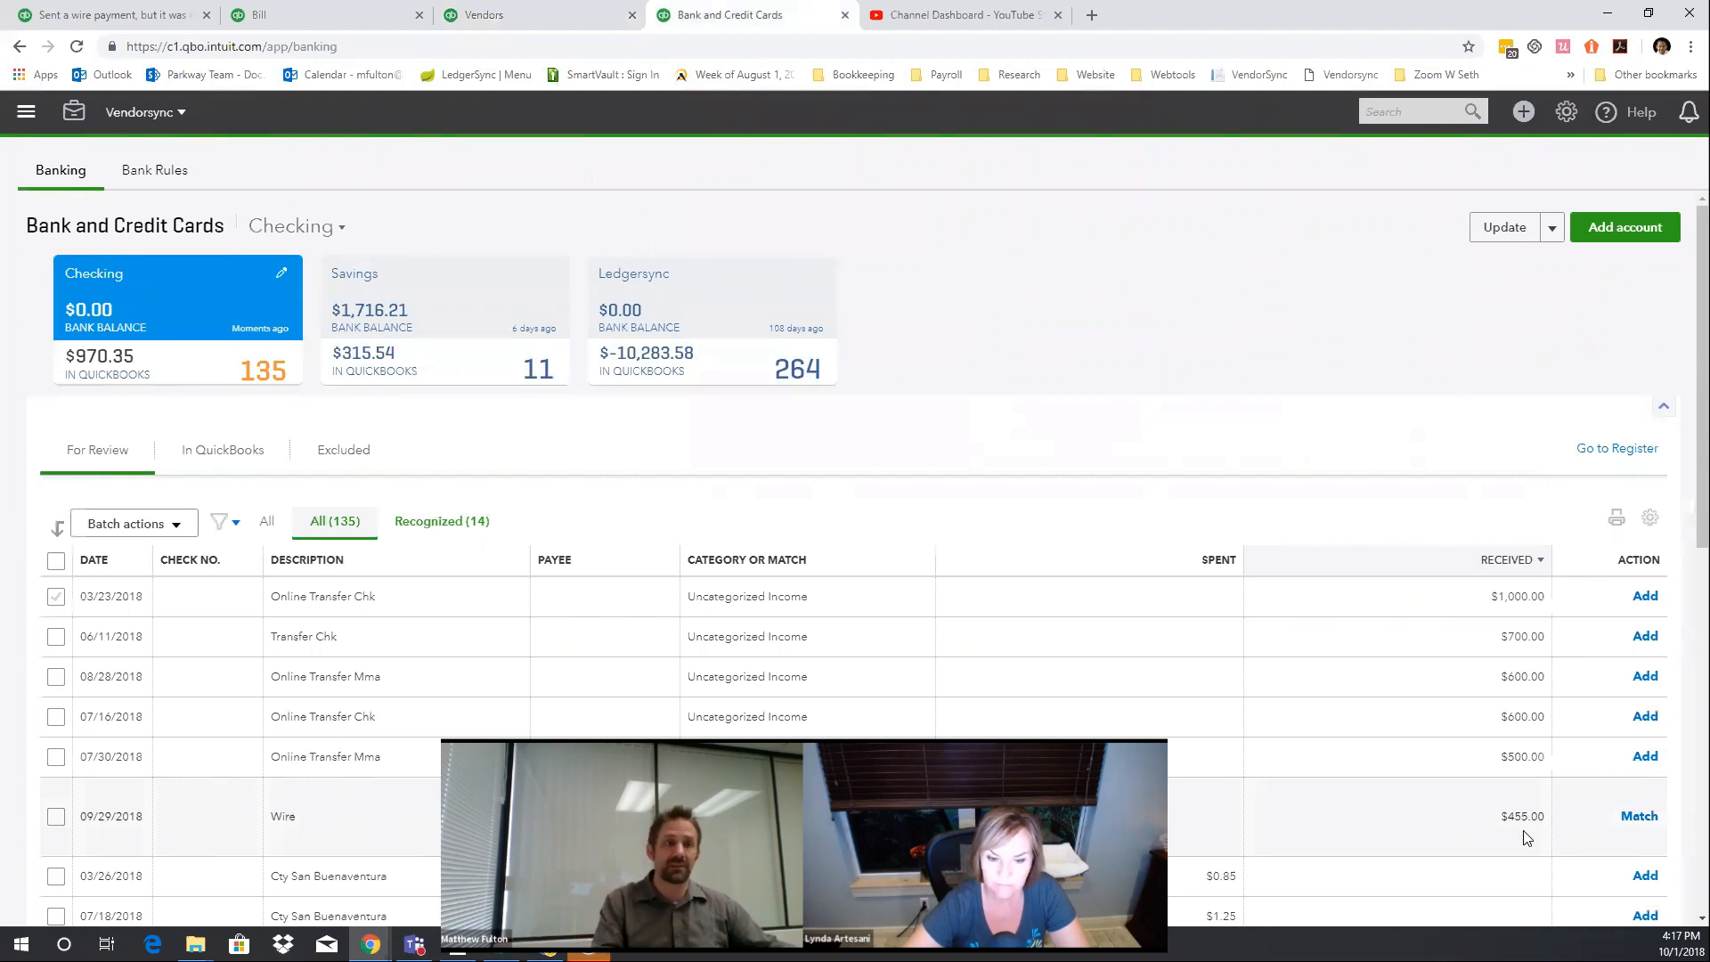
mouse_move(1434, 821)
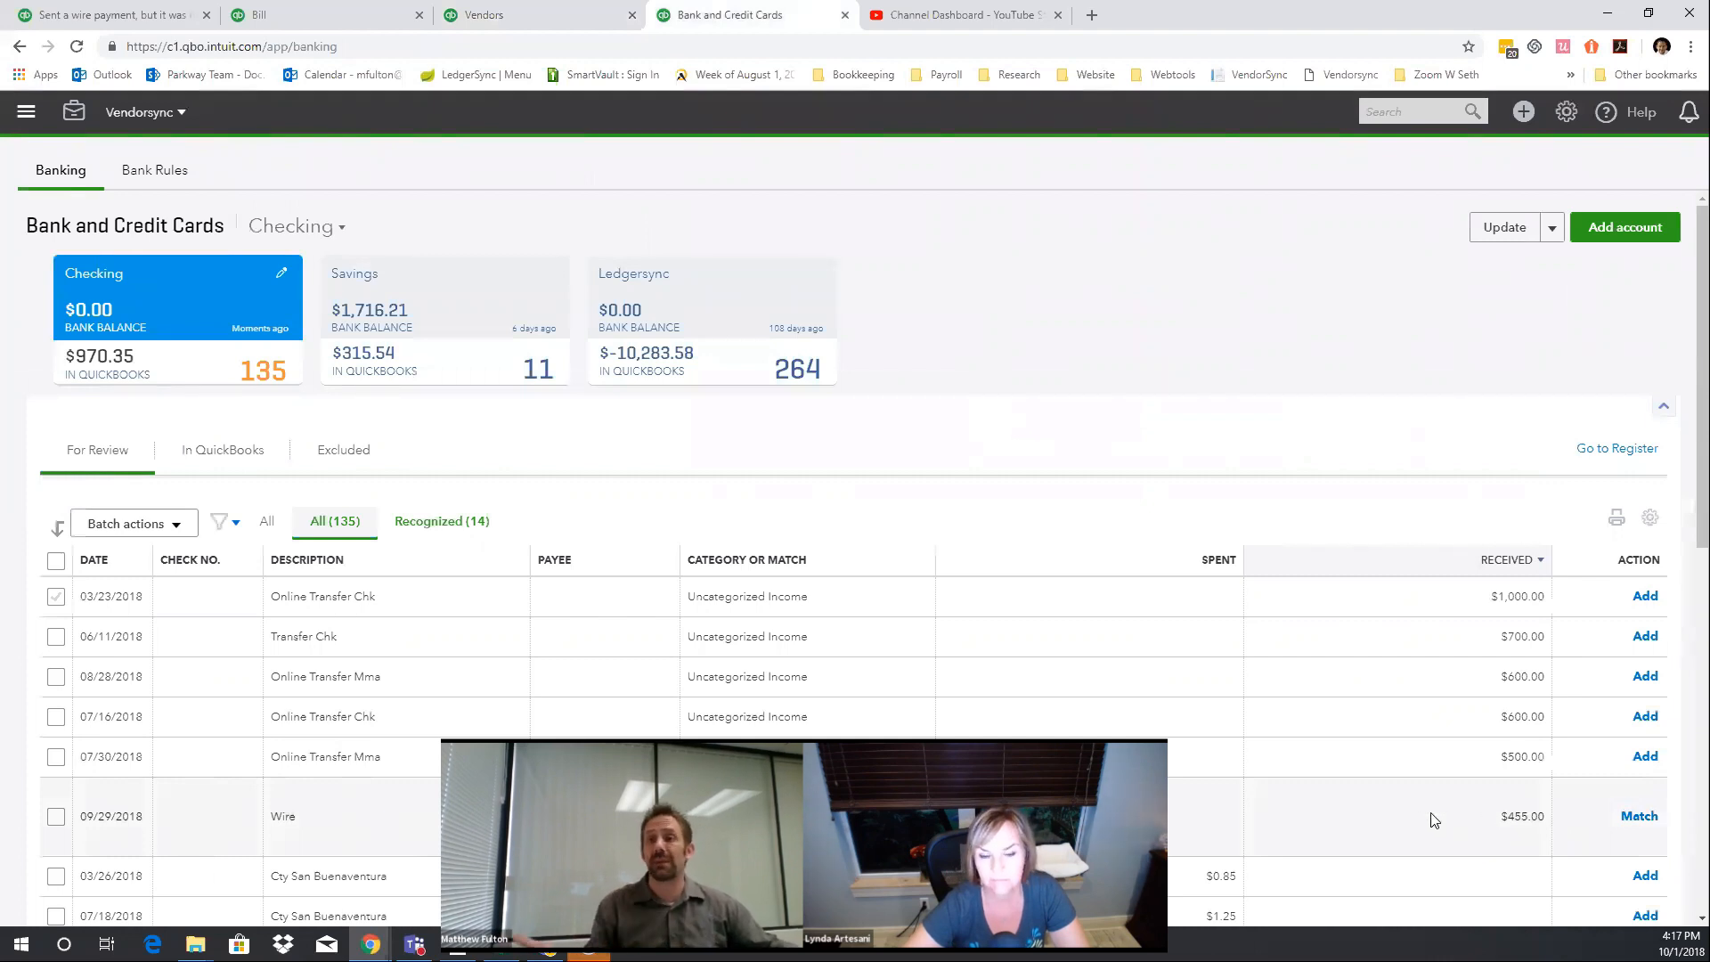
mouse_move(1372, 817)
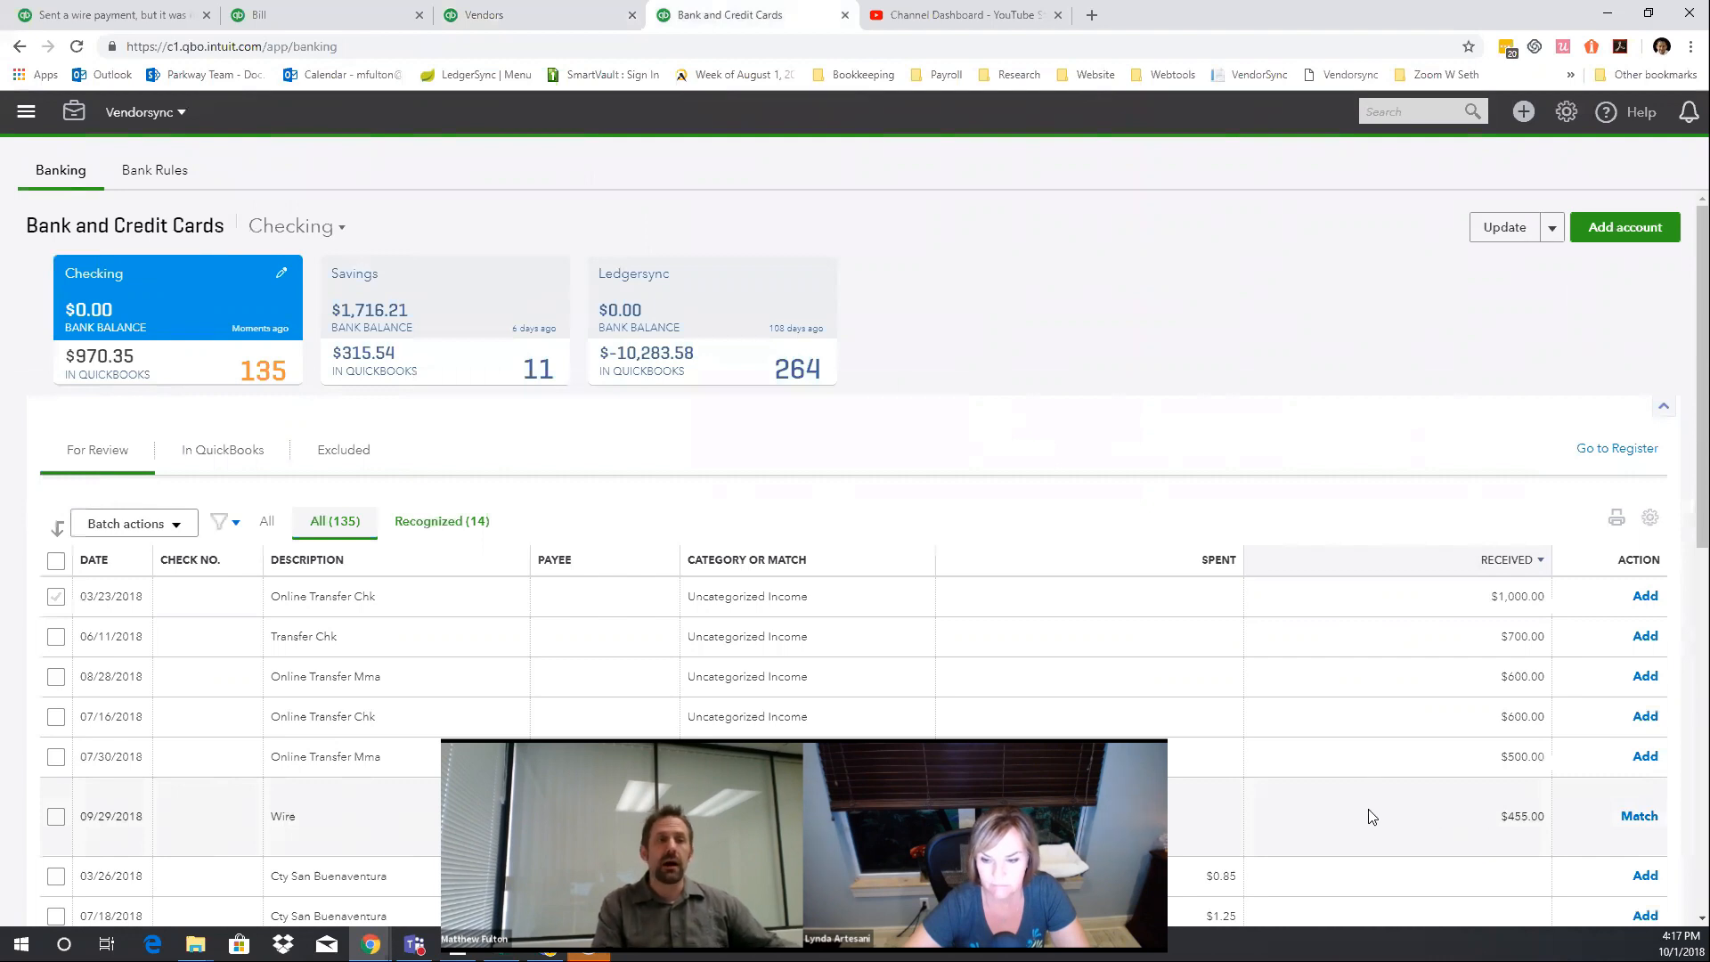
scroll(down, 3)
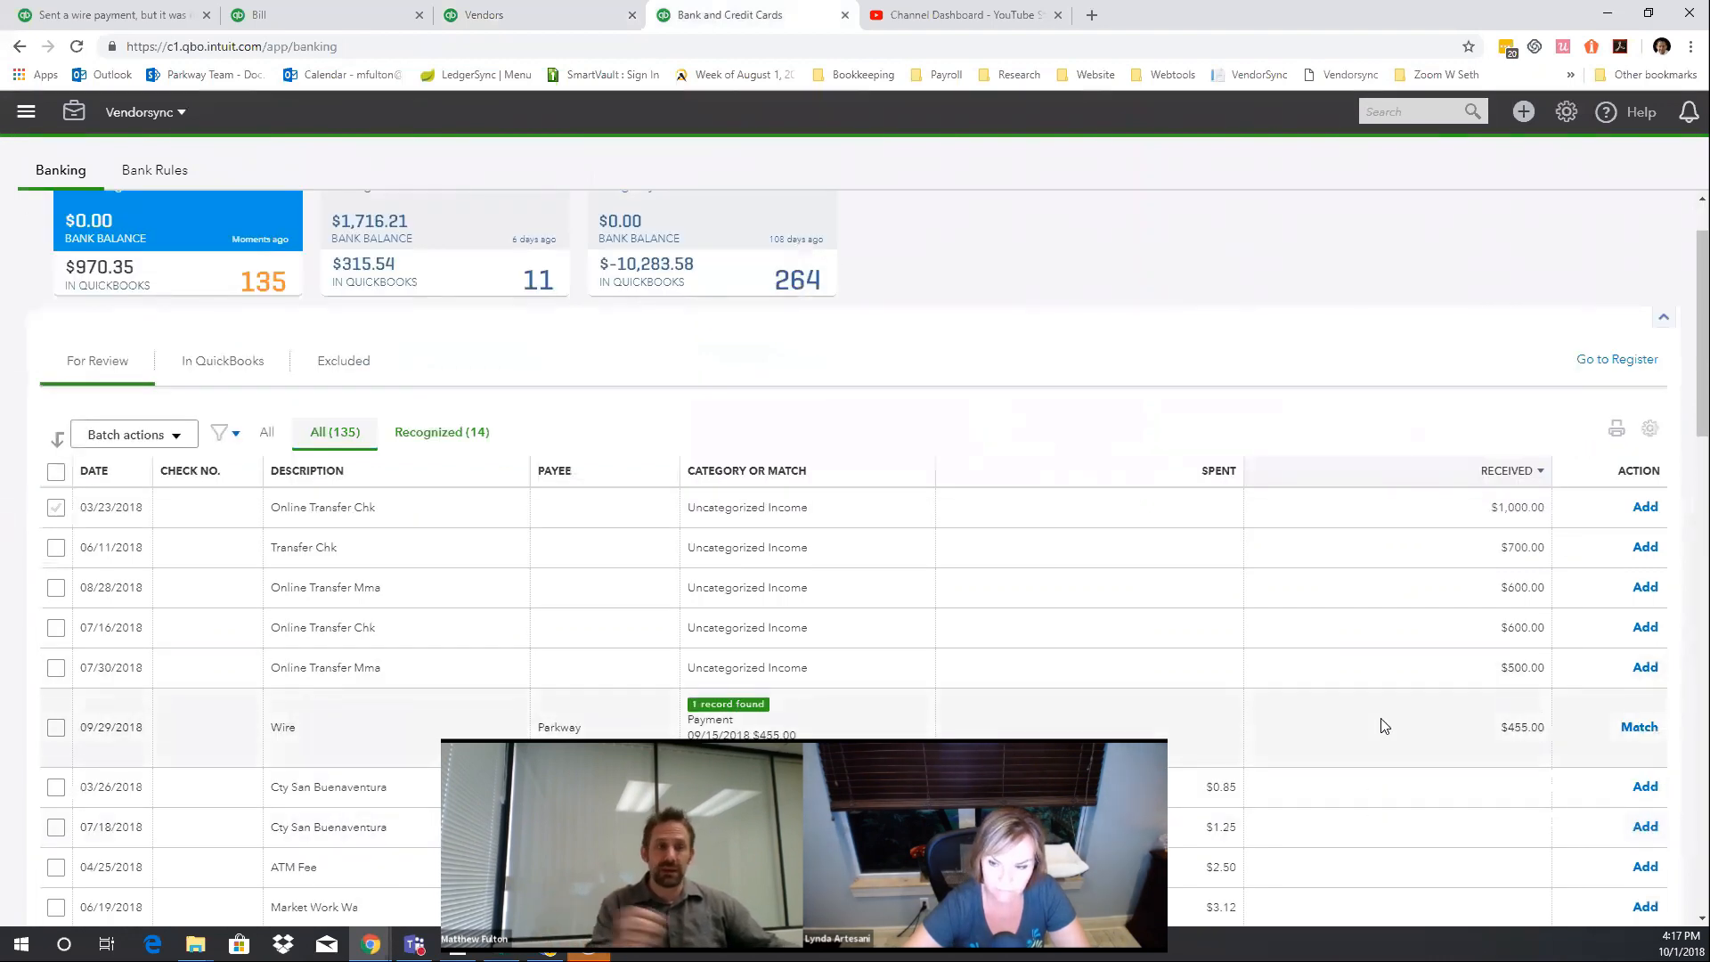
click(283, 727)
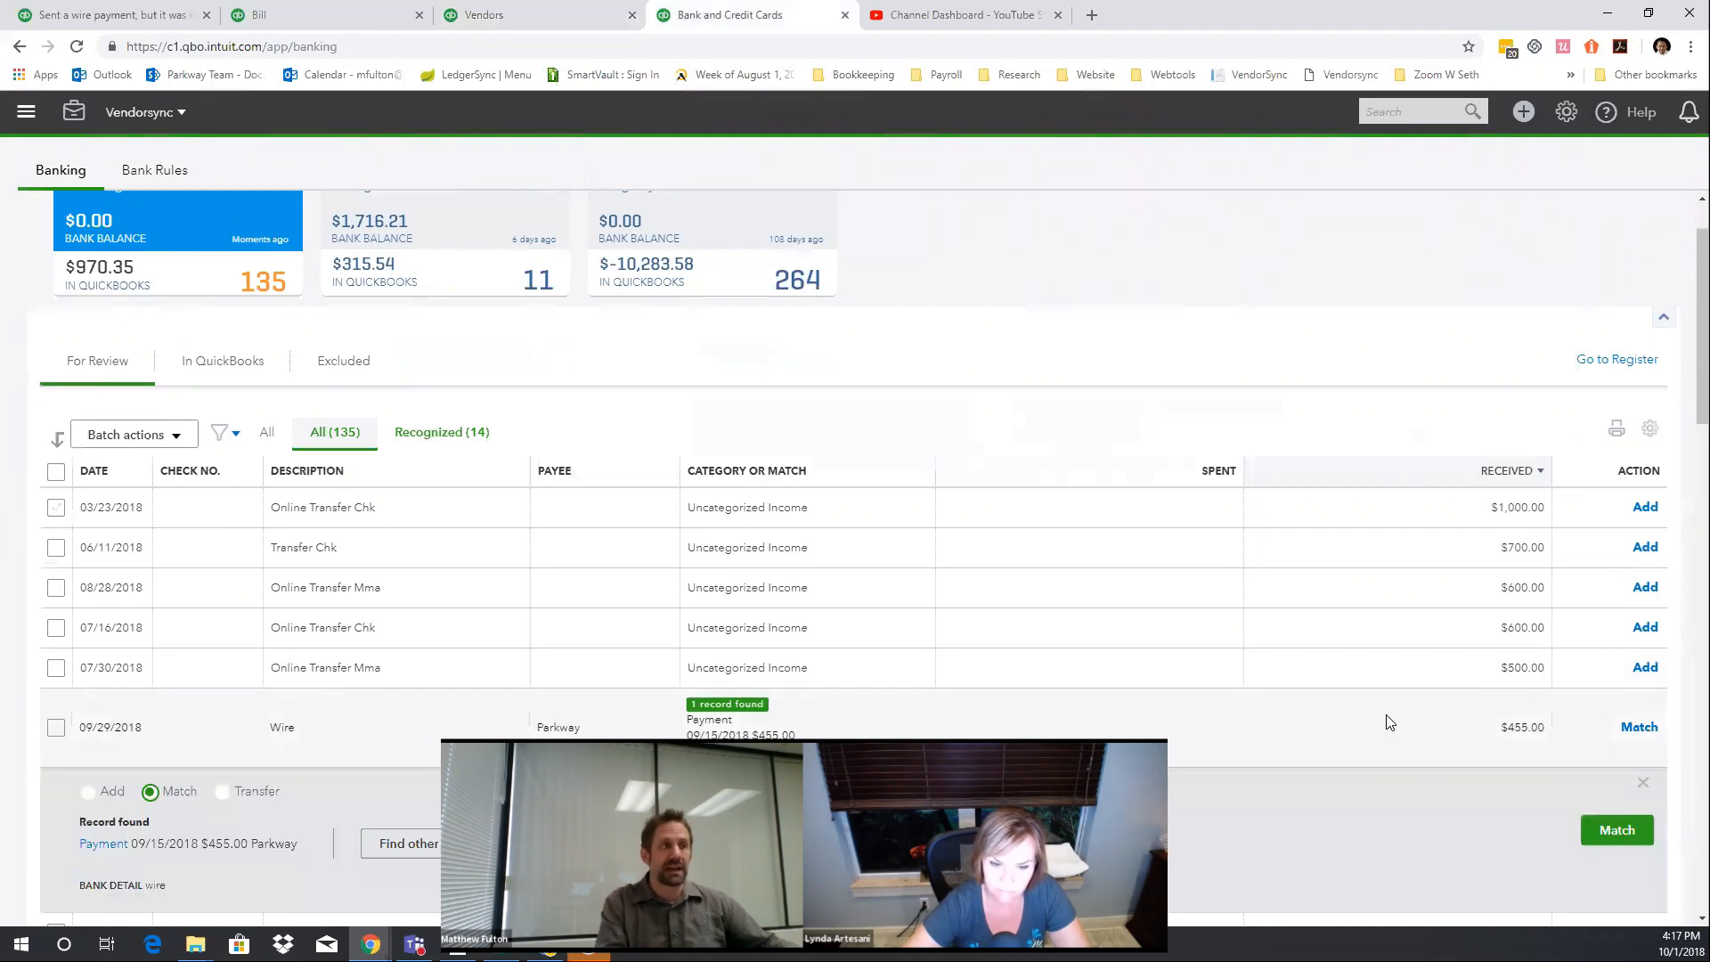
scroll(down, 3)
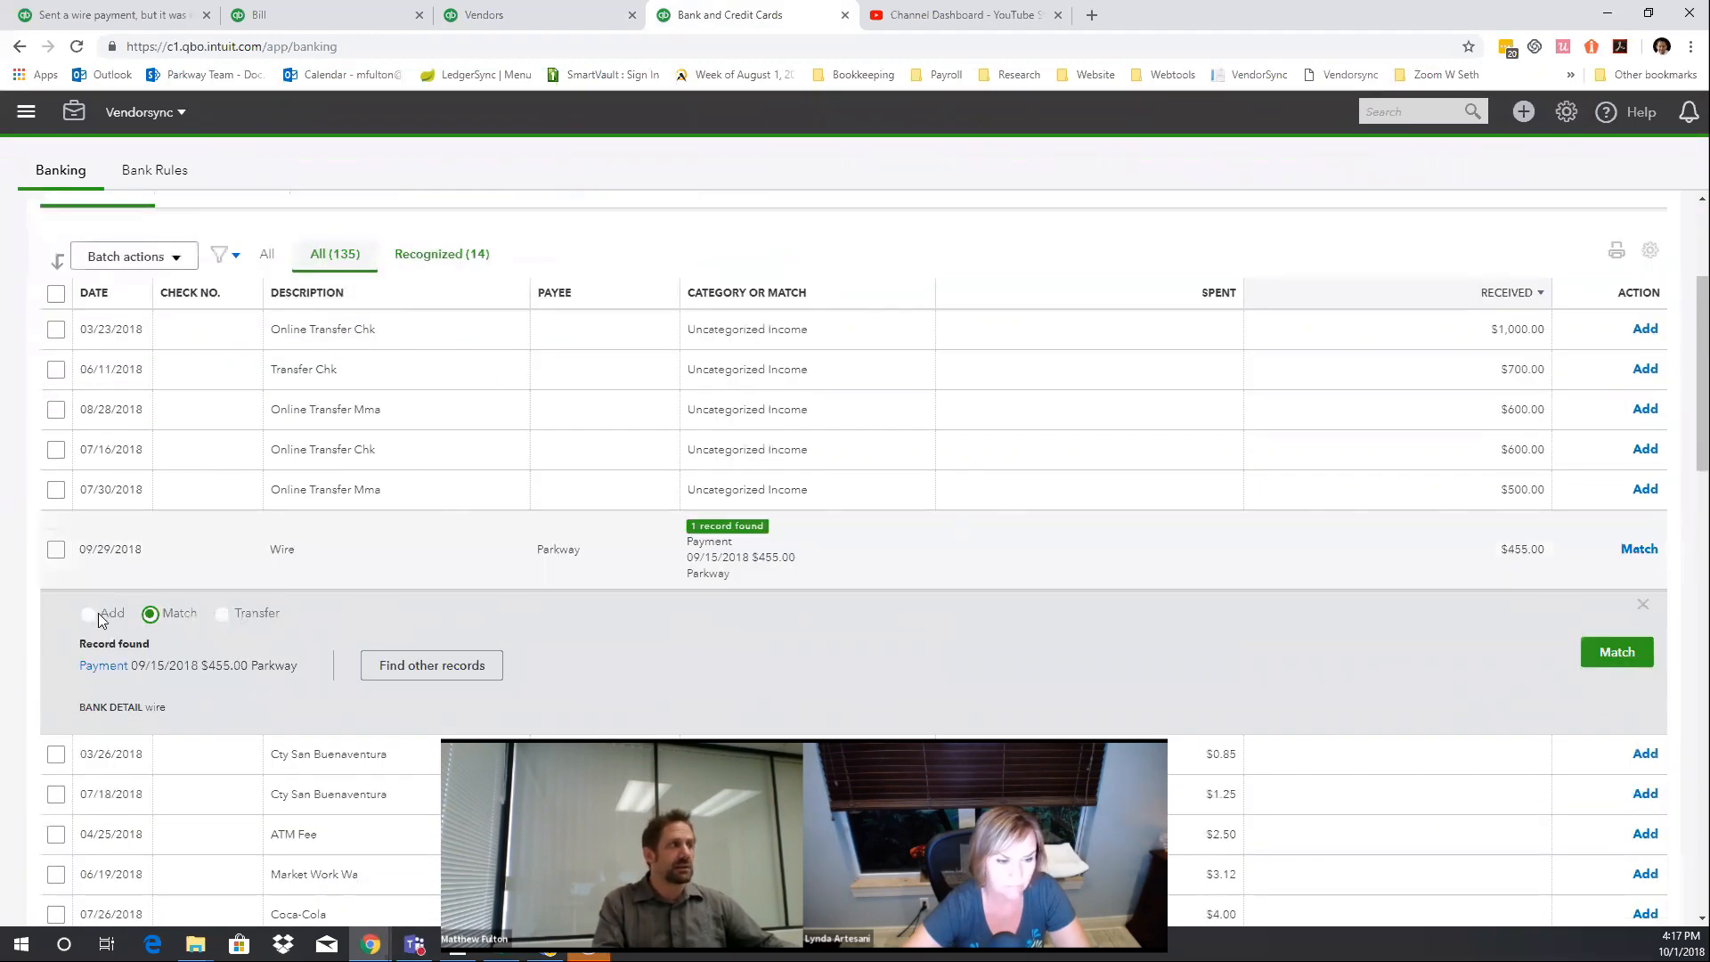
- Add the $455 wire as a new transaction instead of matching, and start a split
click(89, 573)
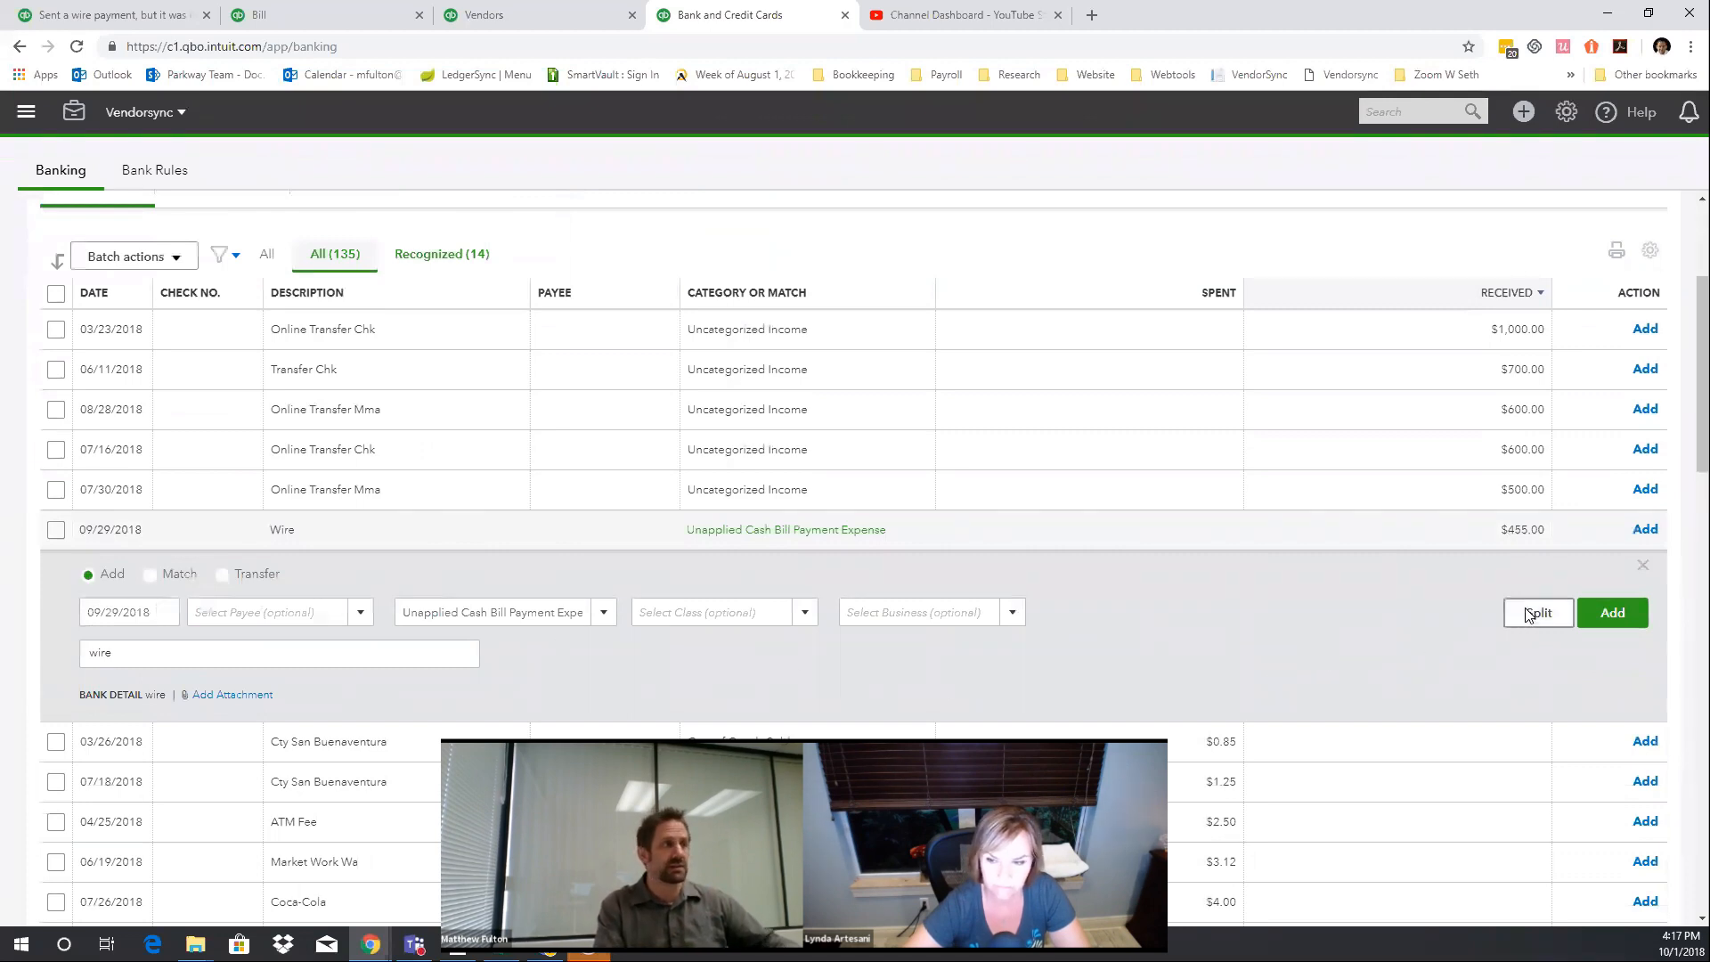
click(1537, 611)
text(Accounts)
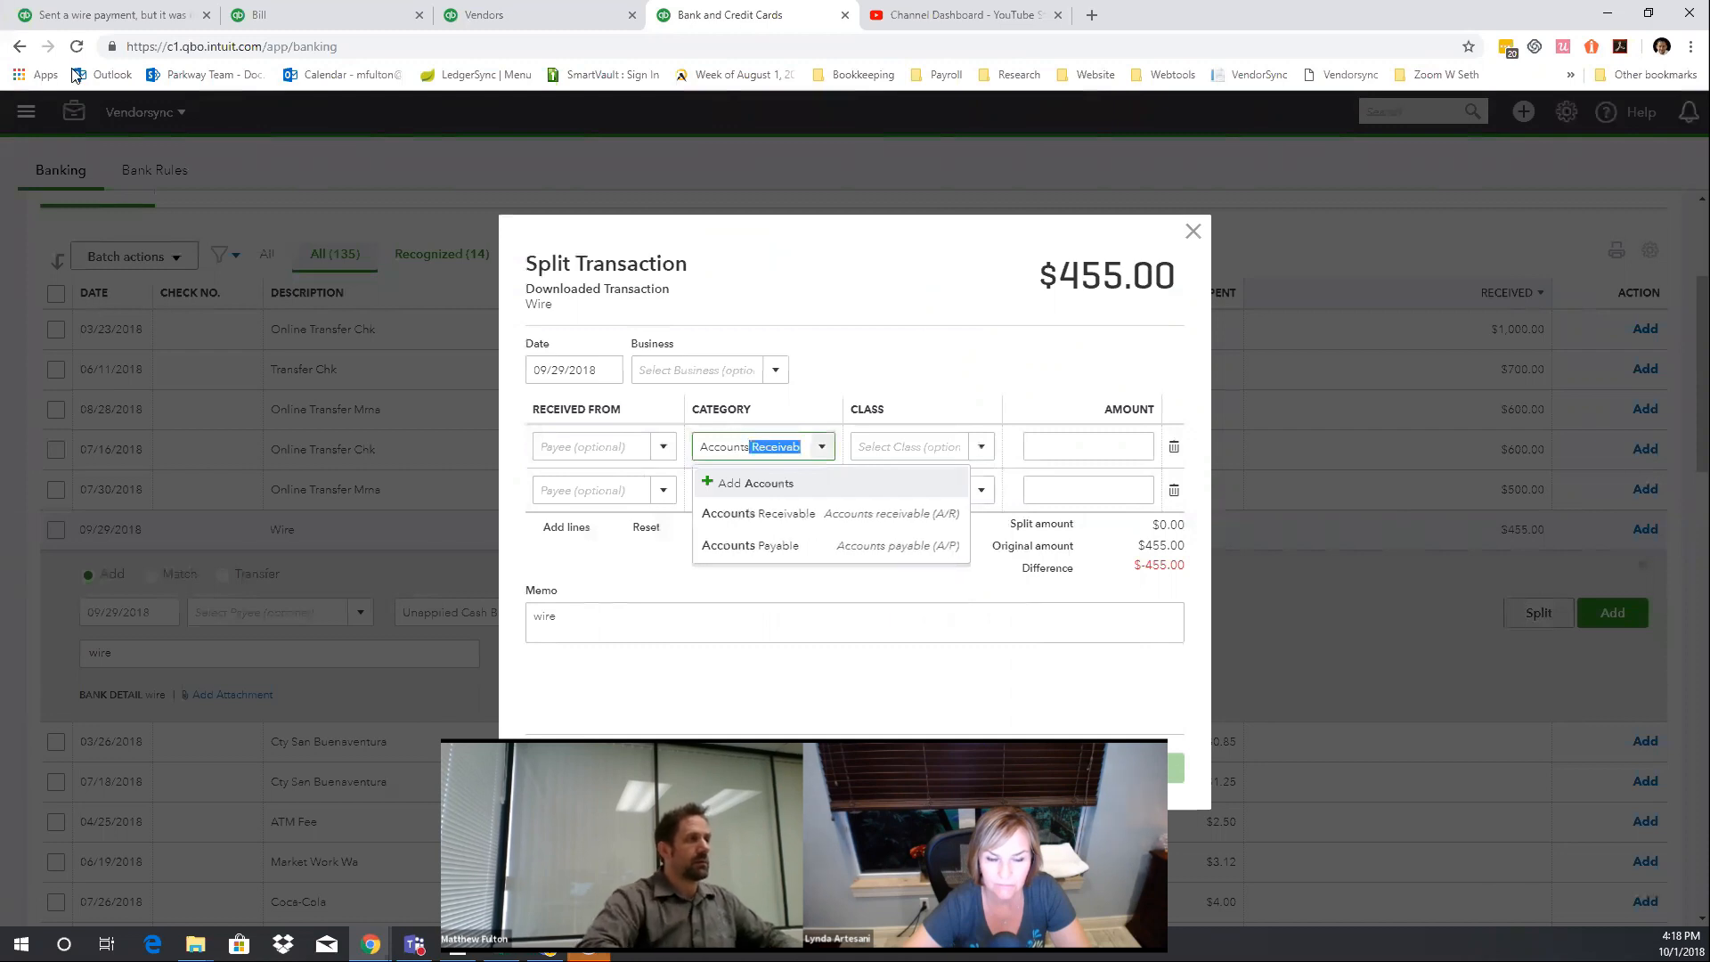
click(749, 545)
text(t1)
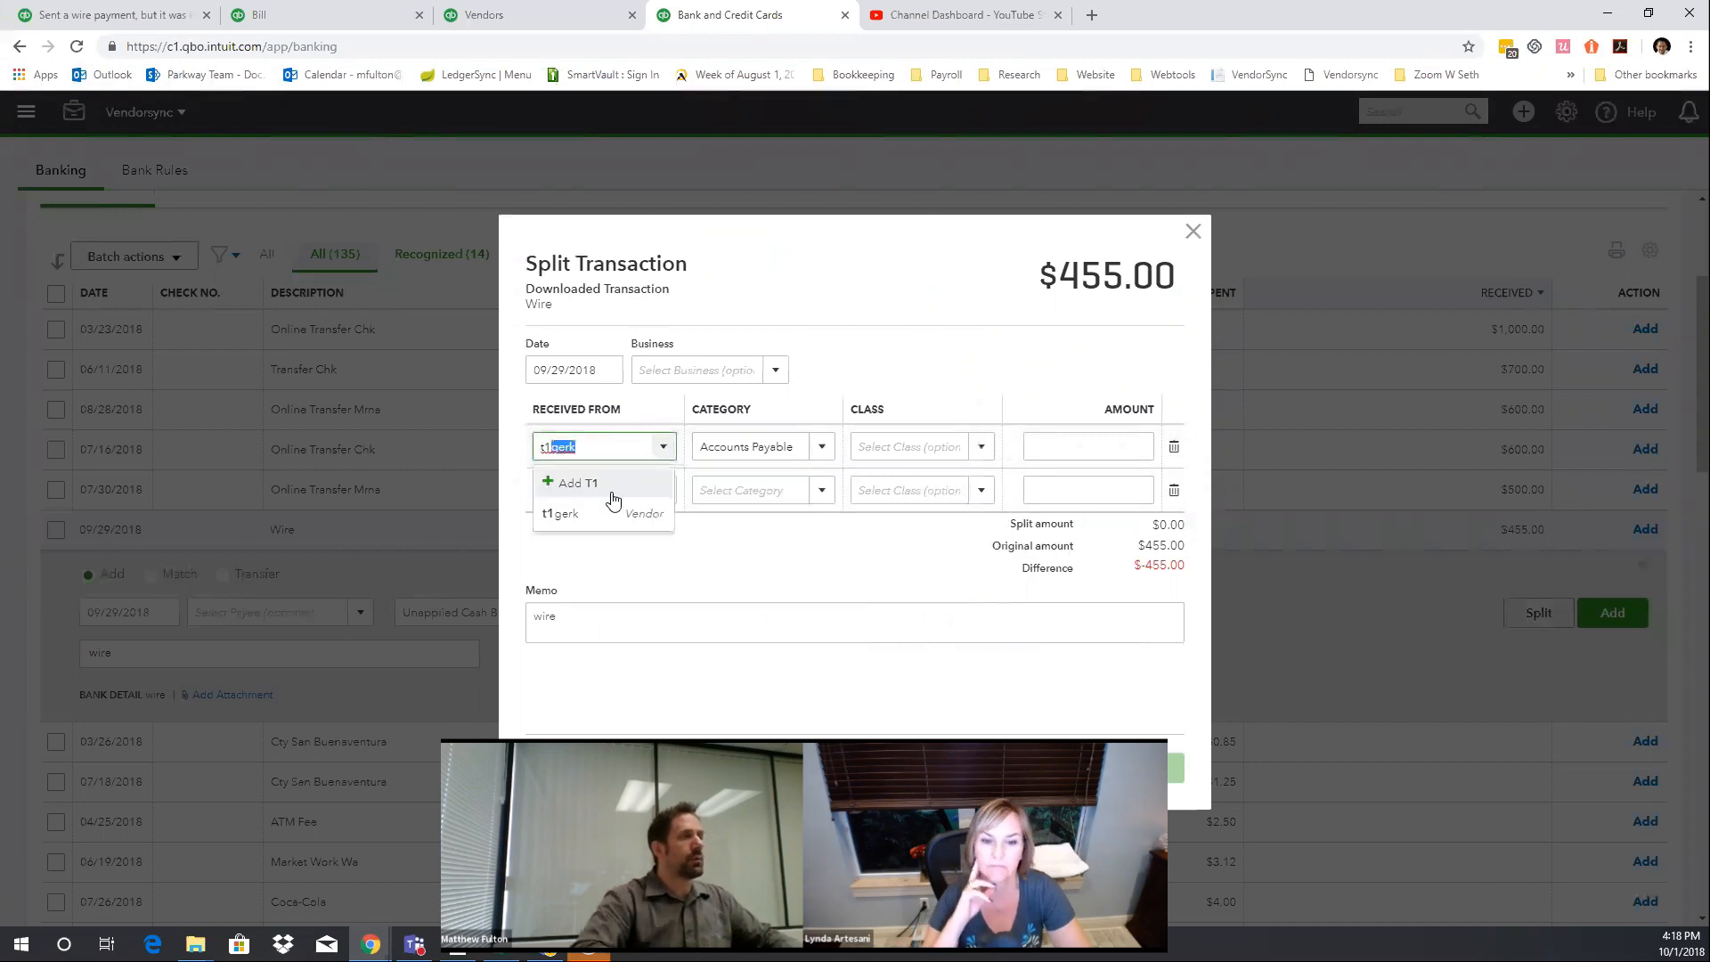
click(560, 513)
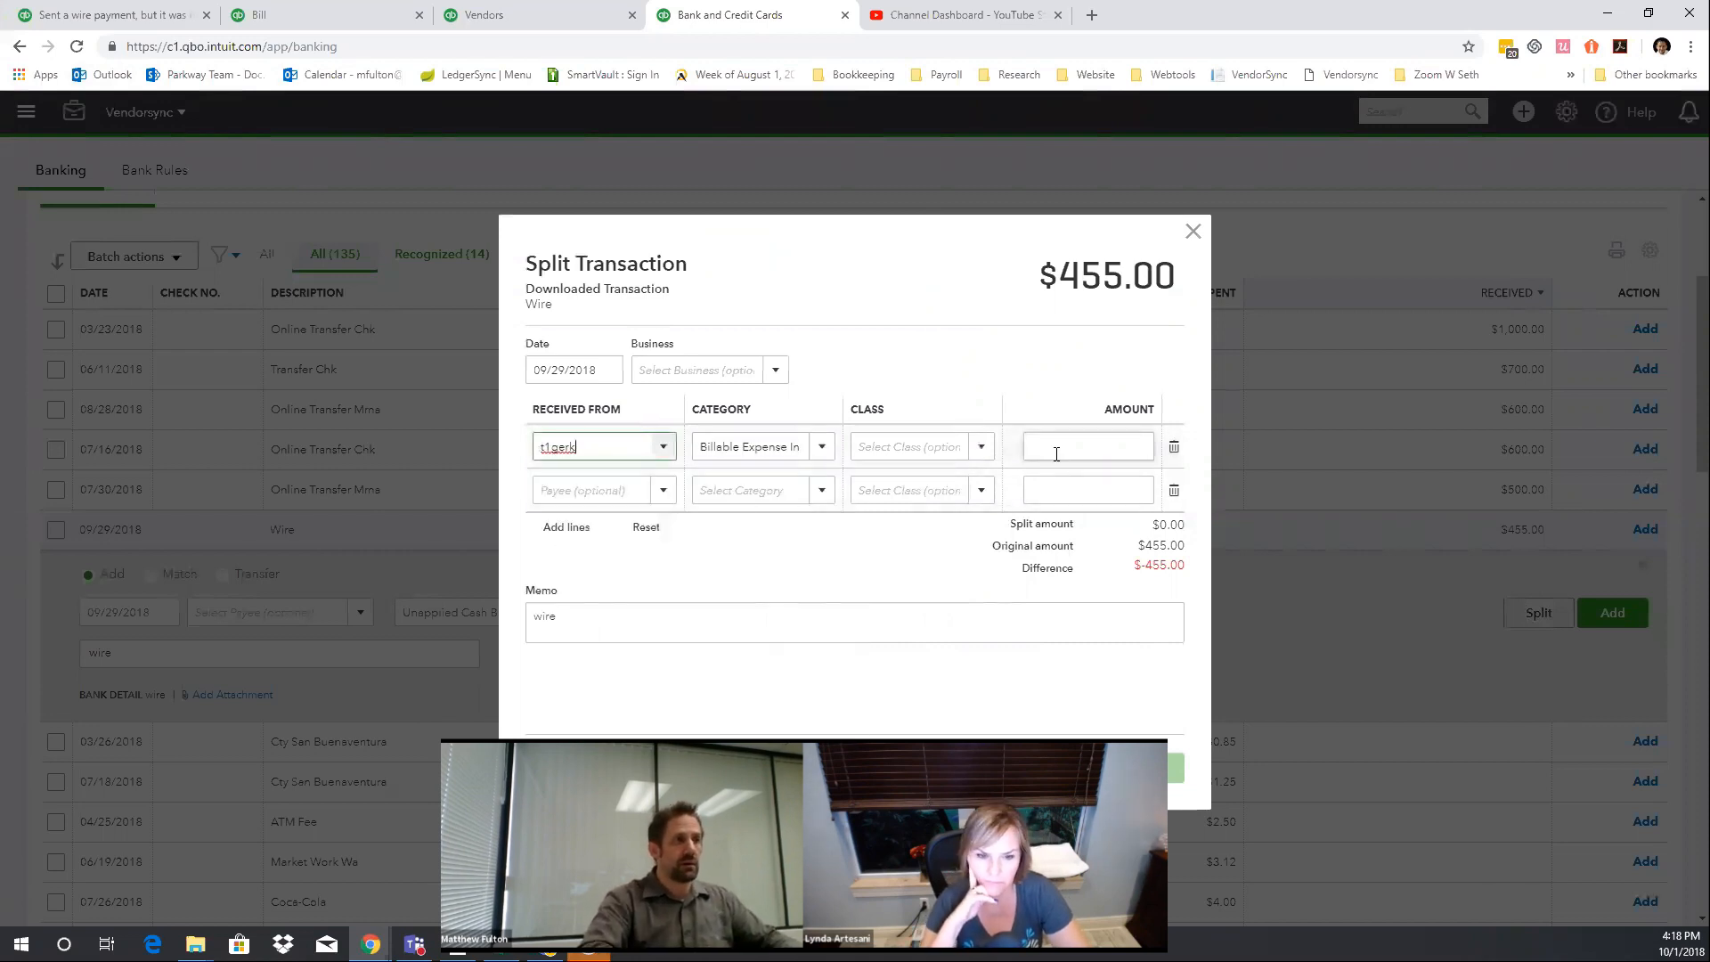
text(500.00)
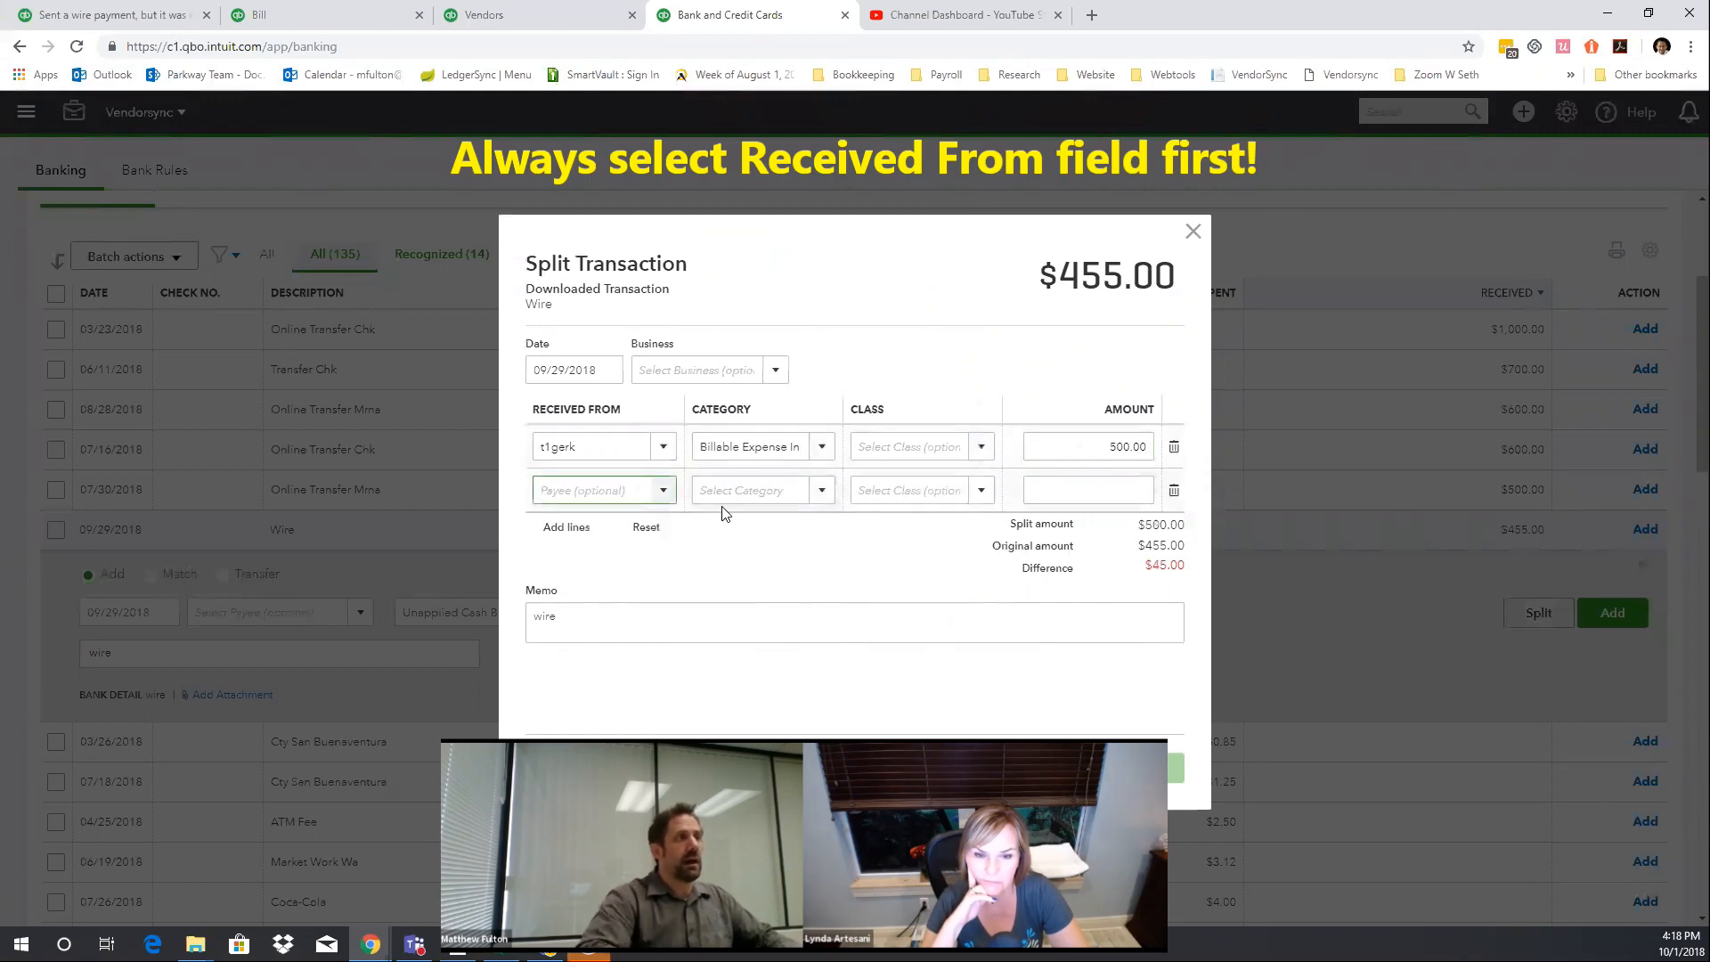
click(751, 490)
text(Bank)
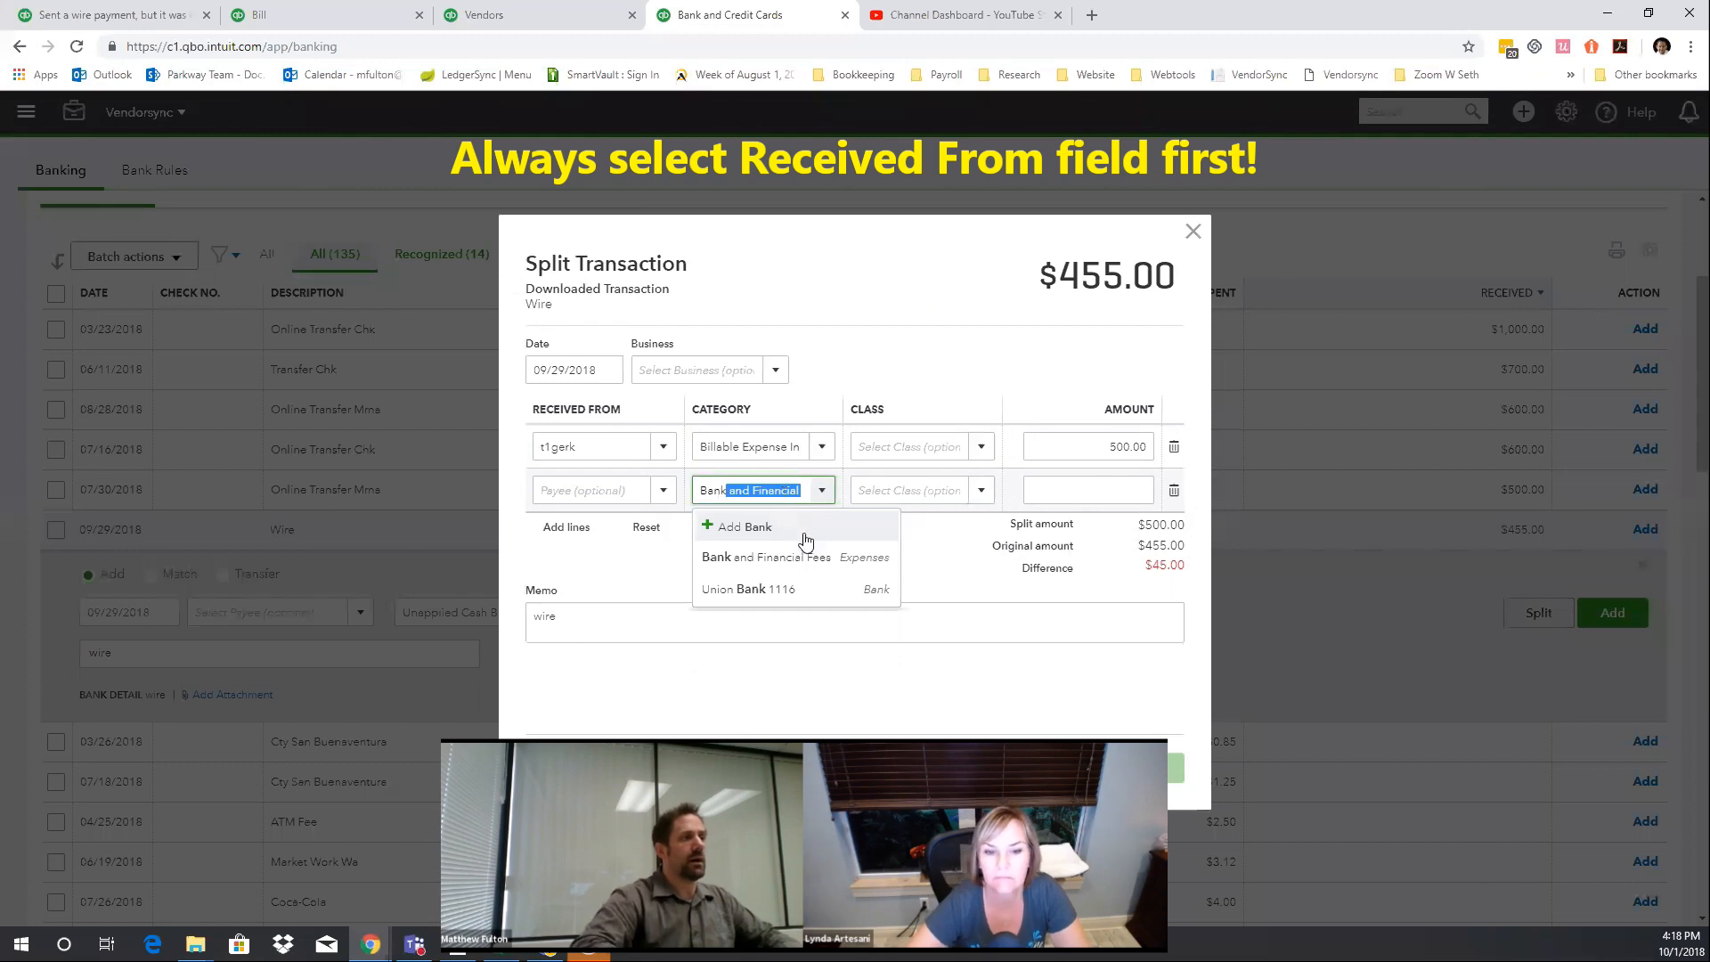
click(766, 556)
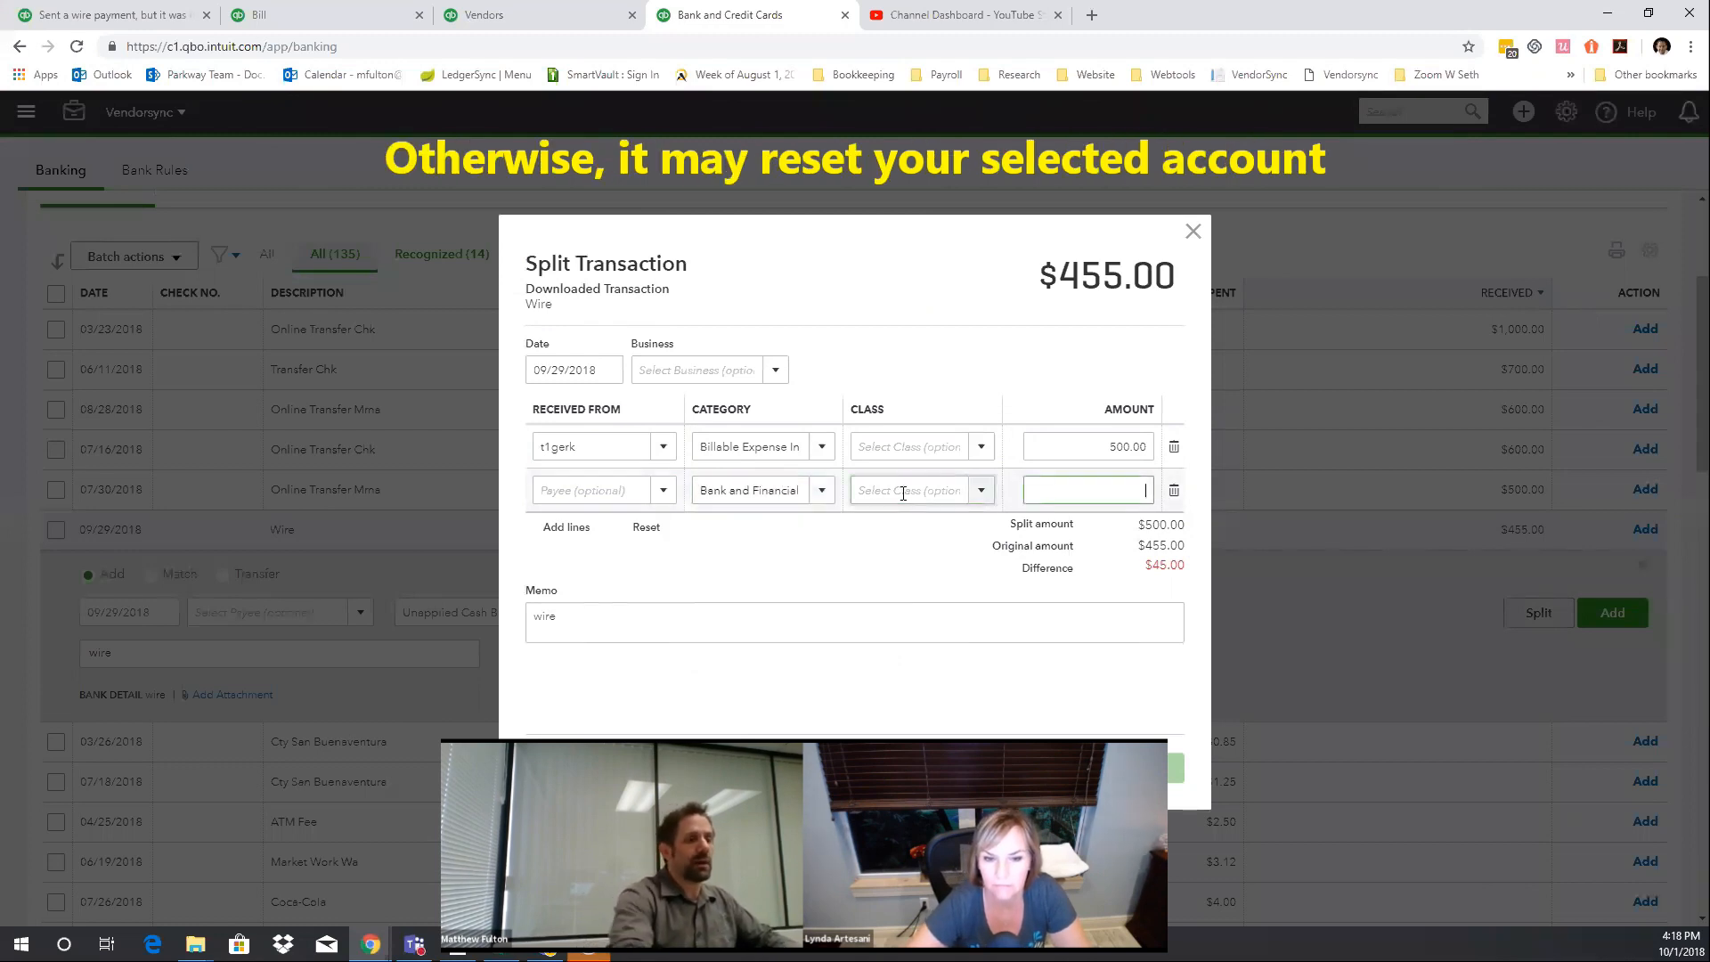
text(-45.00)
click(604, 490)
text(t)
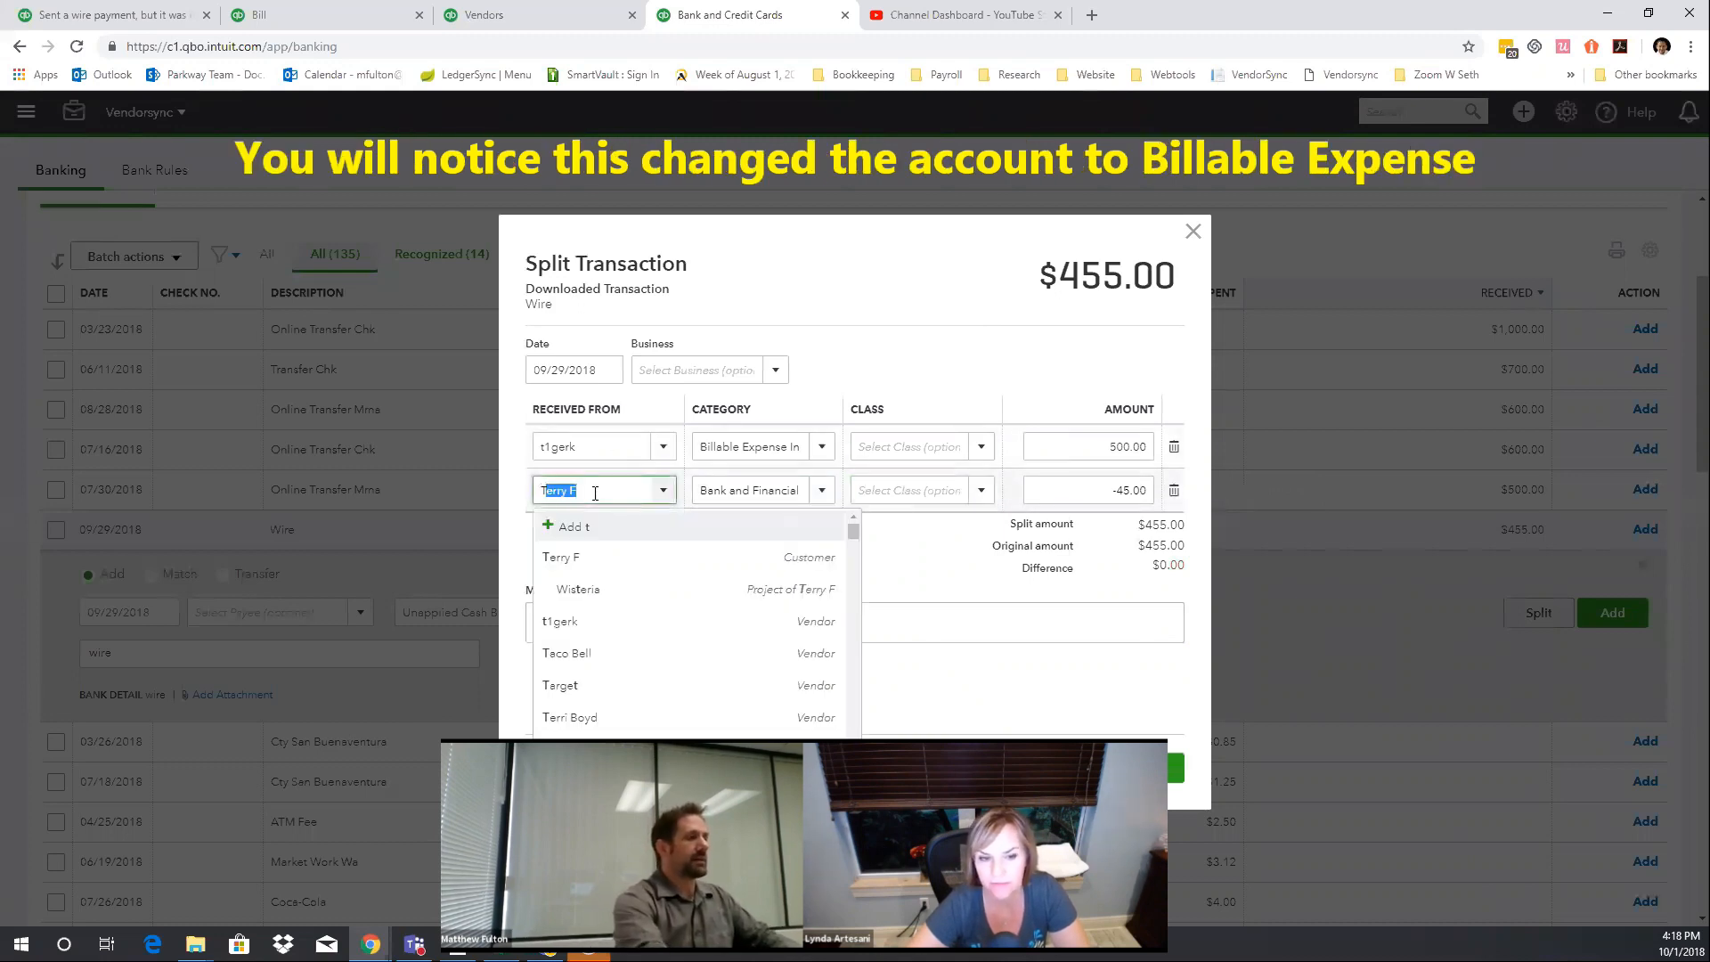
text(Time Warner)
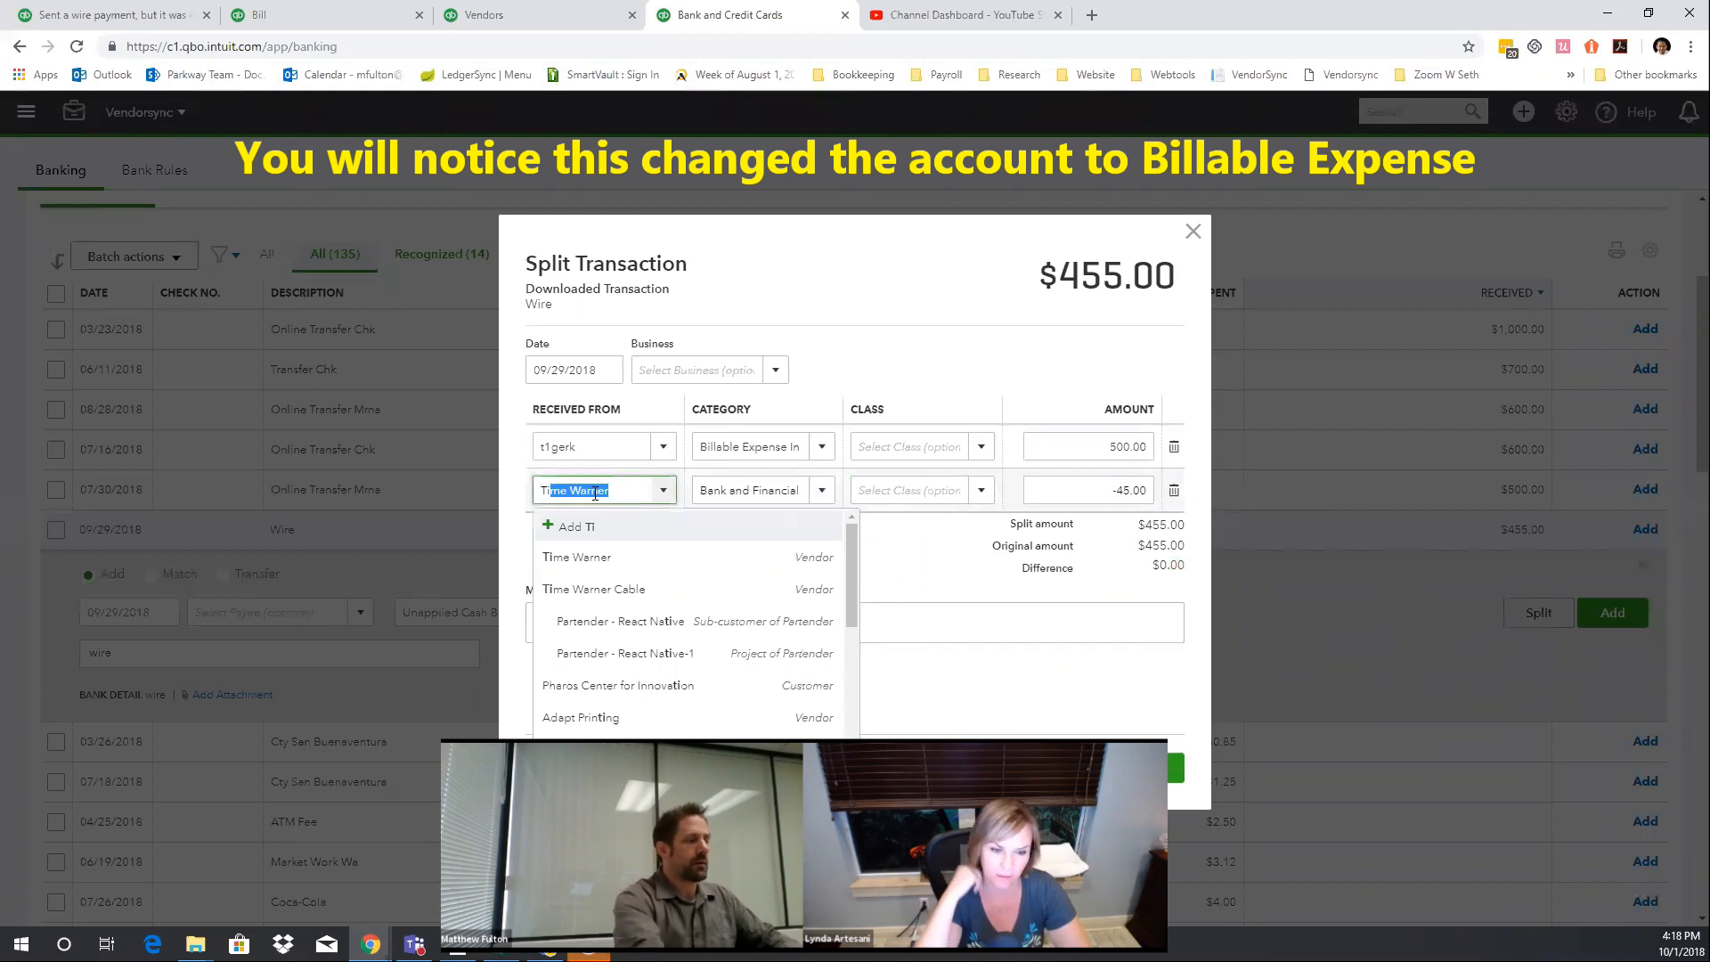
text(T)
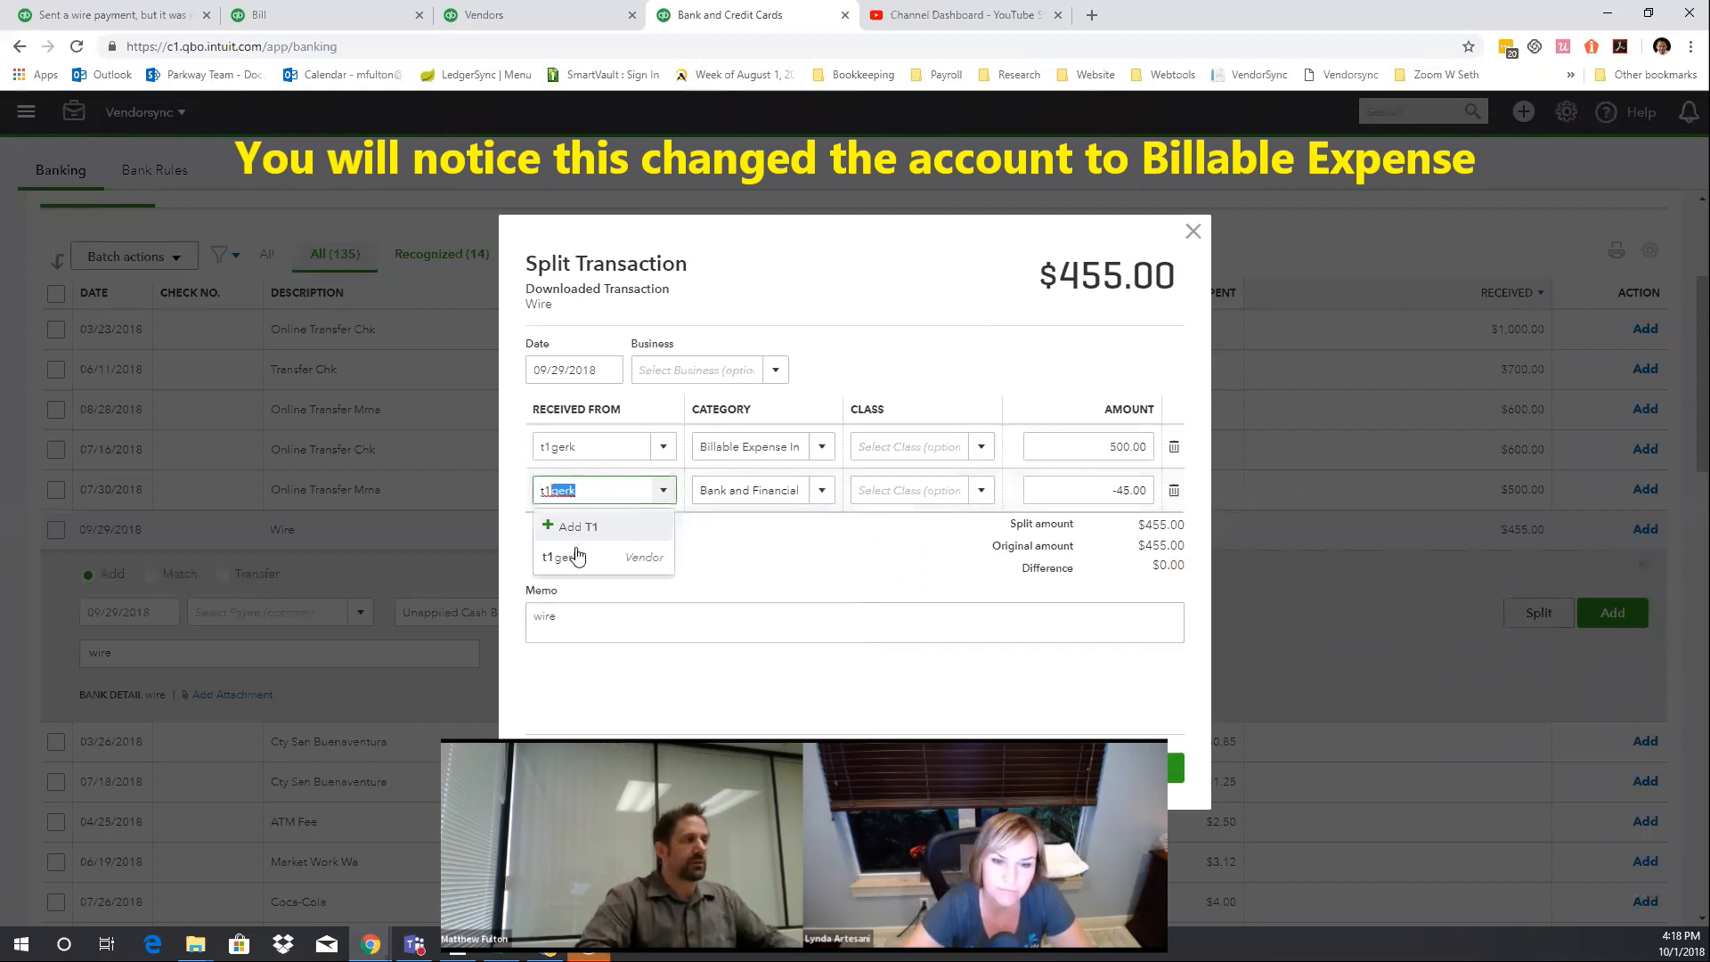
click(565, 557)
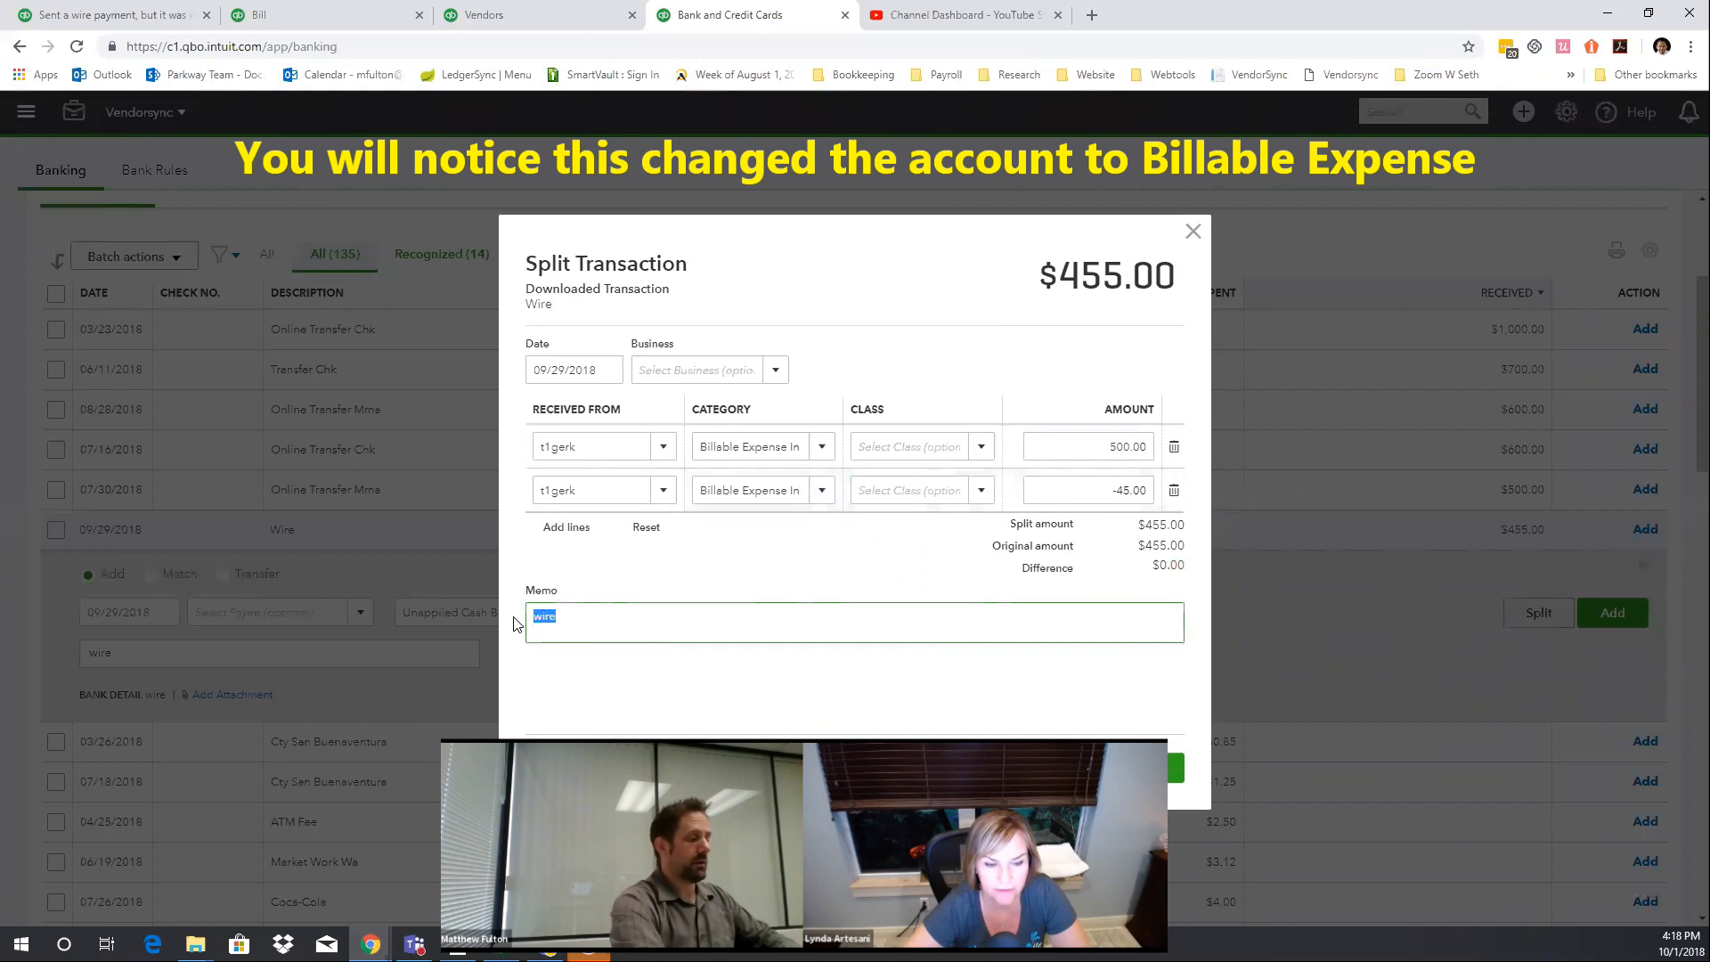
- Enter the memo 'for wire fund returned total of 500 less bank fee 45.00' and save the split deposit
text(for wire)
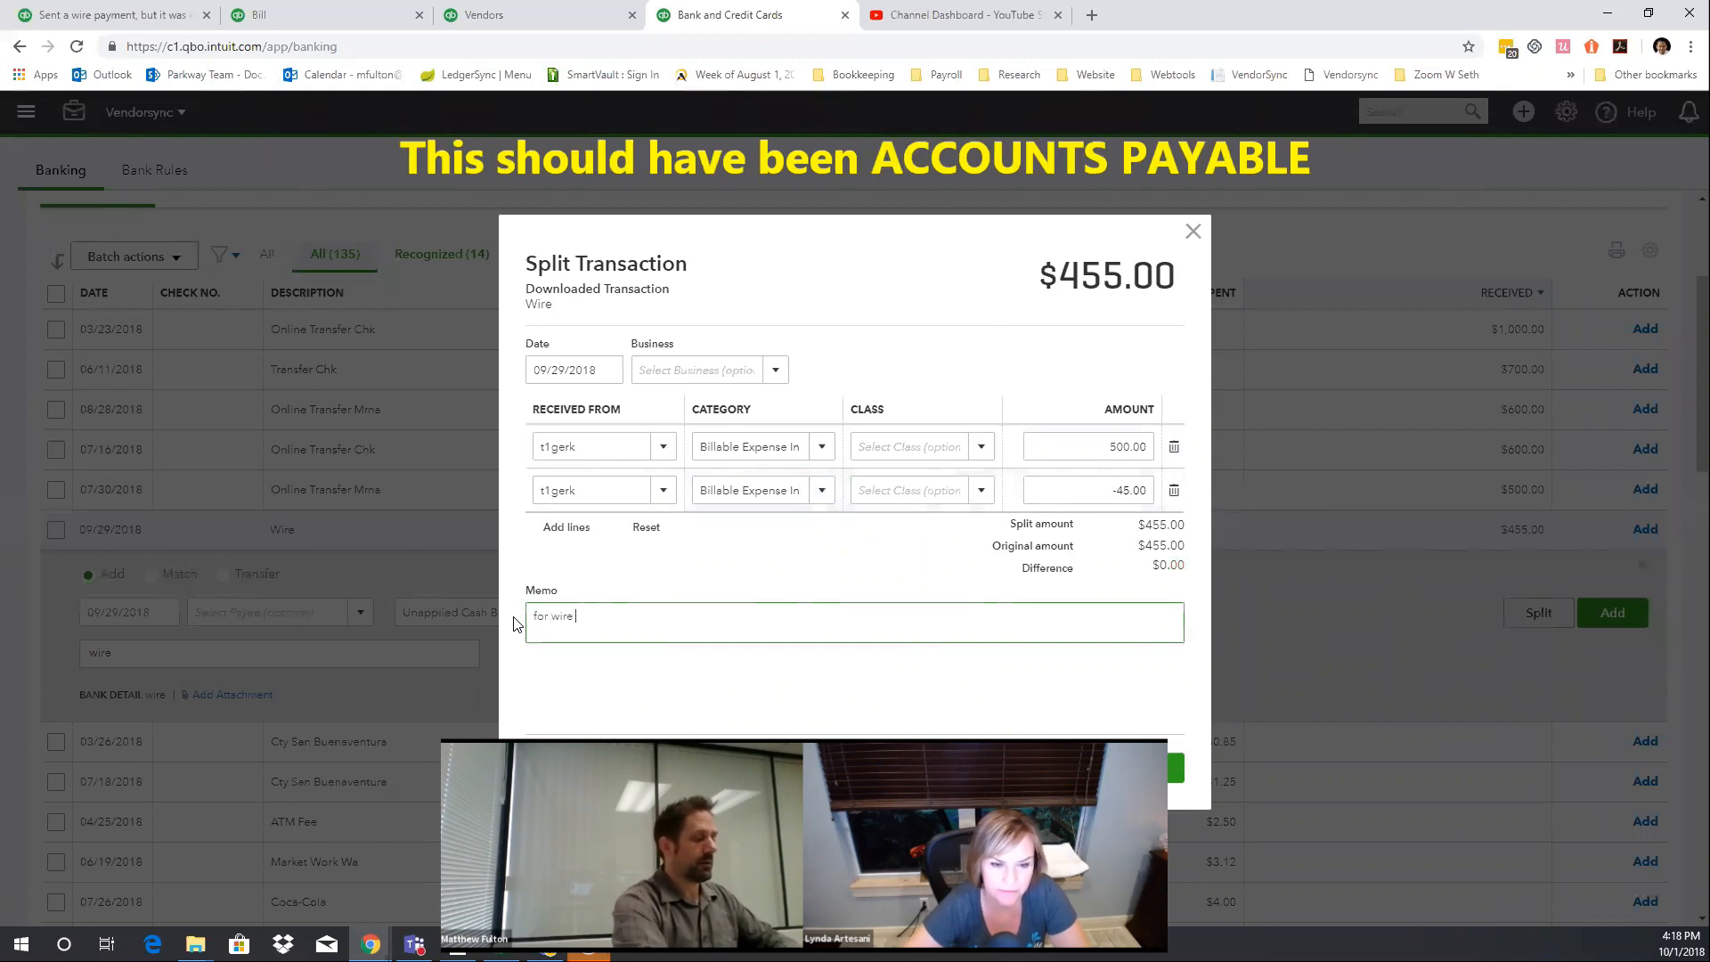
text(fund ret)
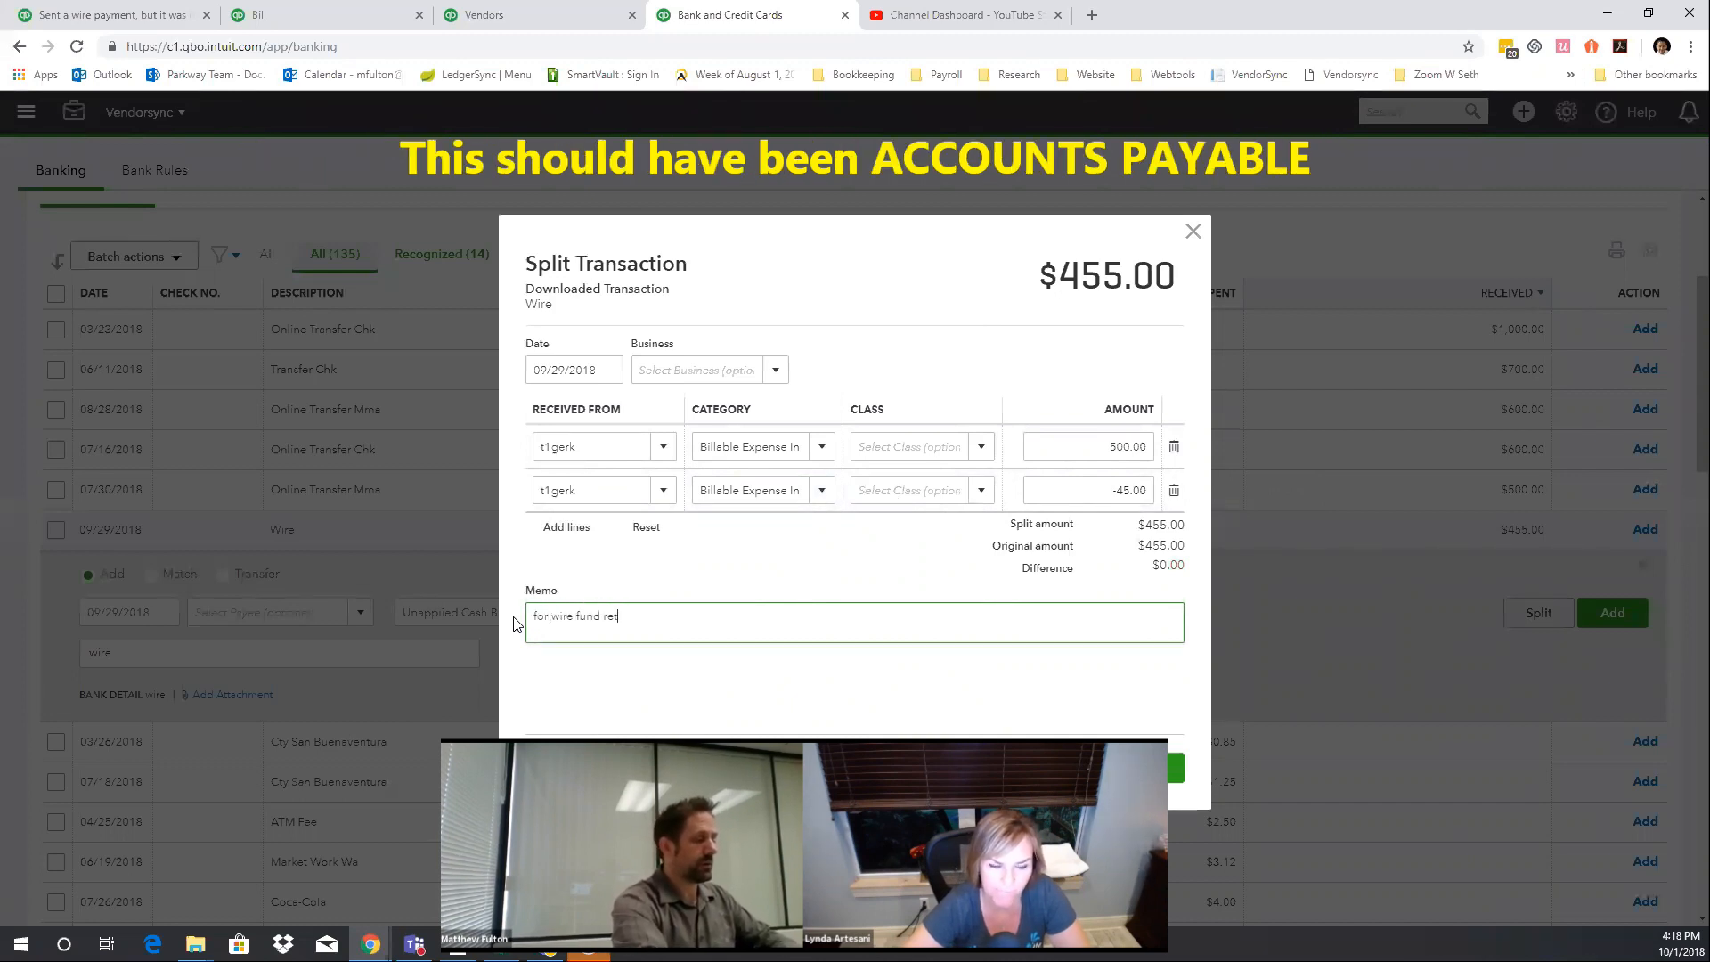
text(urned total of 500)
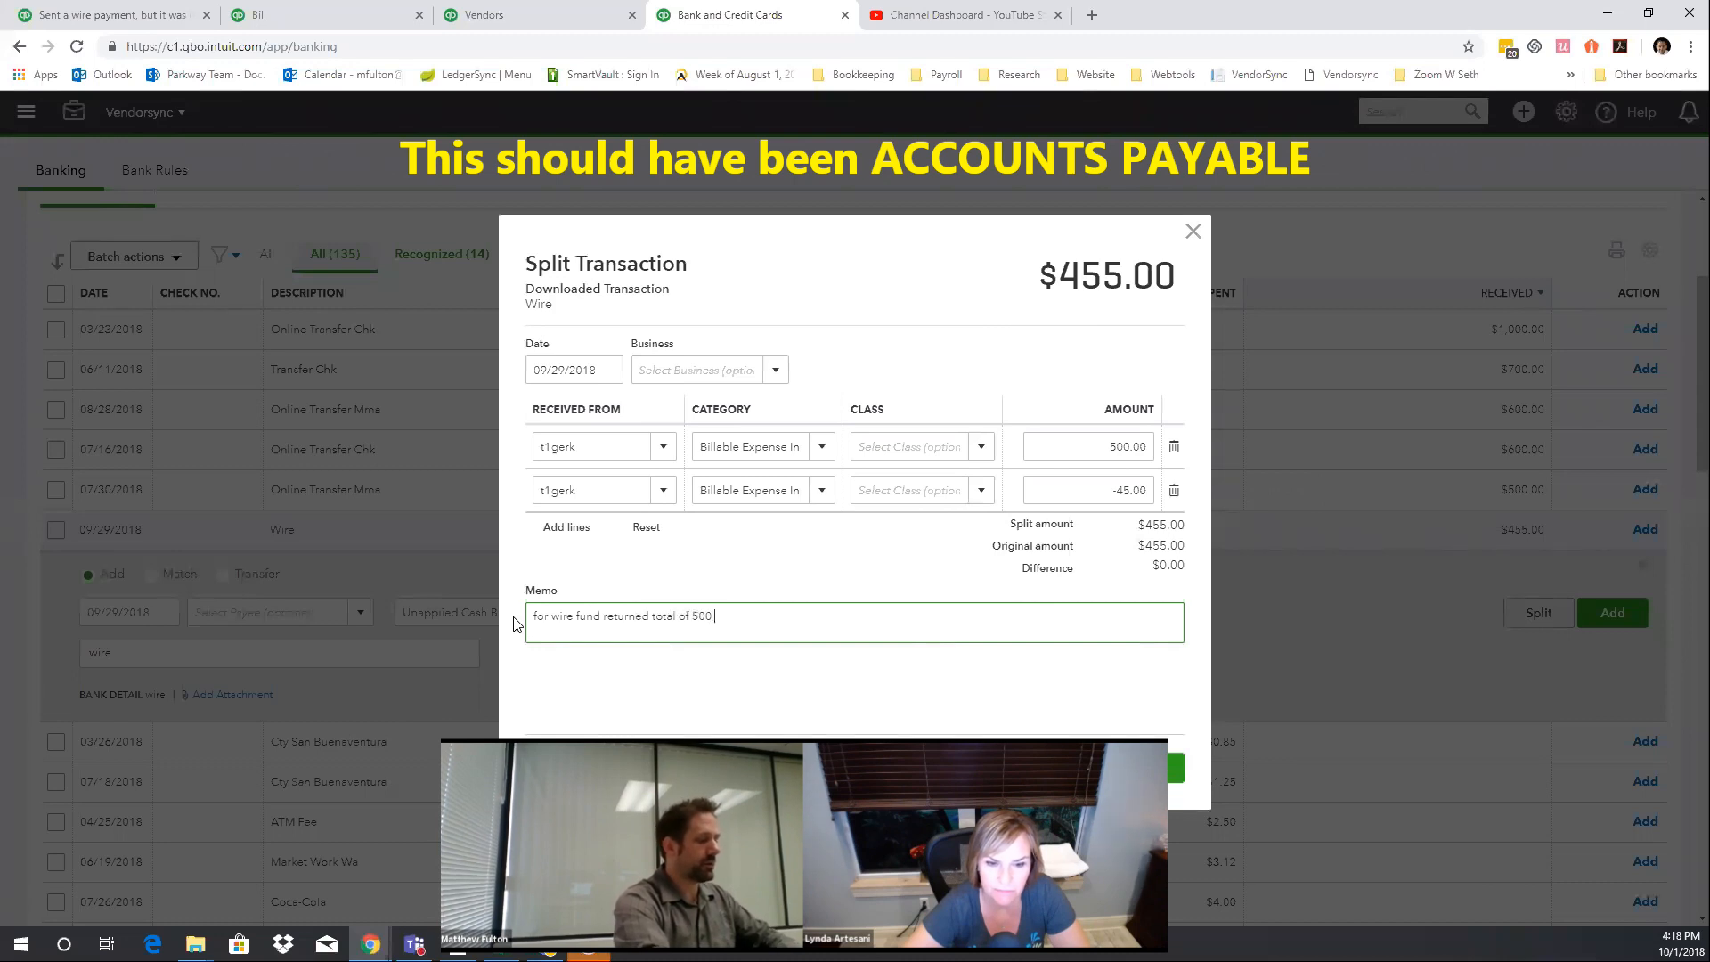
text(less bank)
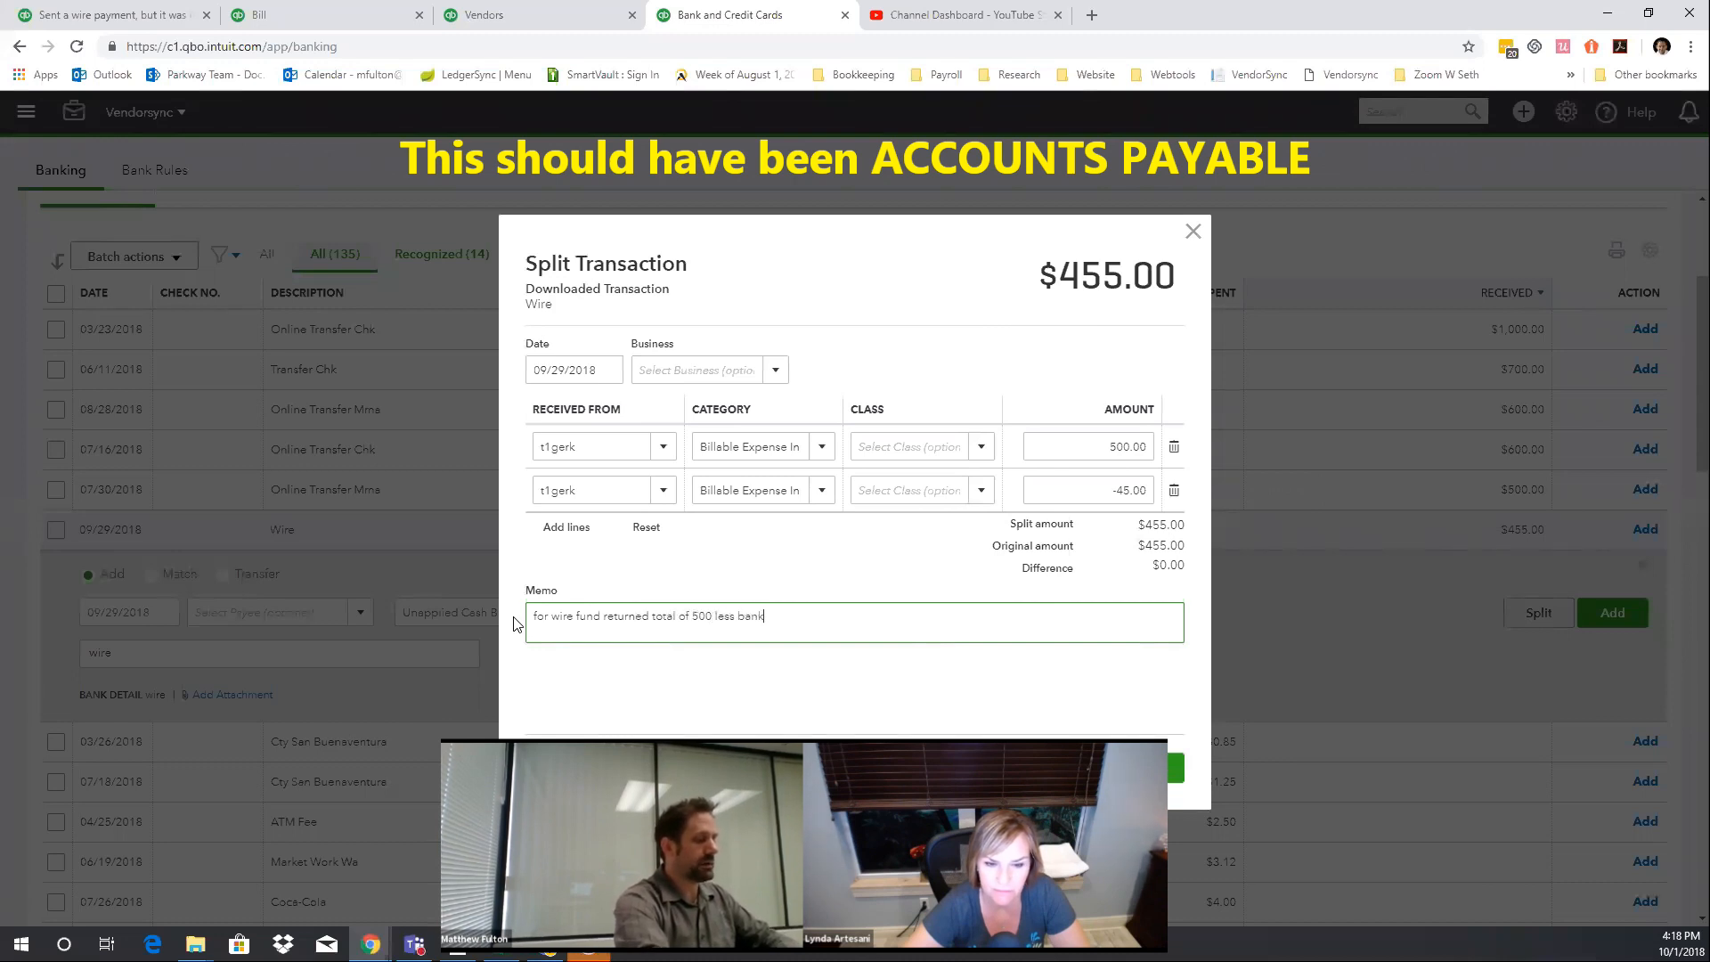
text(fee)
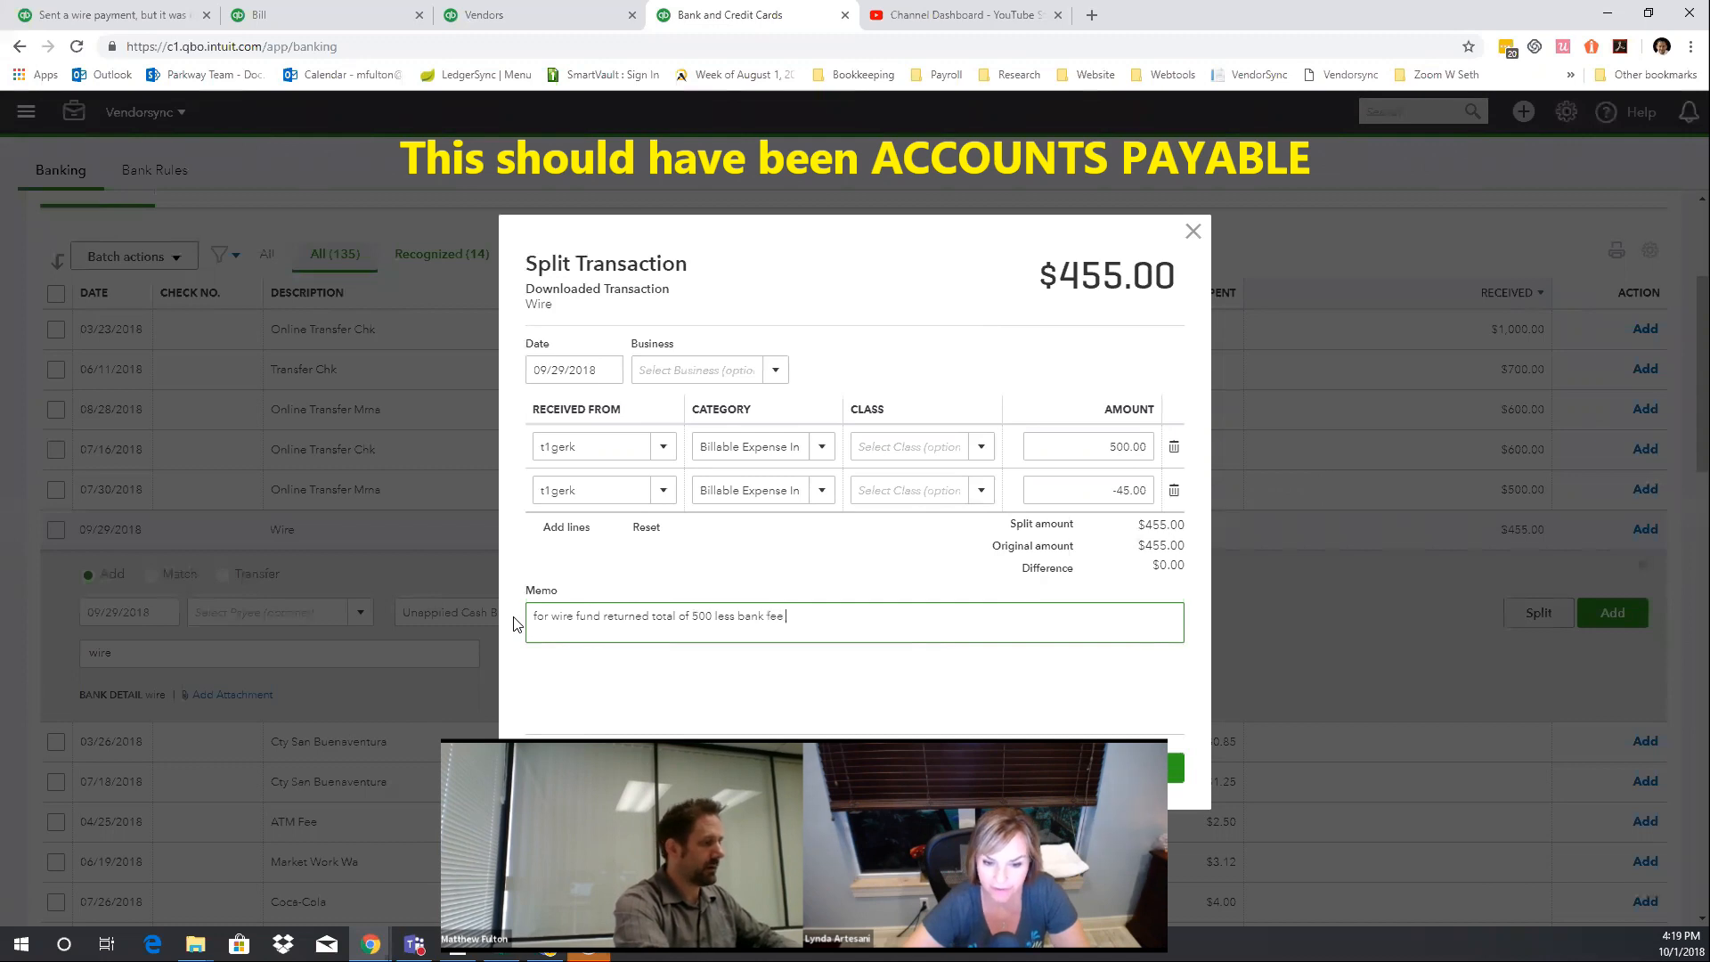
text(45)
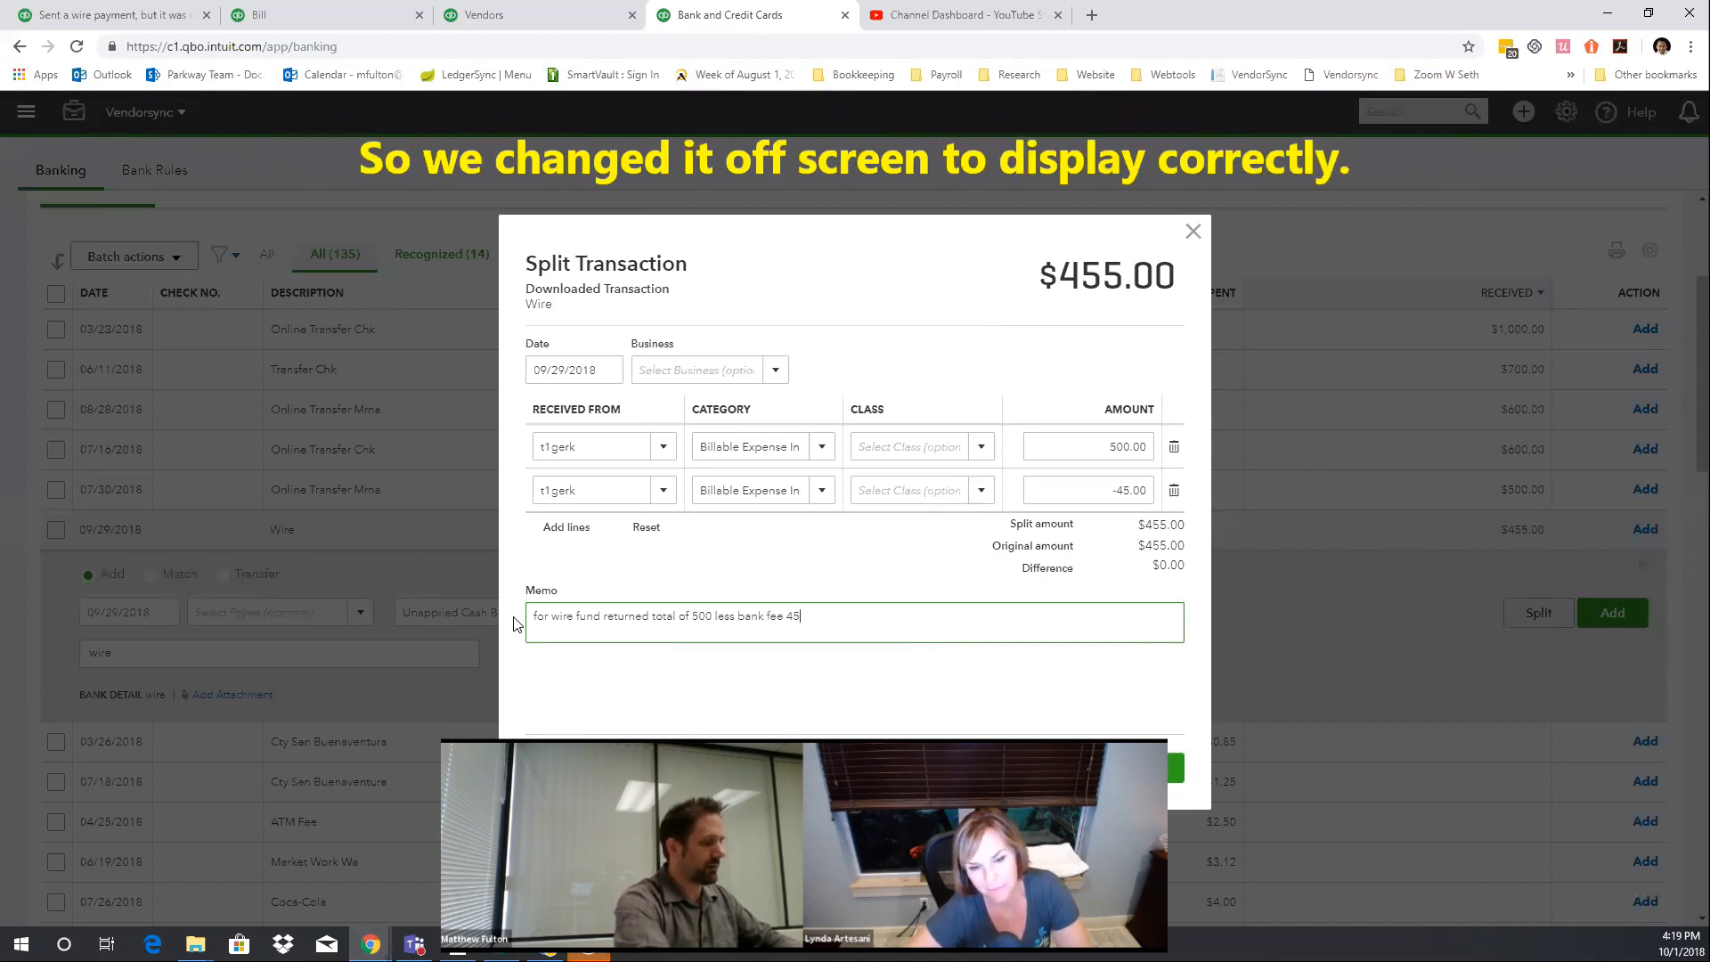
text(.00)
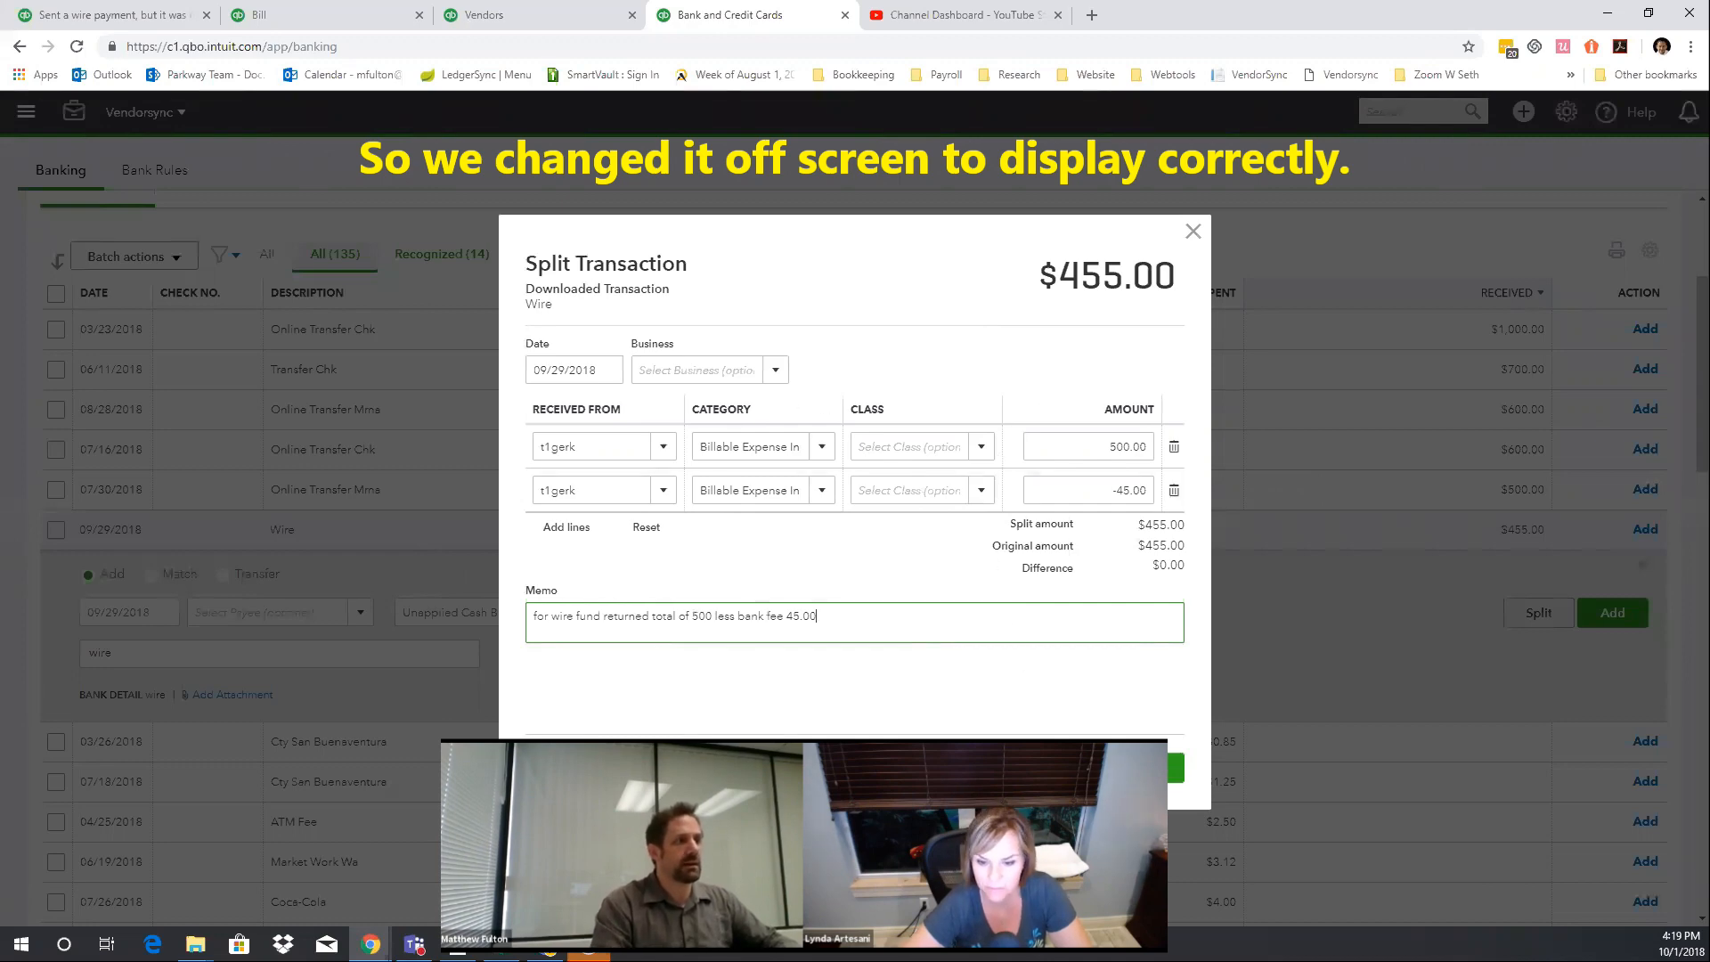
click(1612, 611)
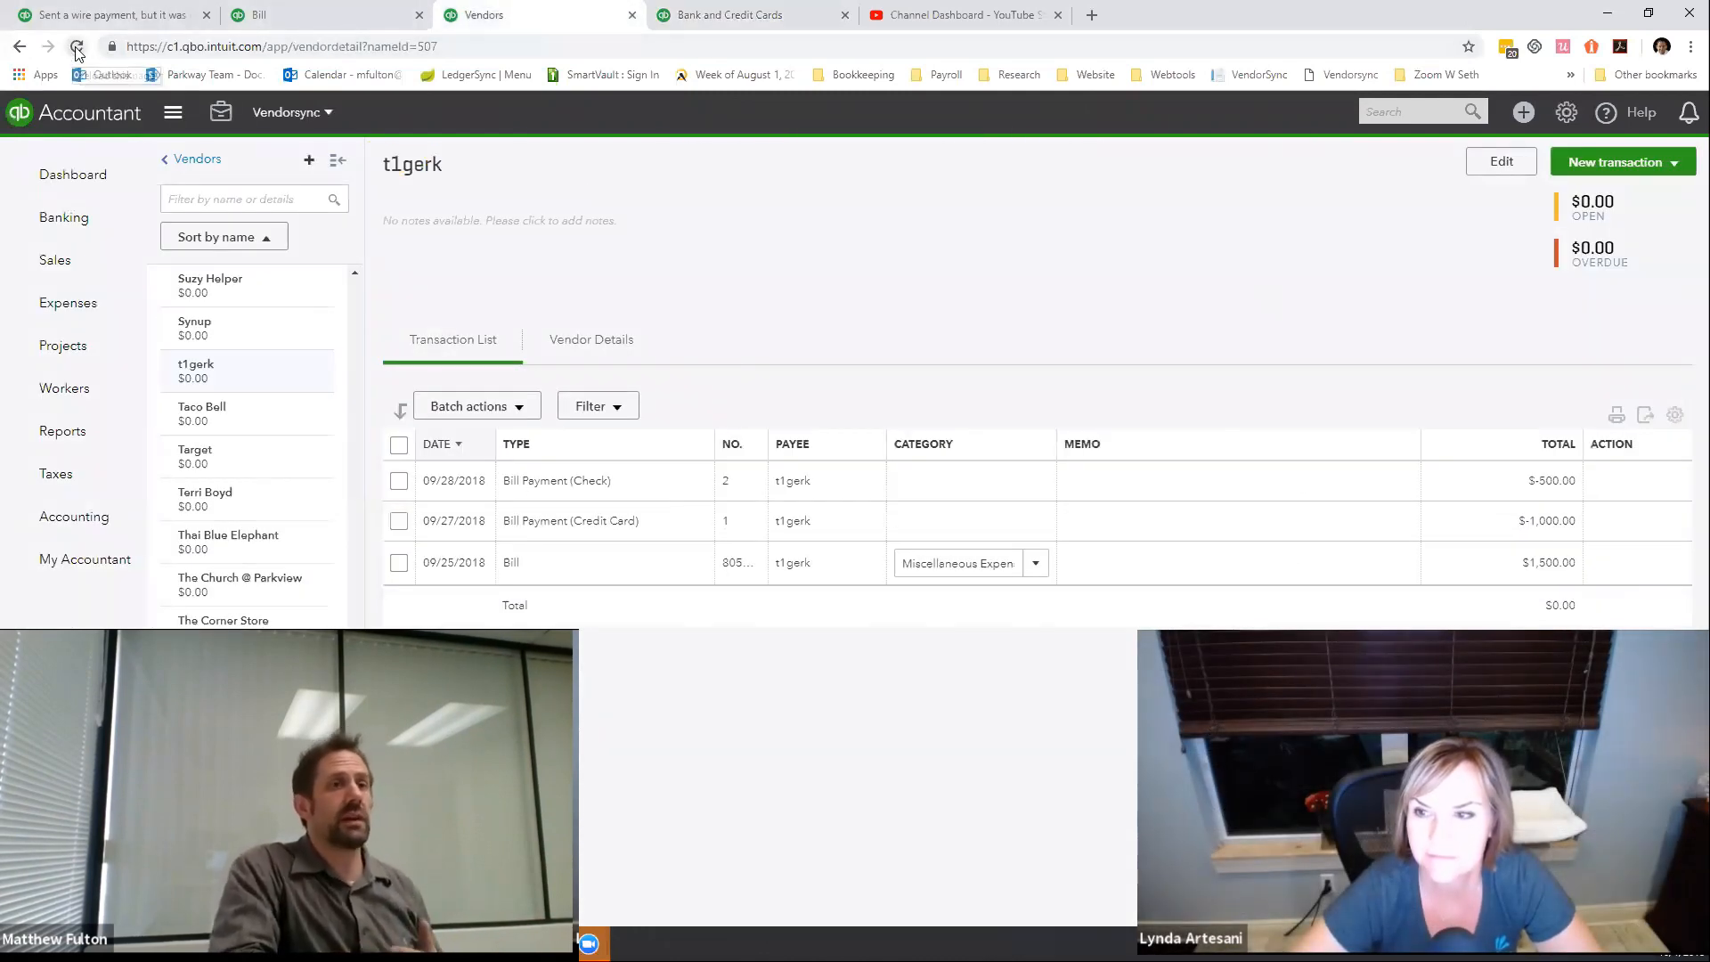
- Refresh t1gerk's vendor page to show the $-500.00 deposit and $500.00 open balance
click(75, 47)
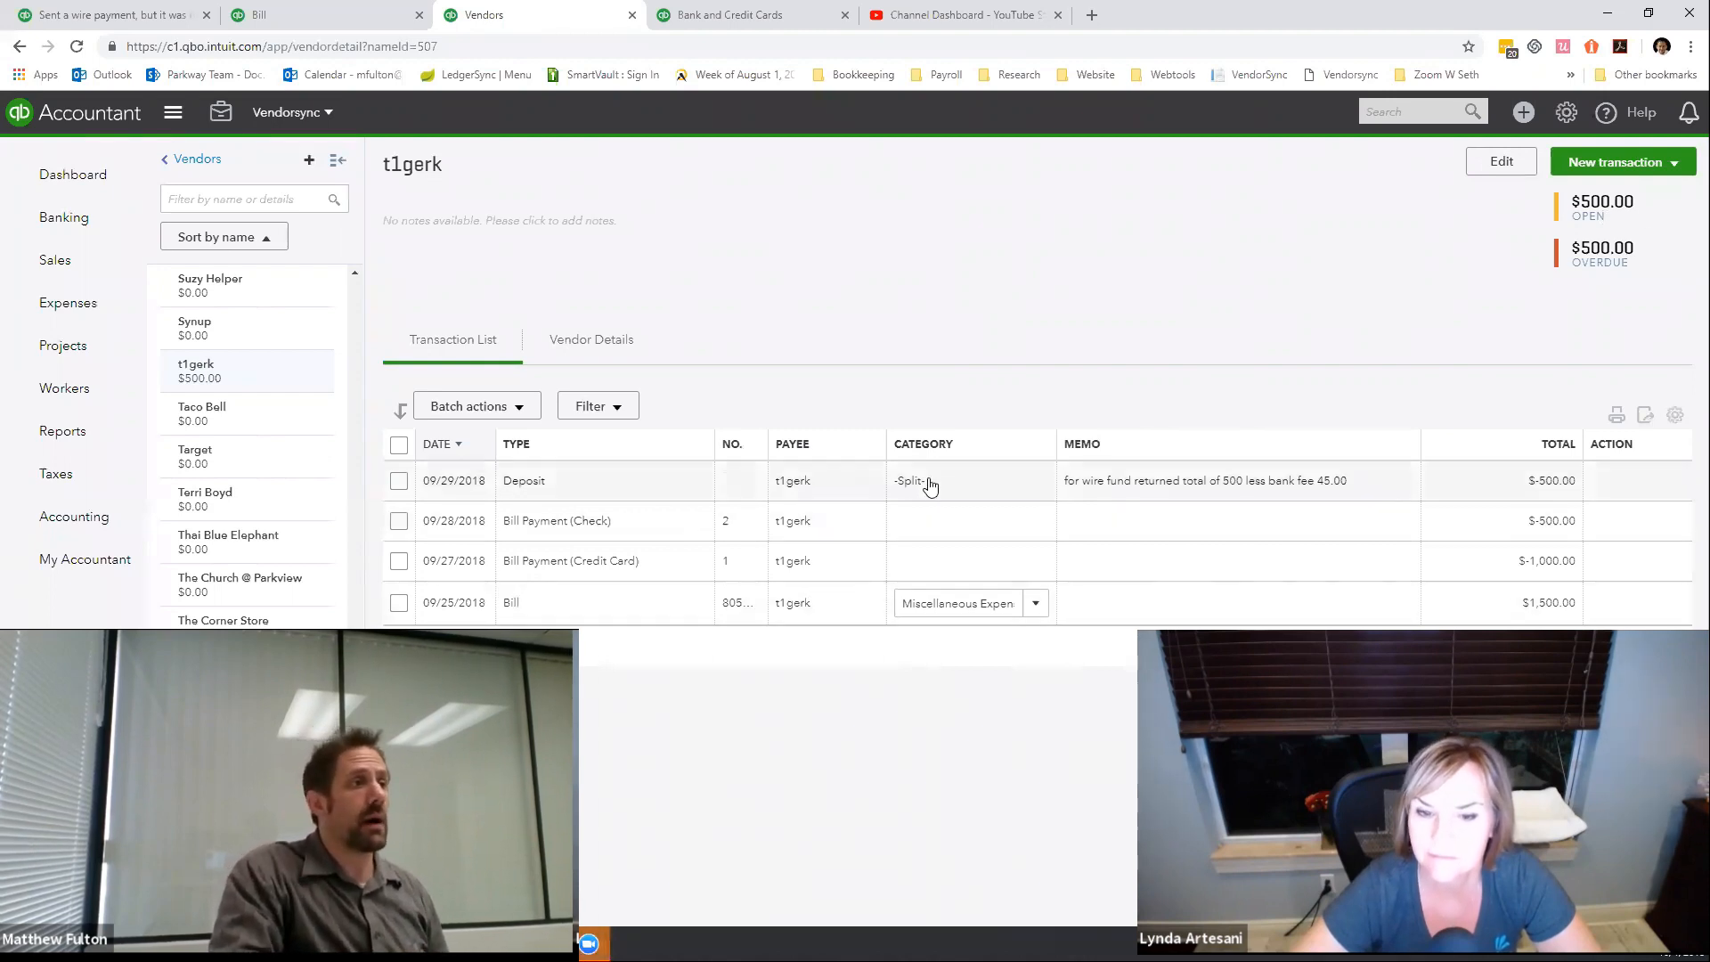
mouse_move(679, 482)
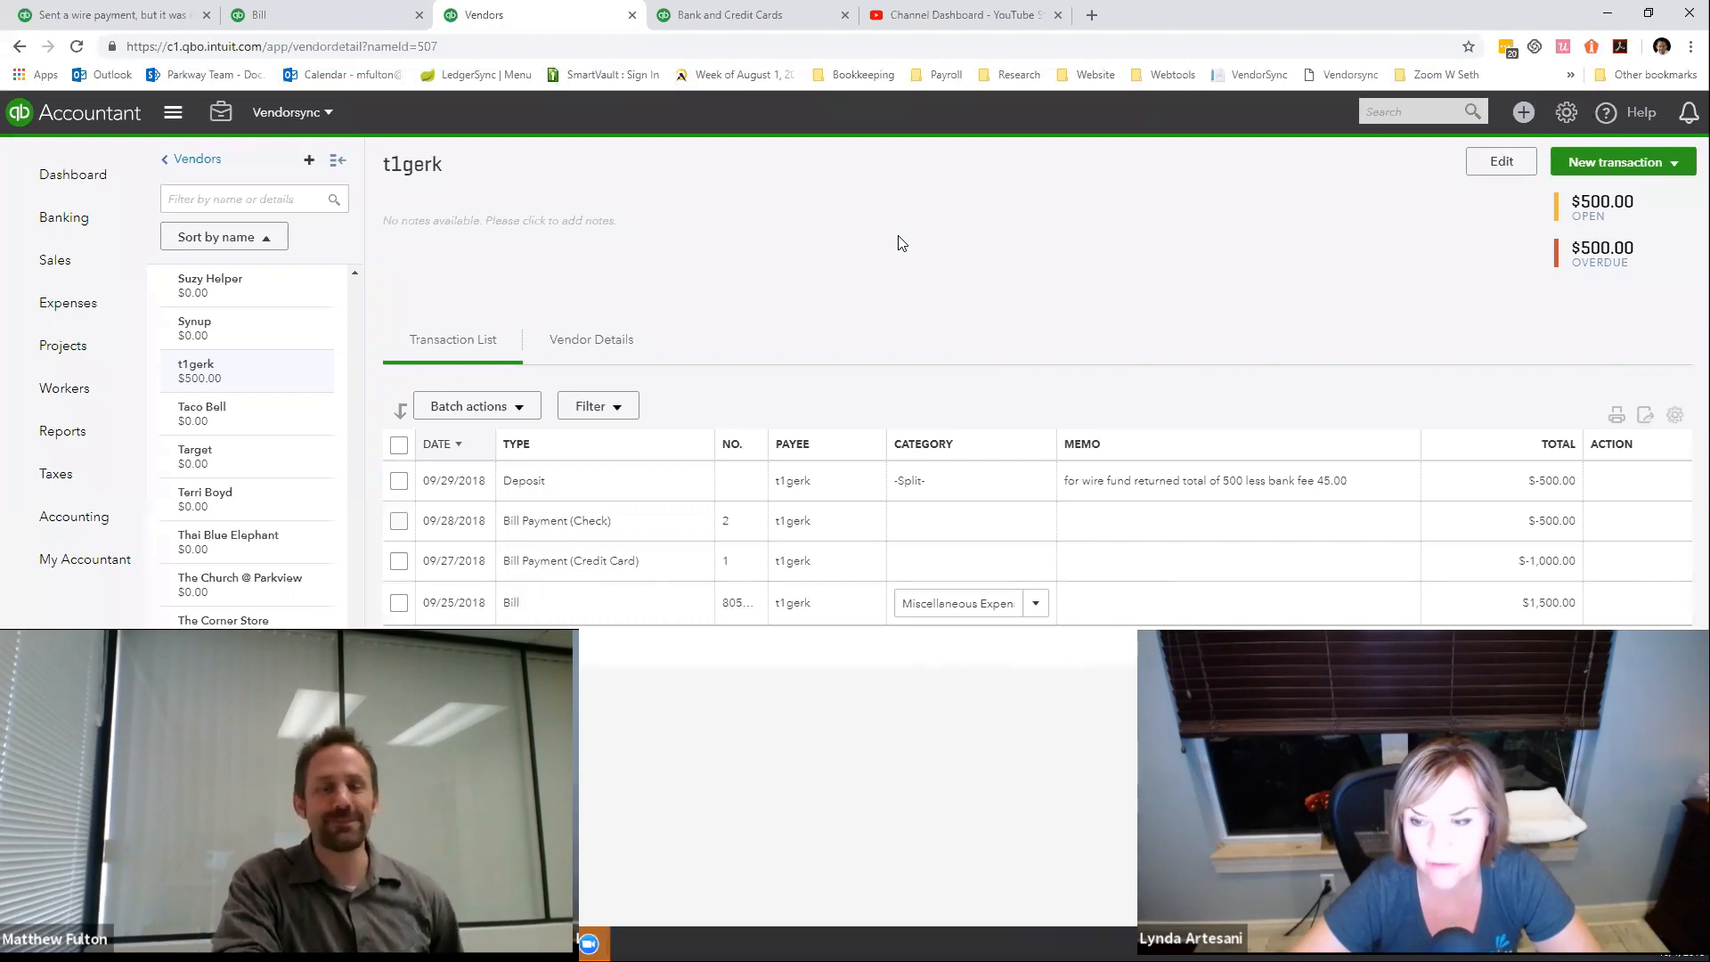
mouse_move(895, 269)
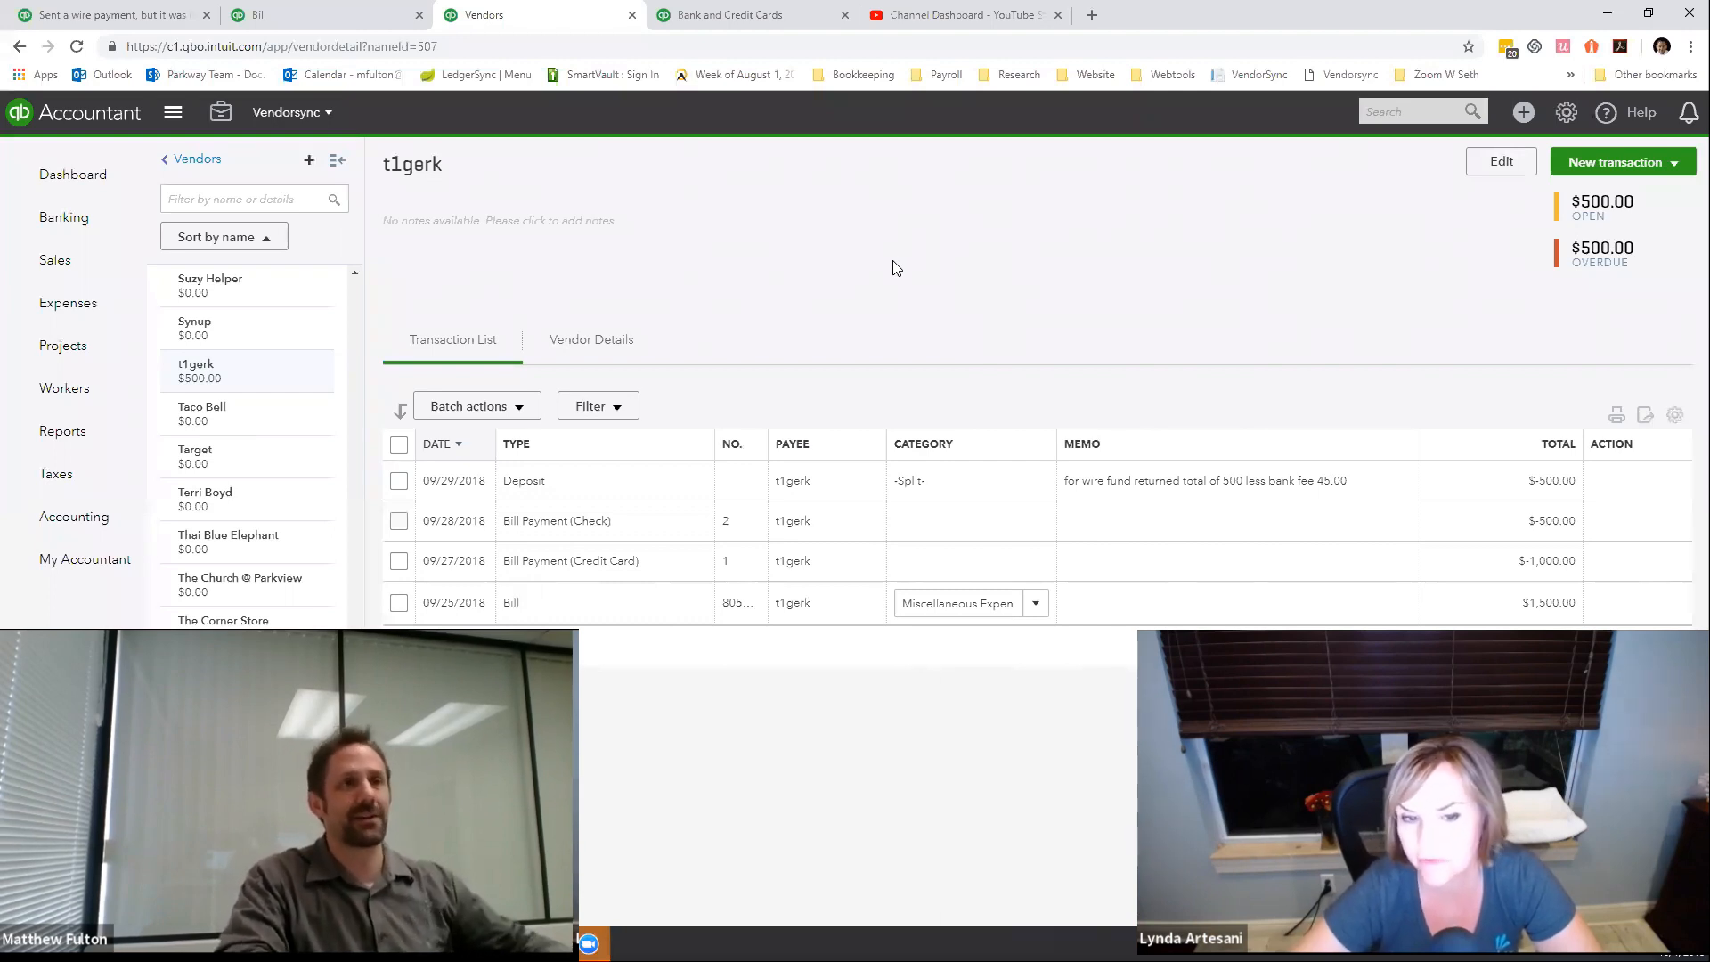
mouse_move(918, 317)
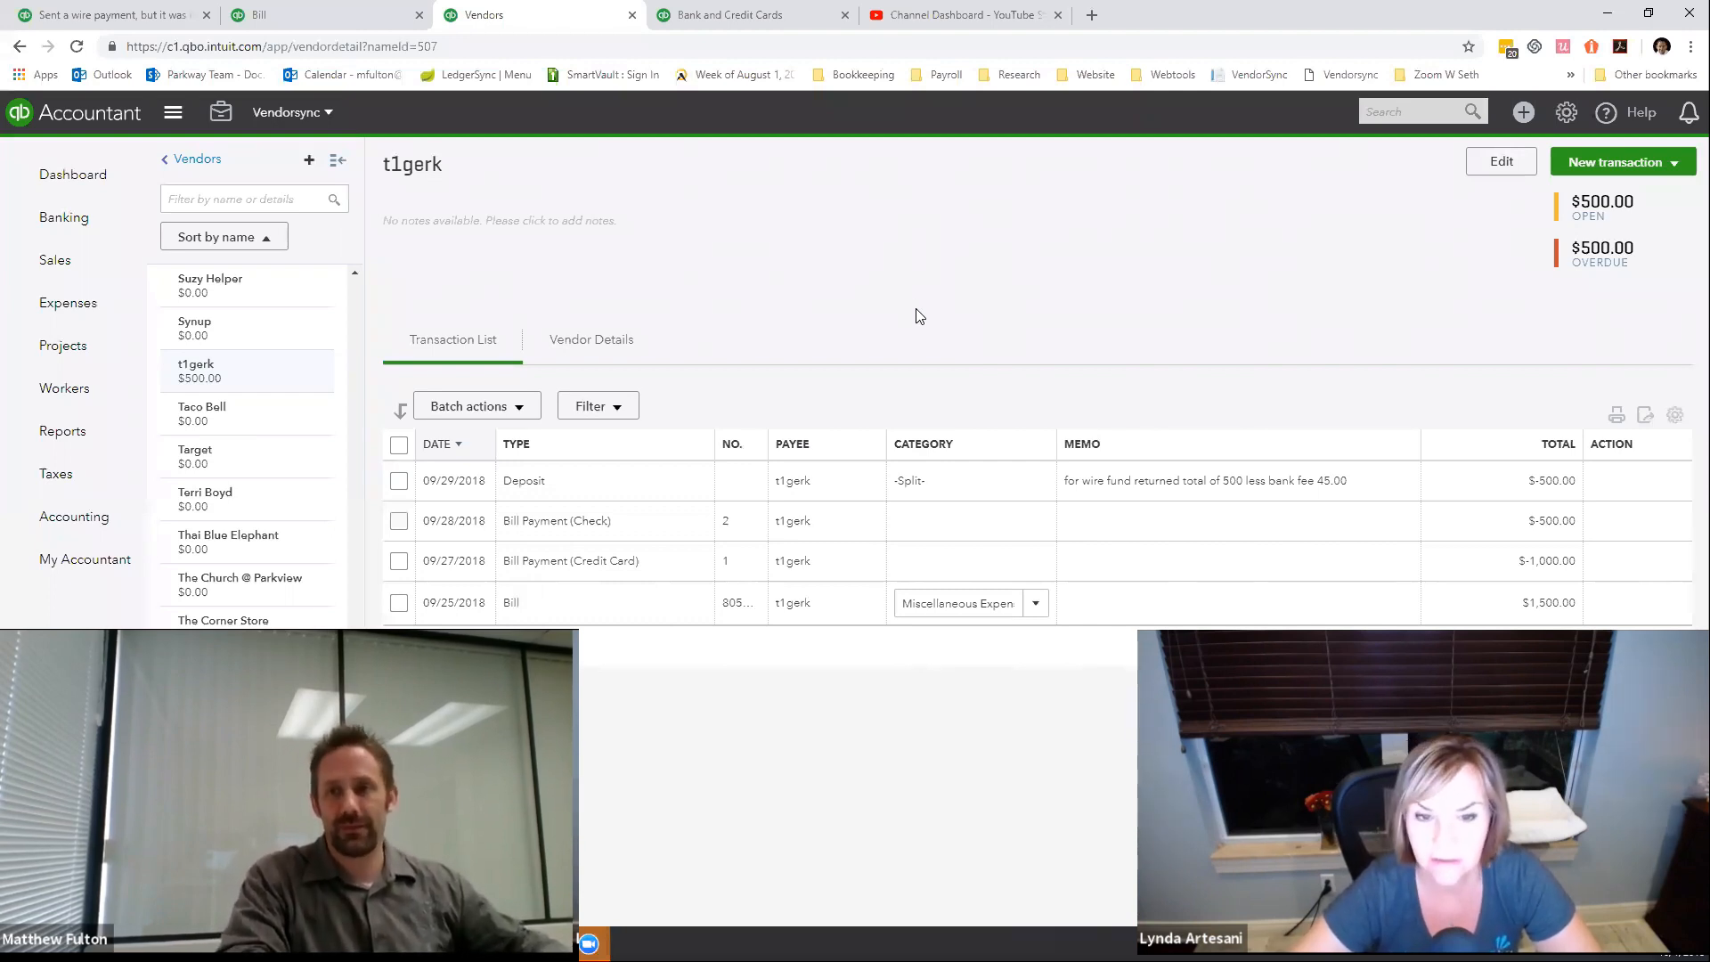